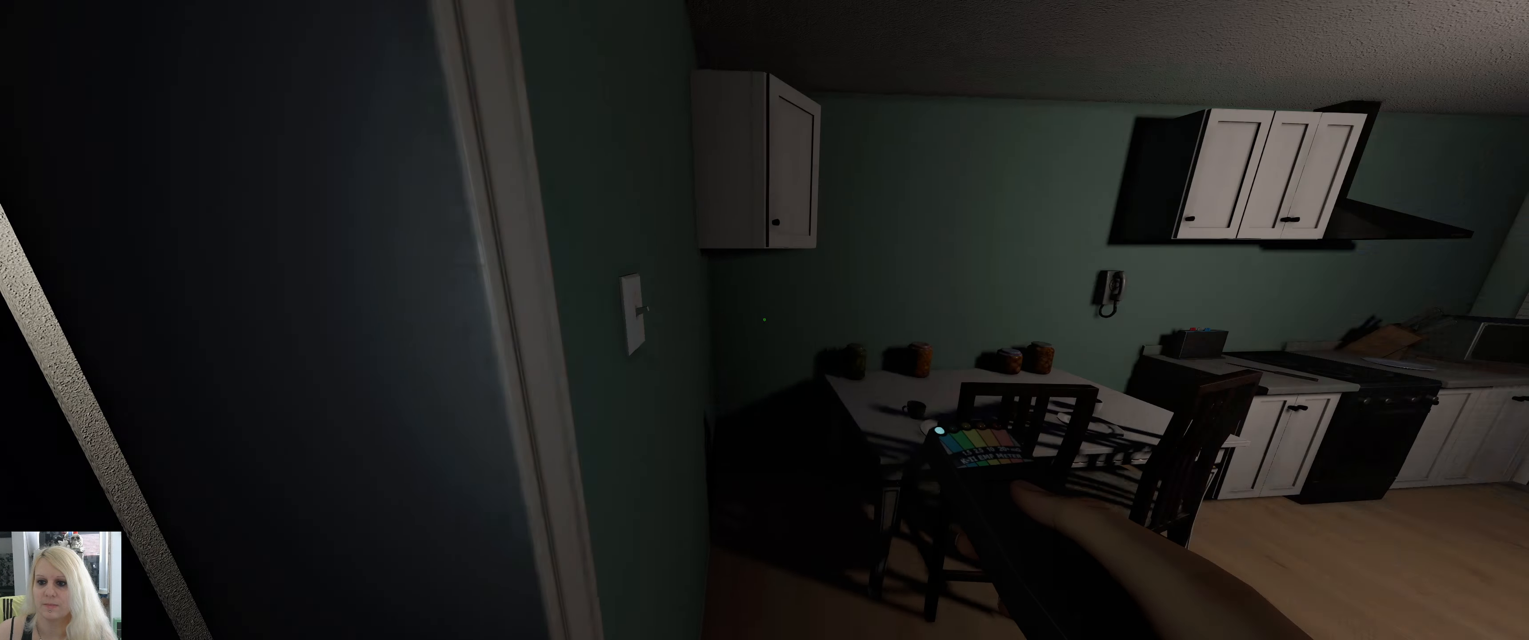
mouse_move(764, 320)
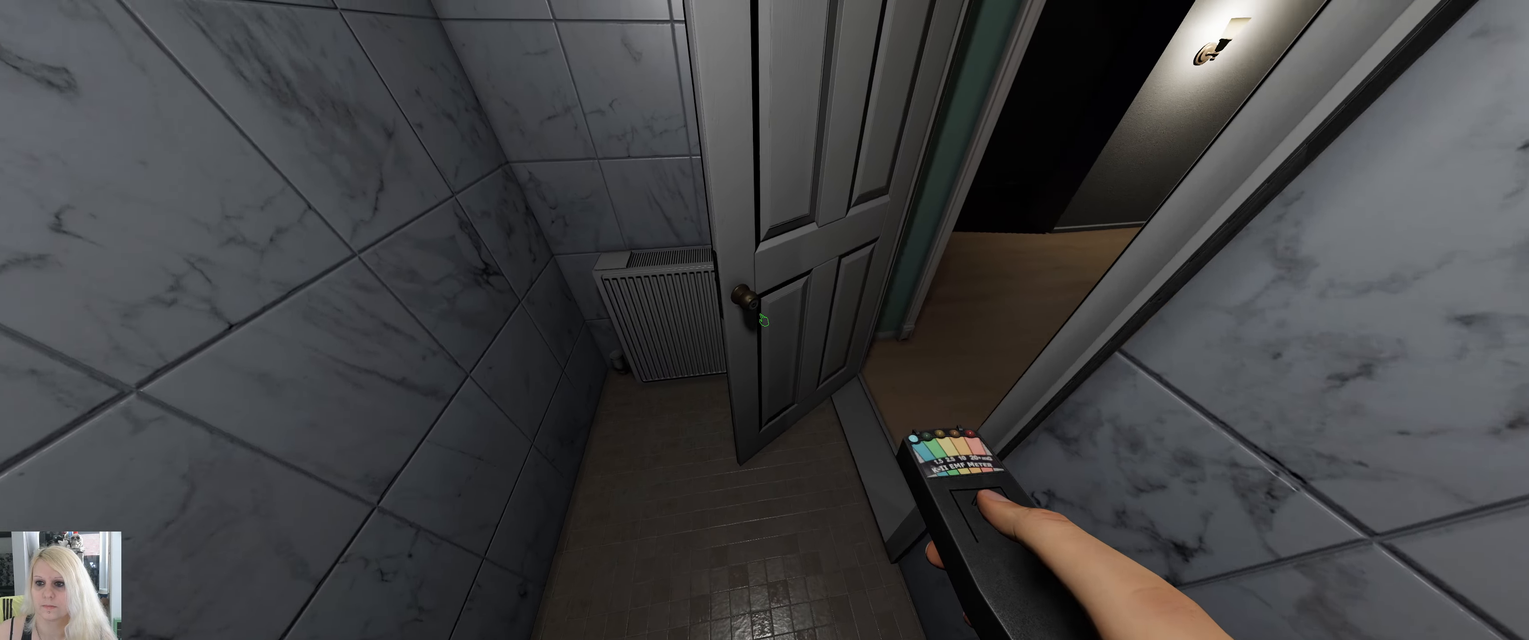
mouse_move(765, 320)
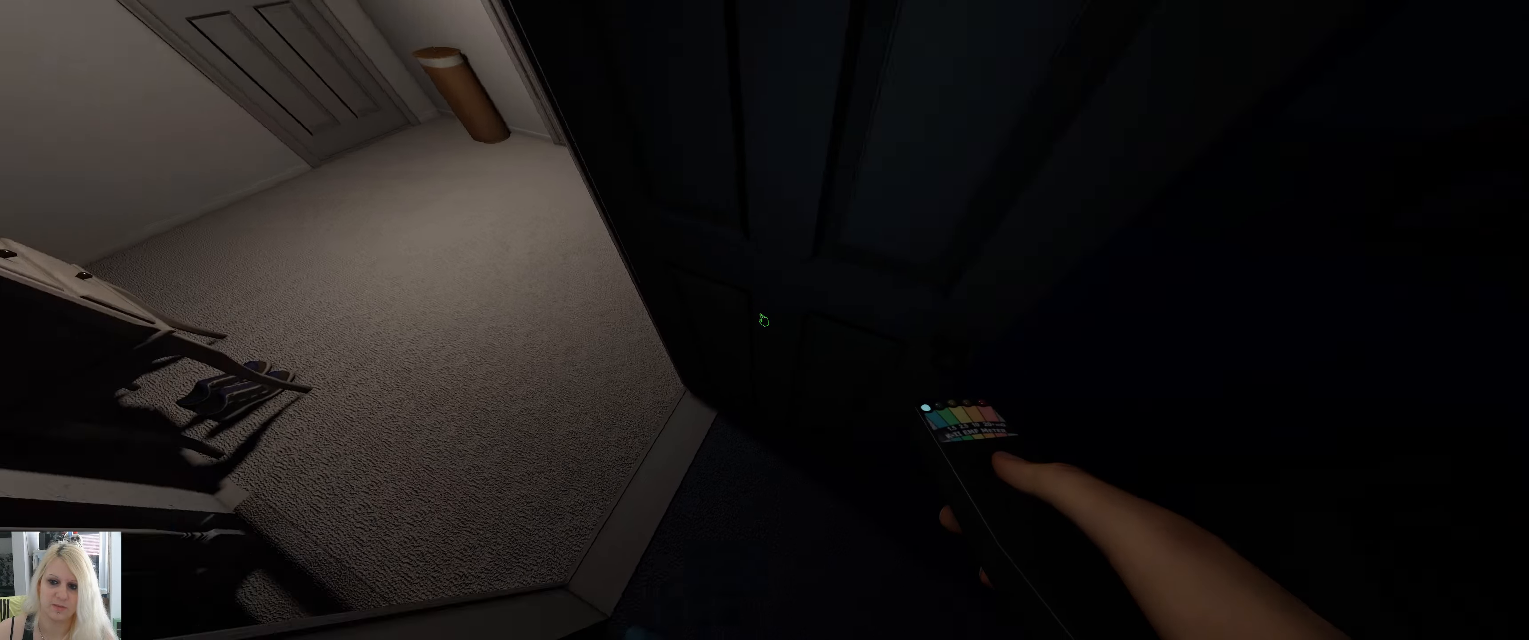
mouse_move(764, 320)
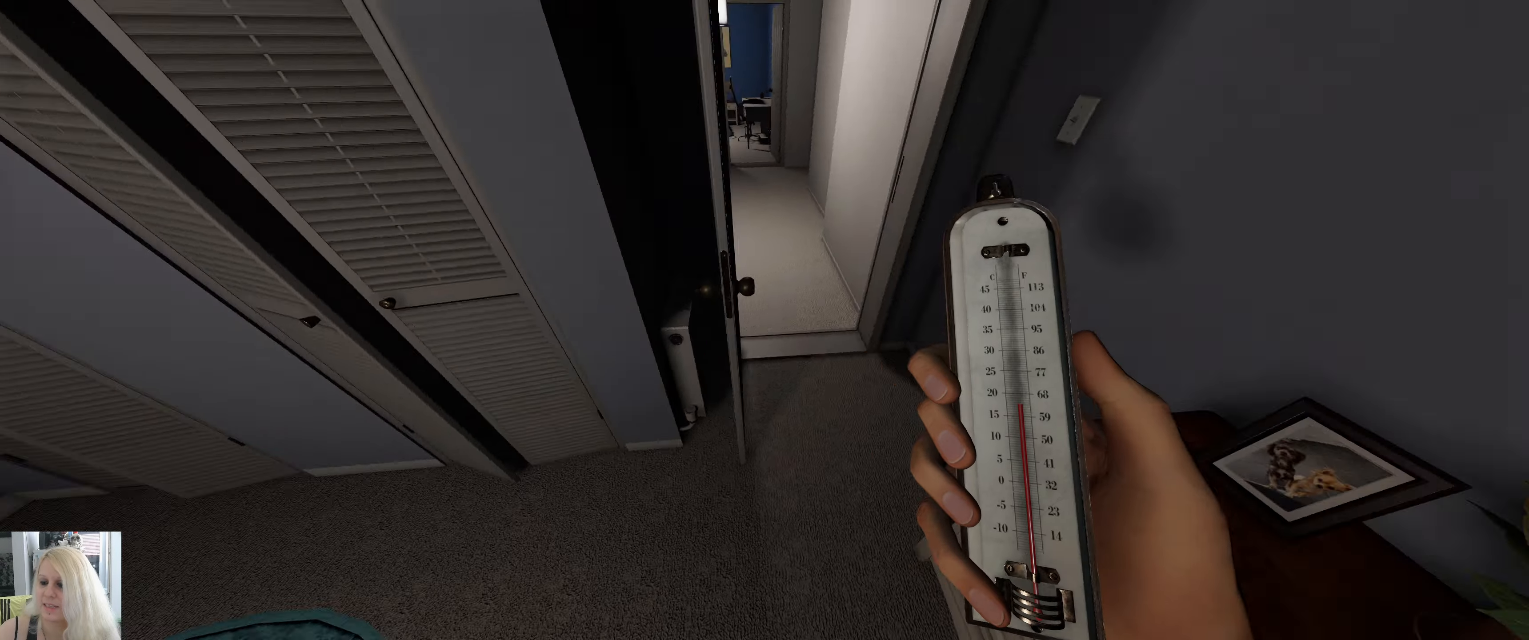
mouse_move(764, 320)
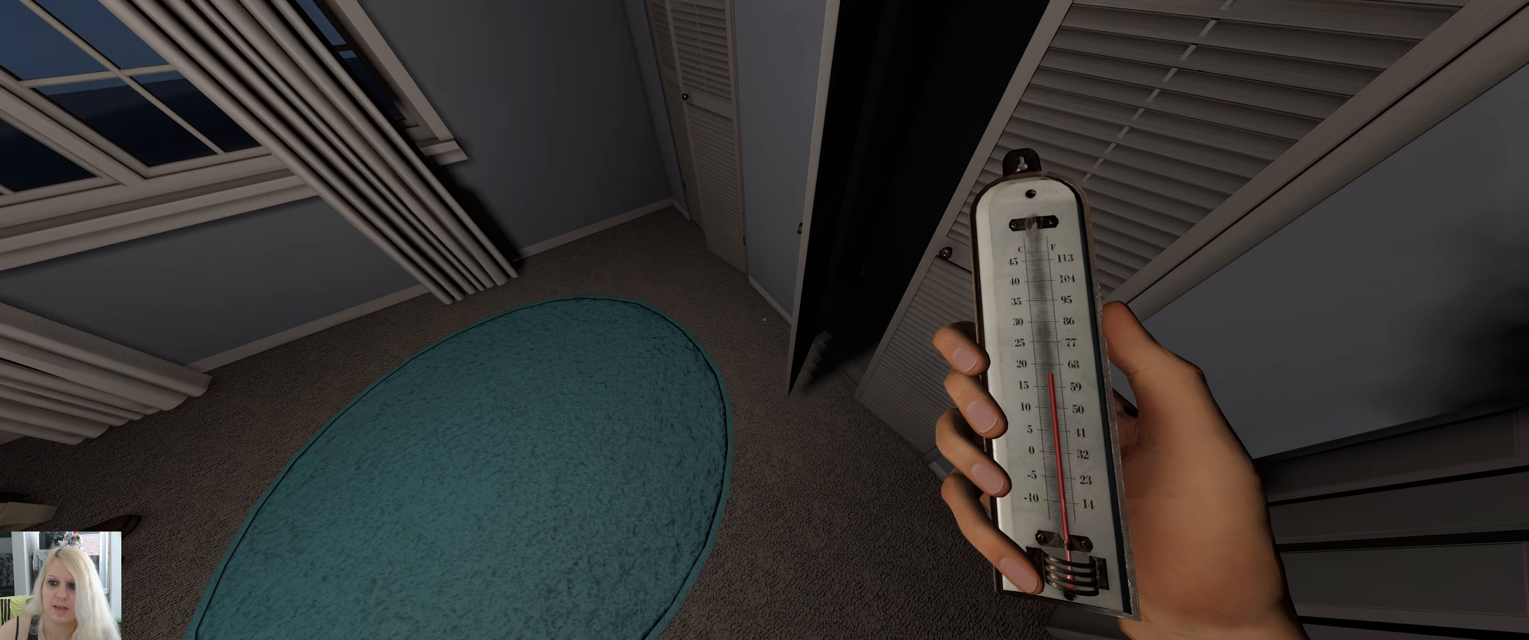
mouse_move(765, 320)
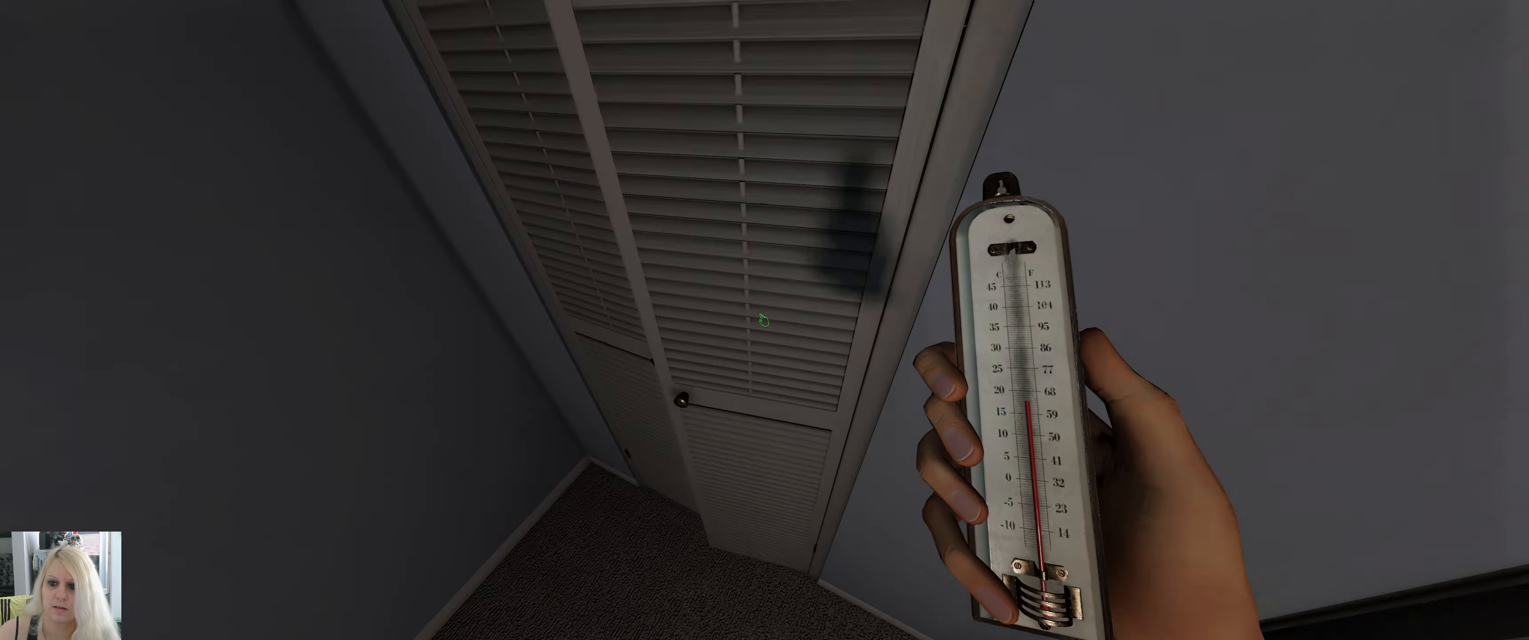
mouse_move(765, 320)
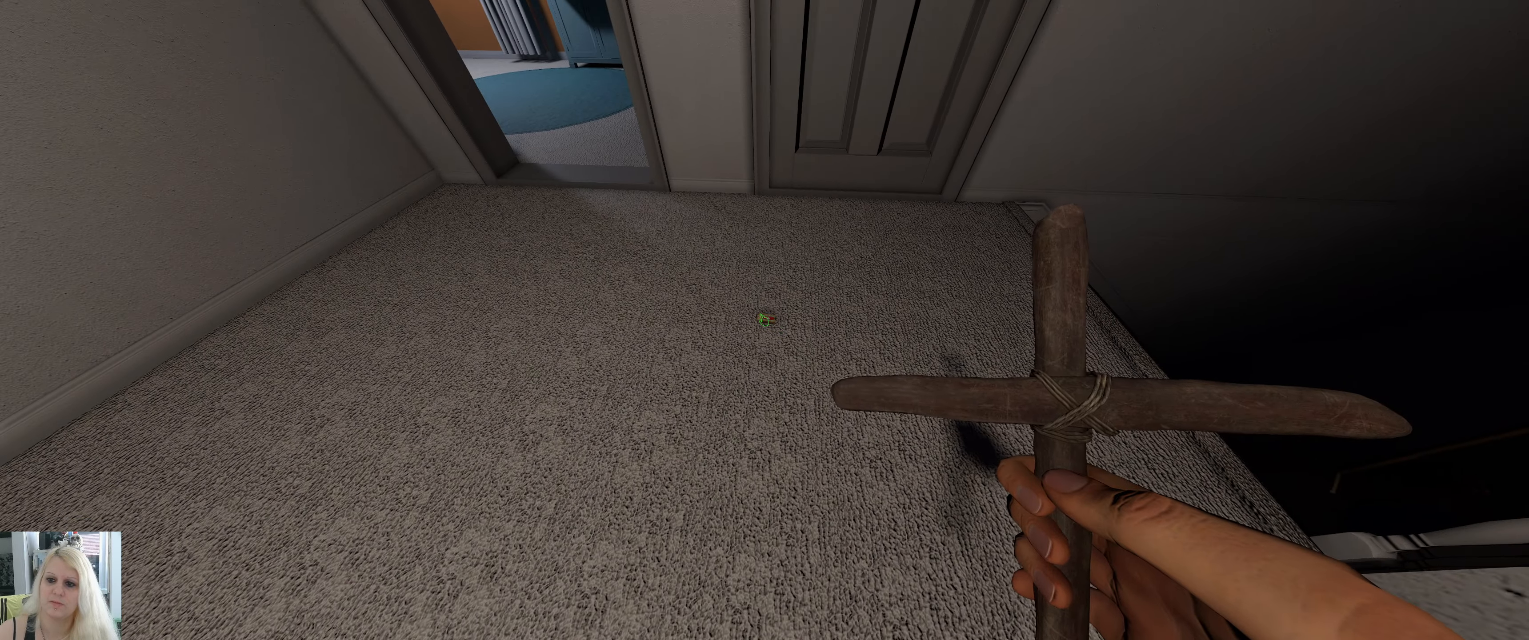
mouse_move(764, 320)
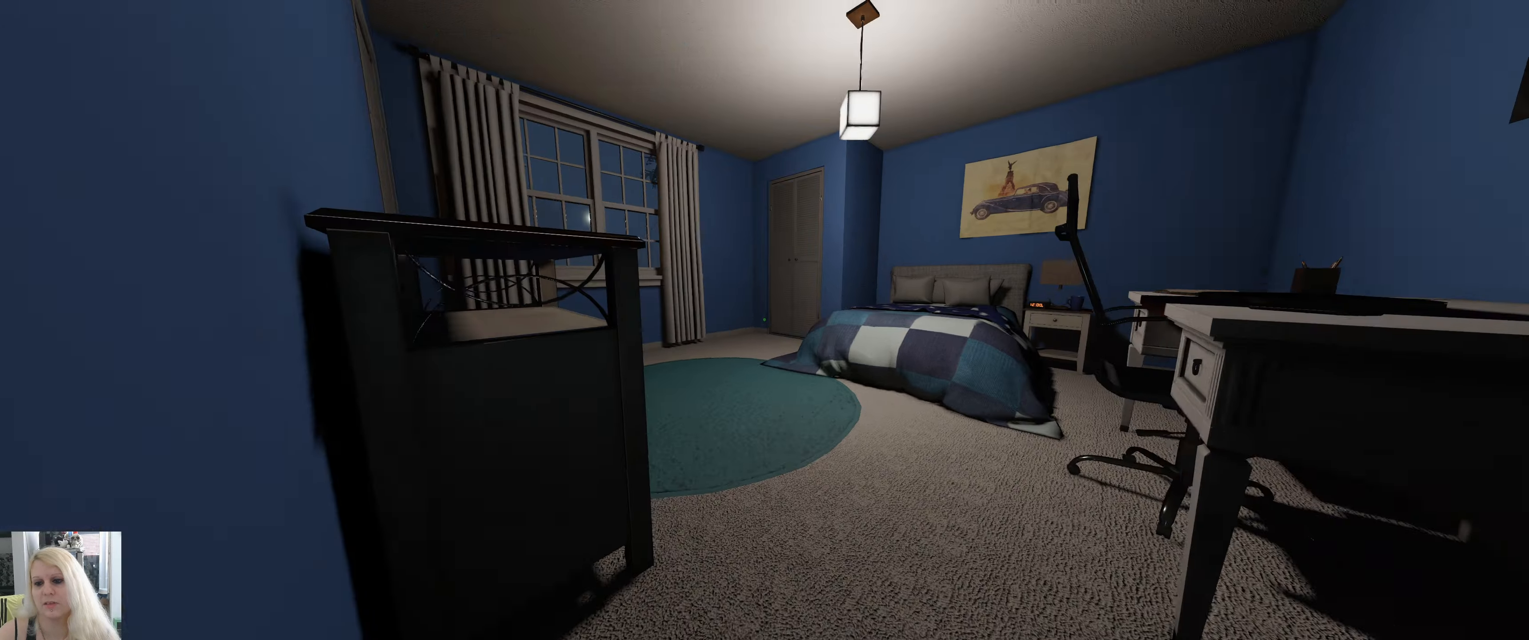
mouse_move(764, 321)
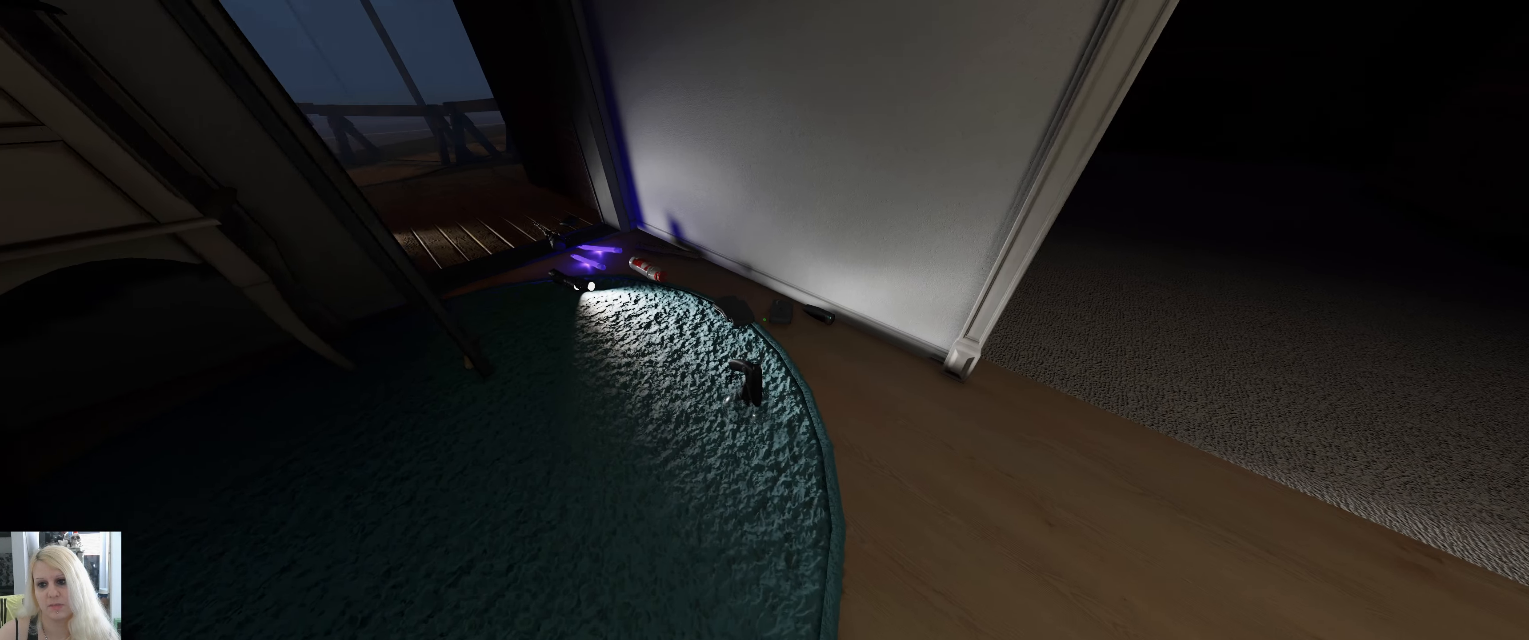
mouse_move(764, 320)
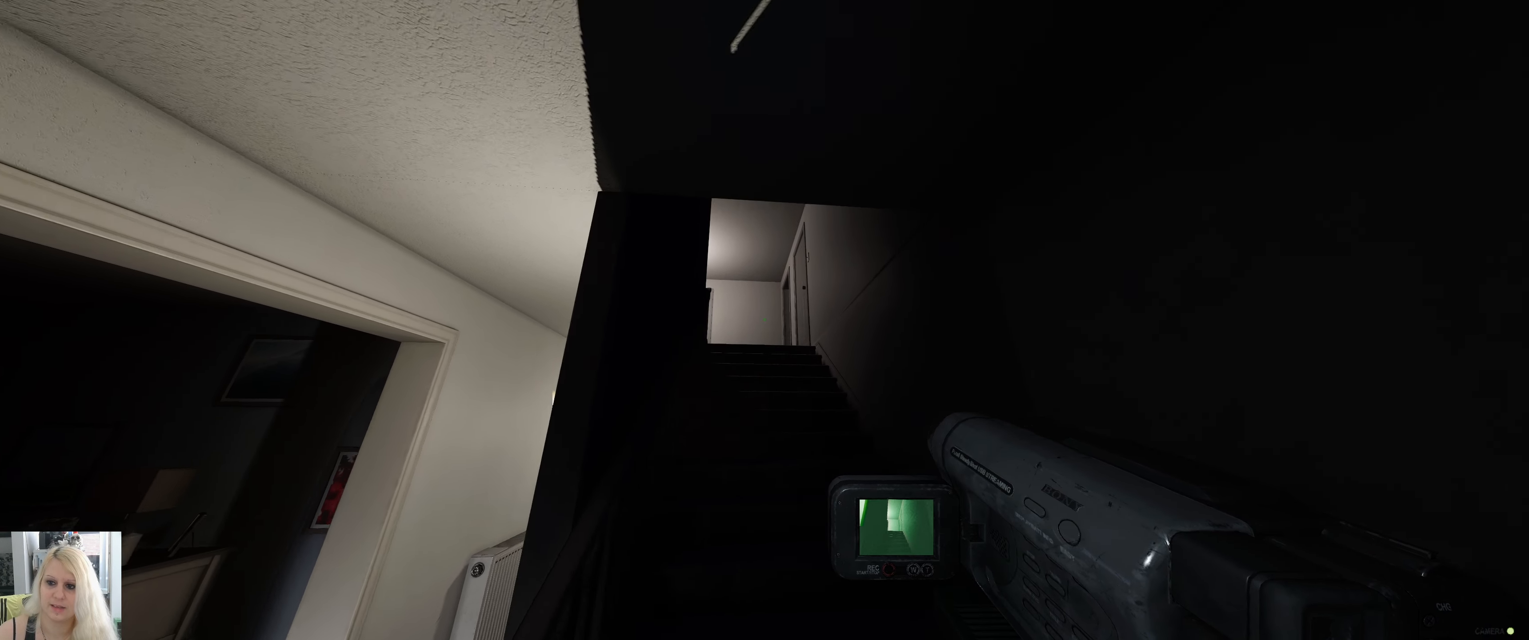
mouse_move(732, 322)
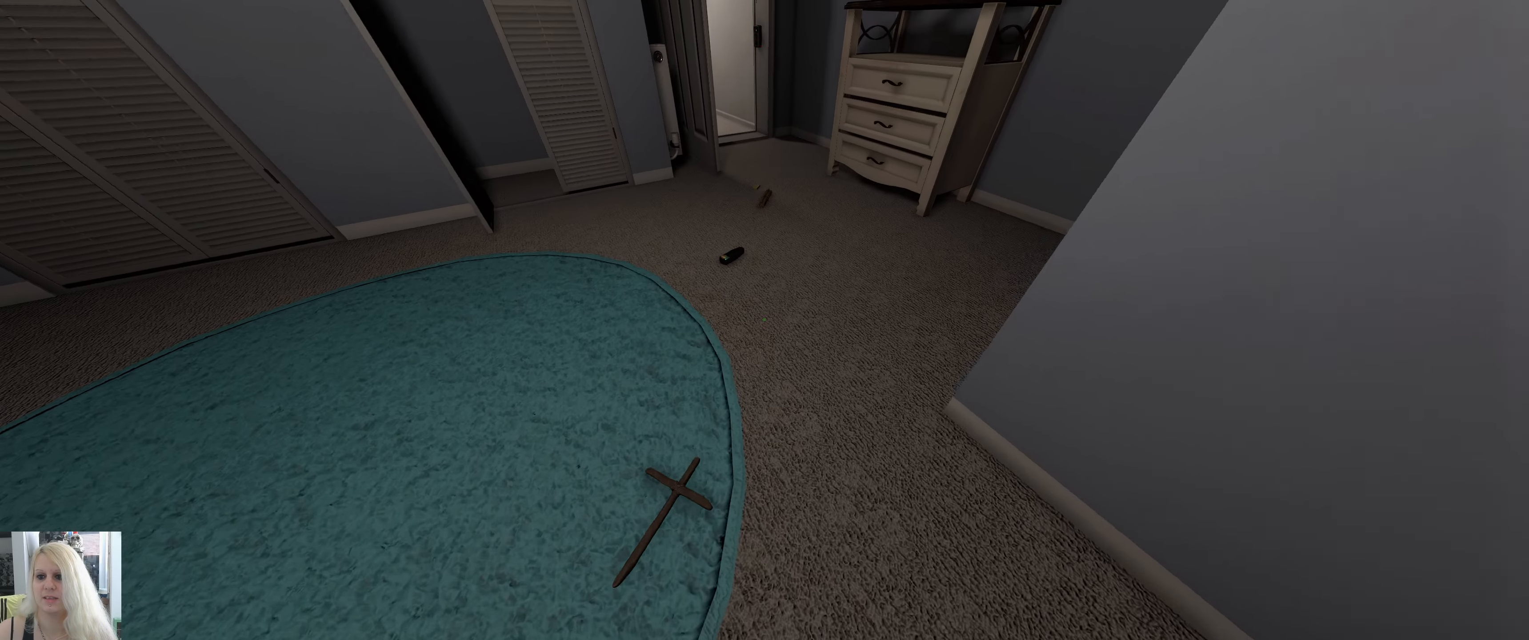
mouse_move(764, 320)
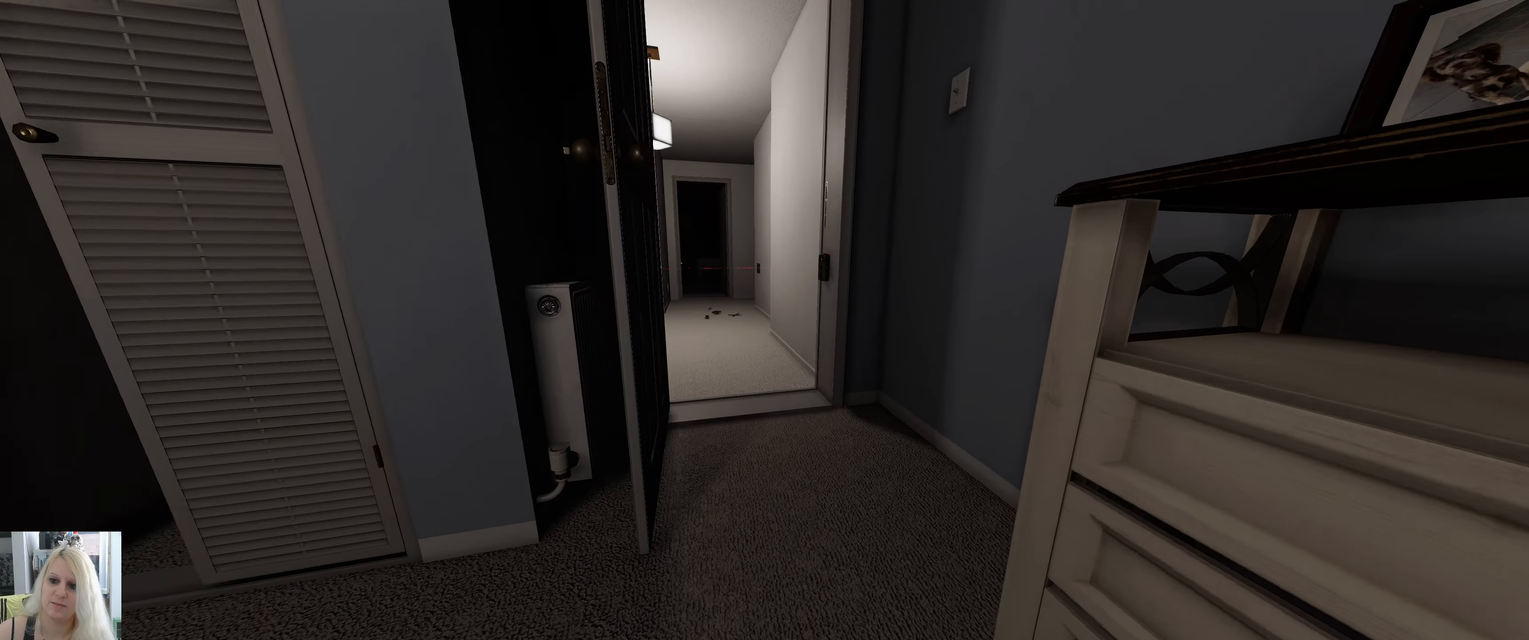
mouse_move(765, 321)
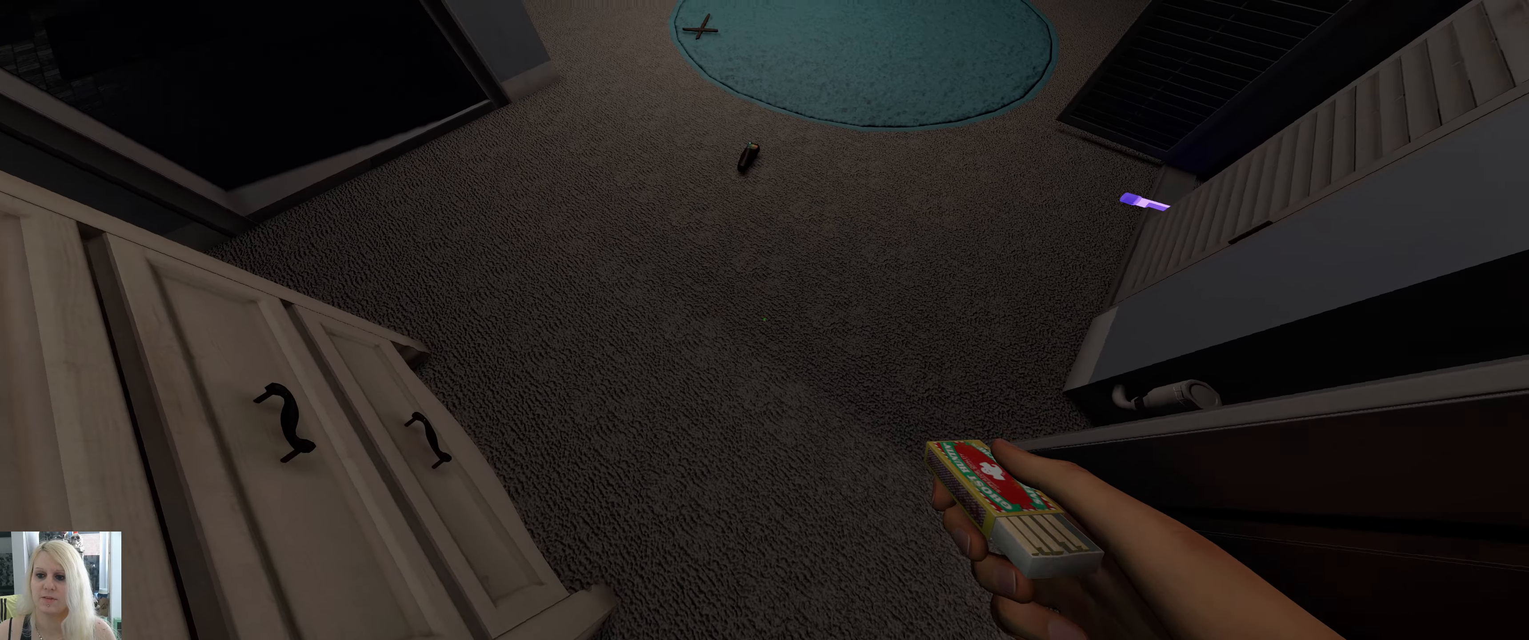
mouse_move(765, 320)
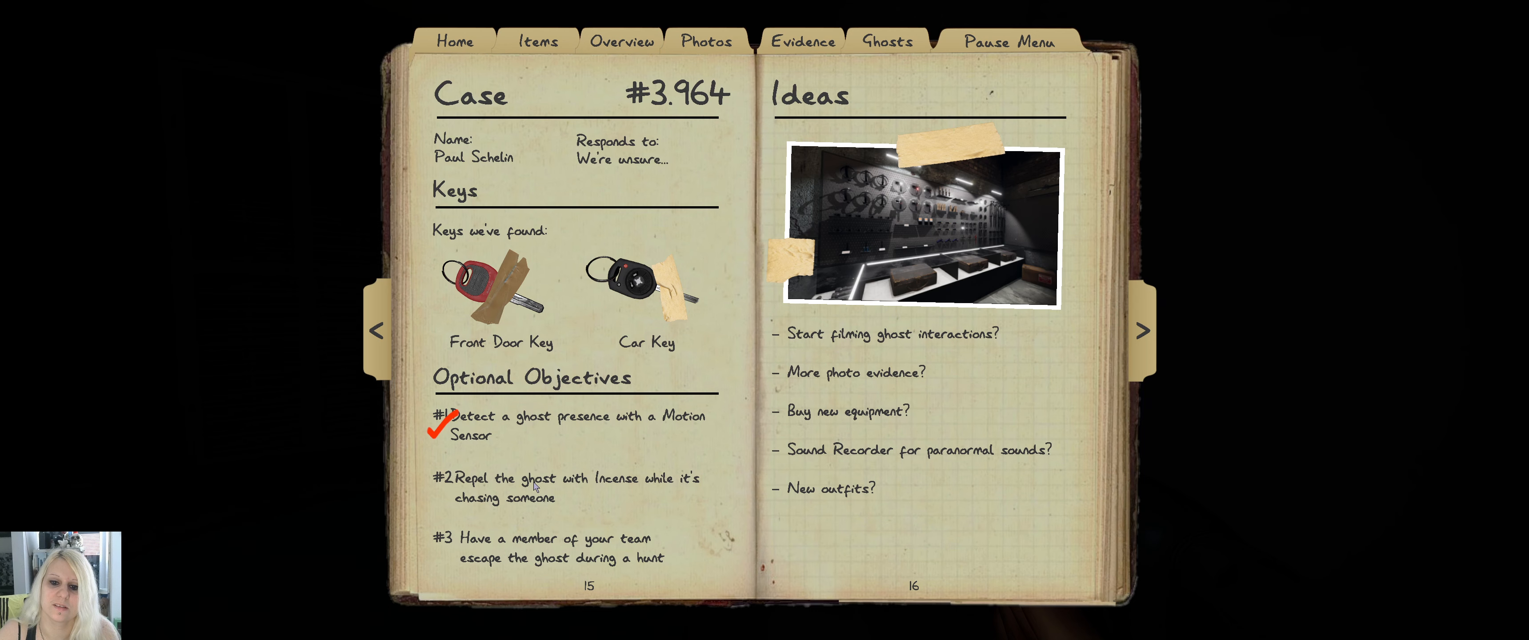
mouse_move(532, 558)
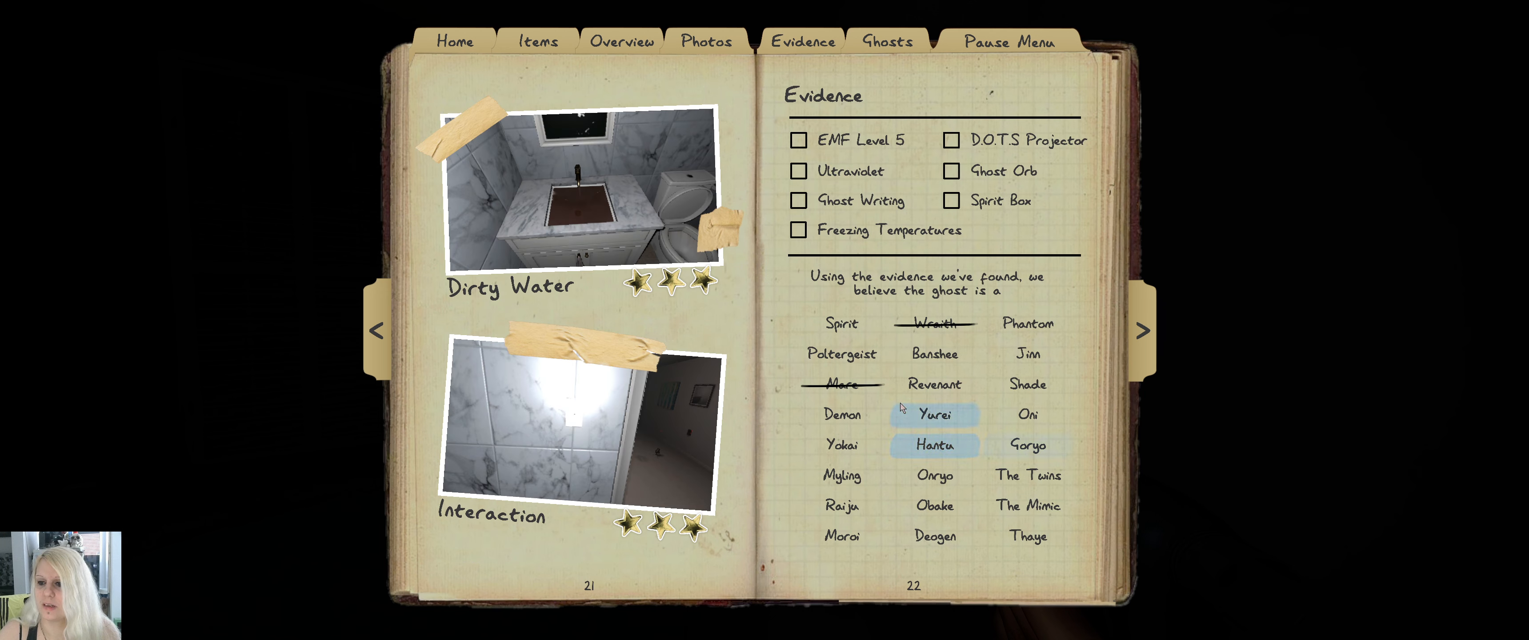
Step: Turn the journal to the Evidence page showing Wraith and Mare ruled out
left_click(933, 323)
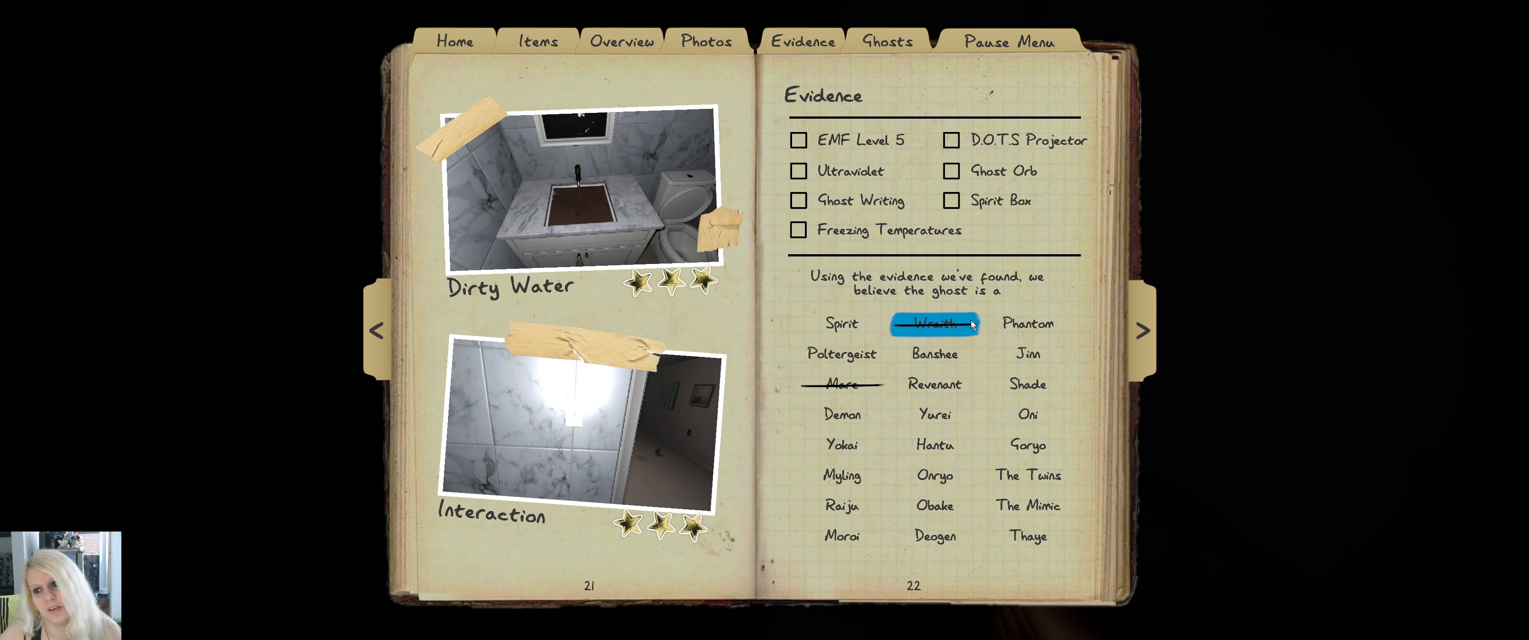
left_click(842, 383)
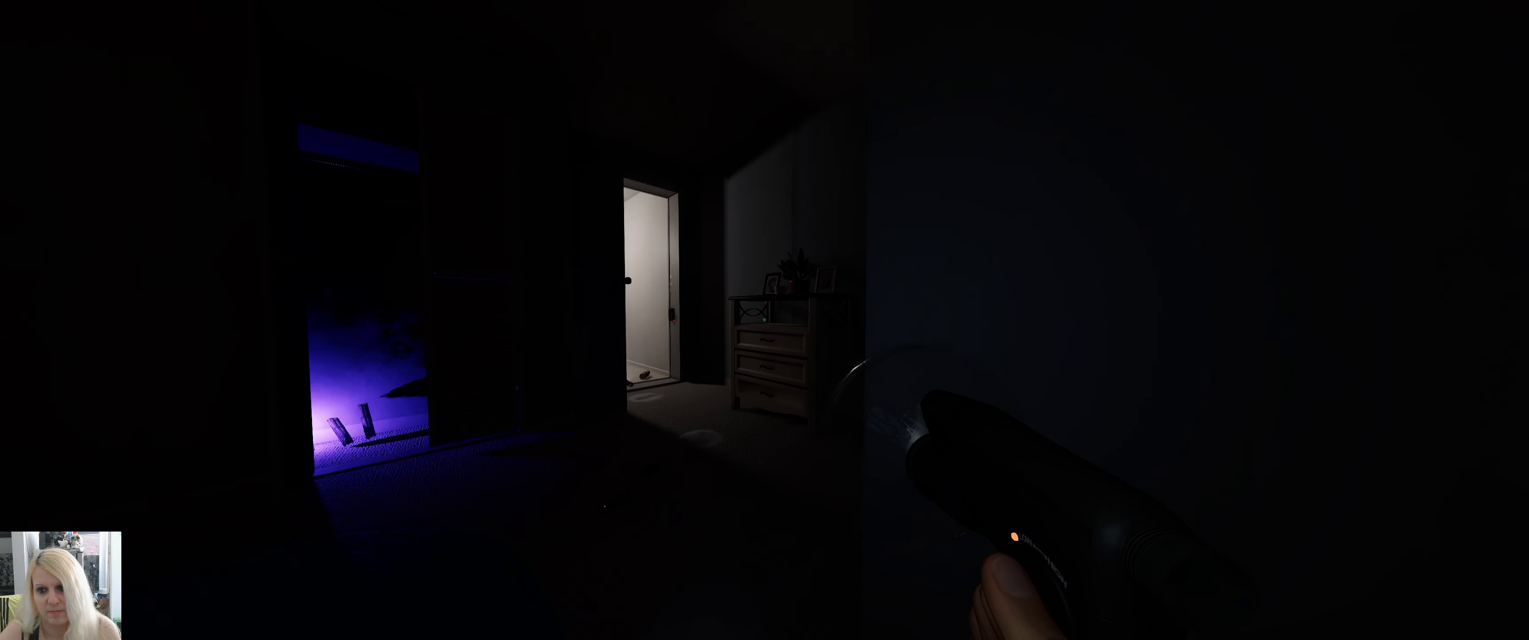
mouse_move(765, 320)
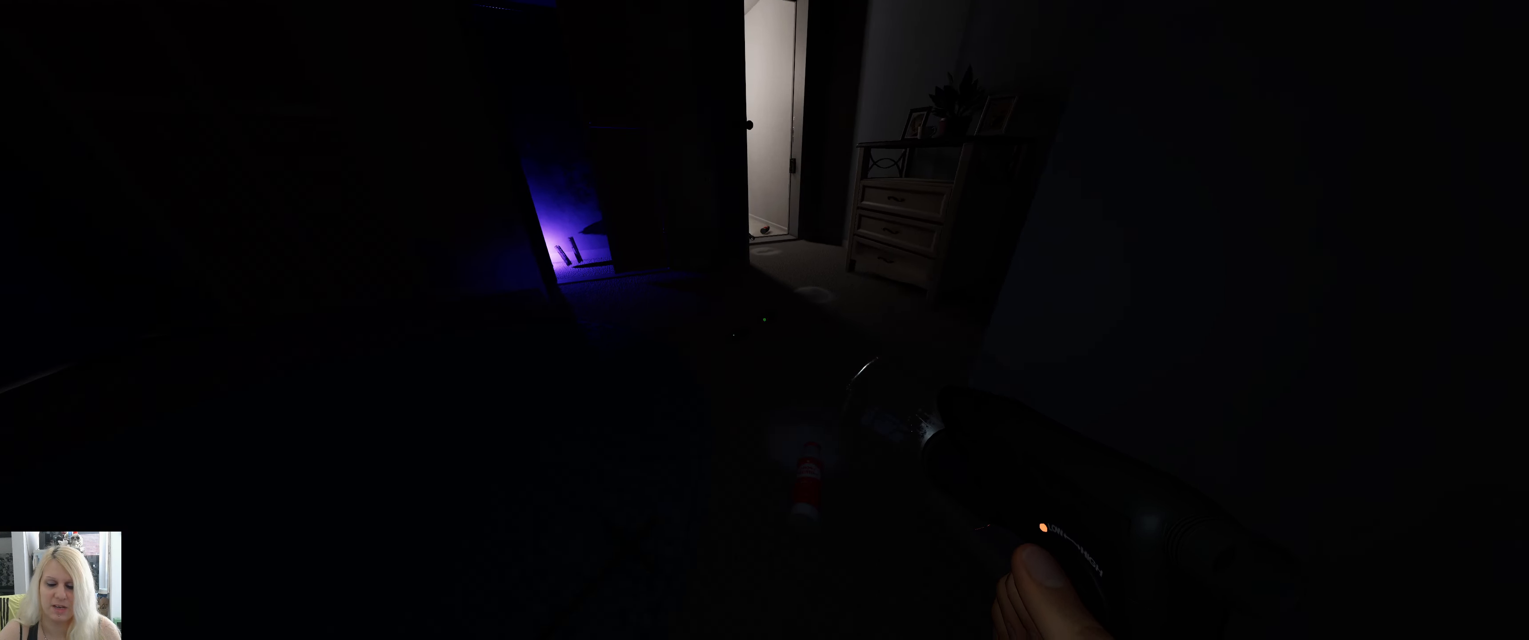
mouse_move(764, 320)
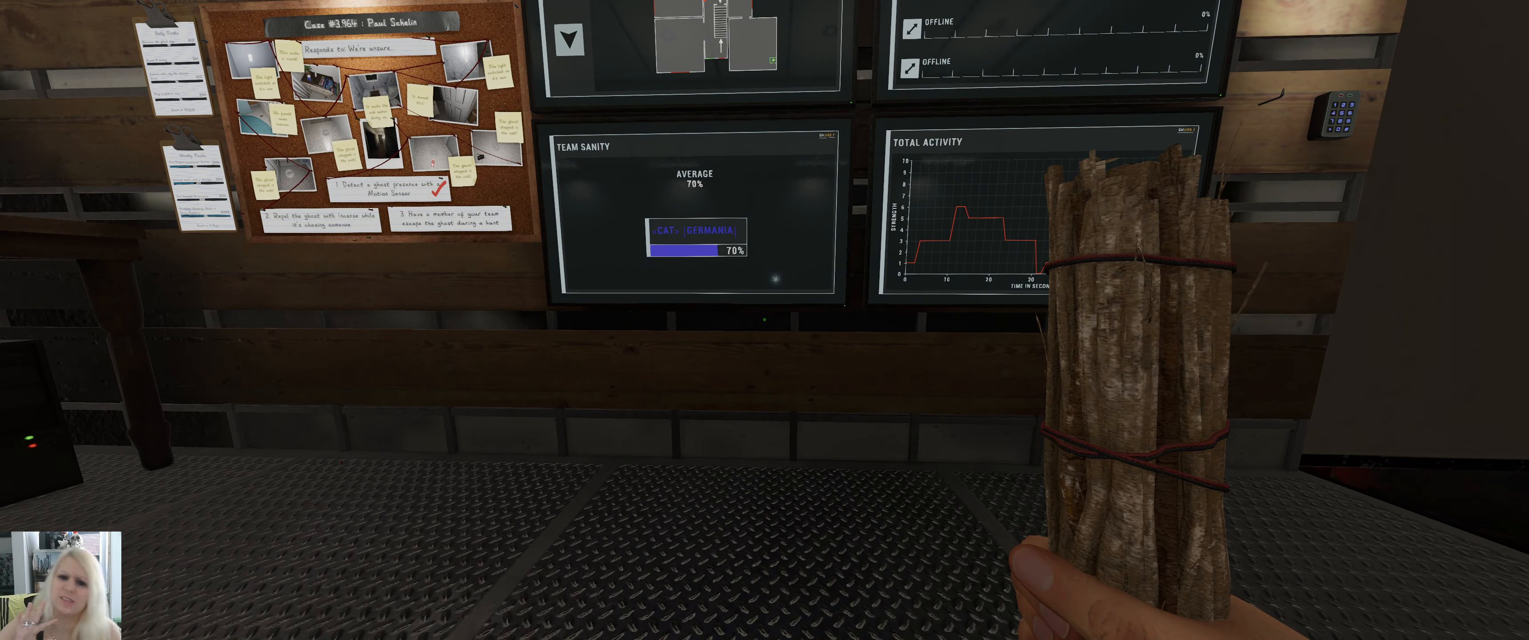
mouse_move(765, 320)
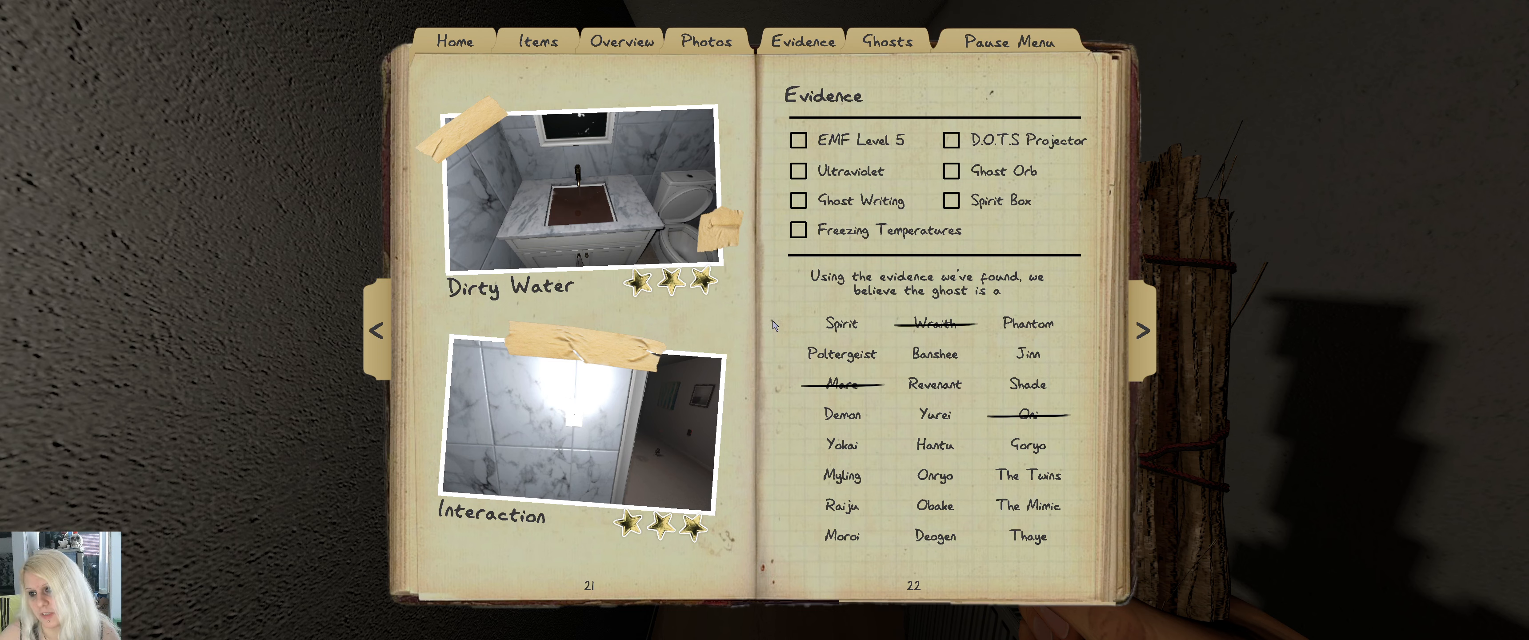
Step: Review the journal's ghost list with Wraith, Mare and Oni crossed out, then close it
left_click(842, 536)
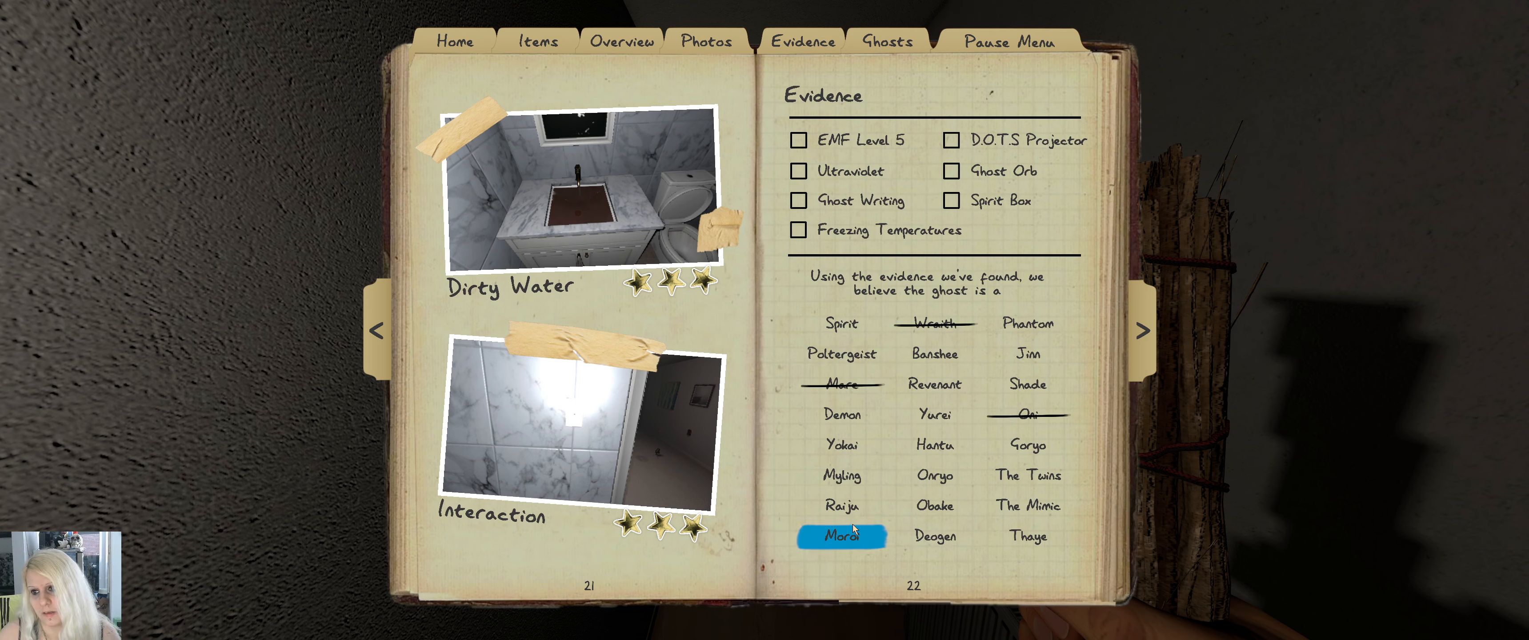
left_click(841, 537)
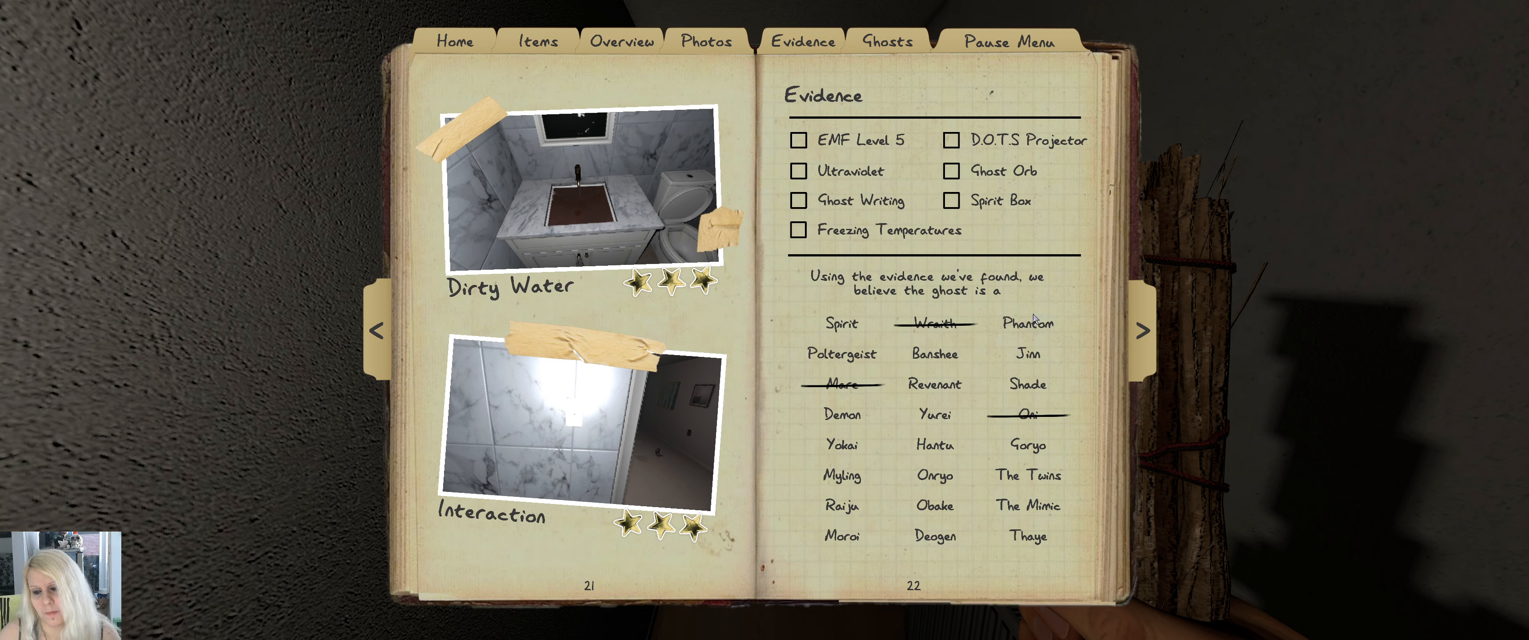
left_click(1027, 353)
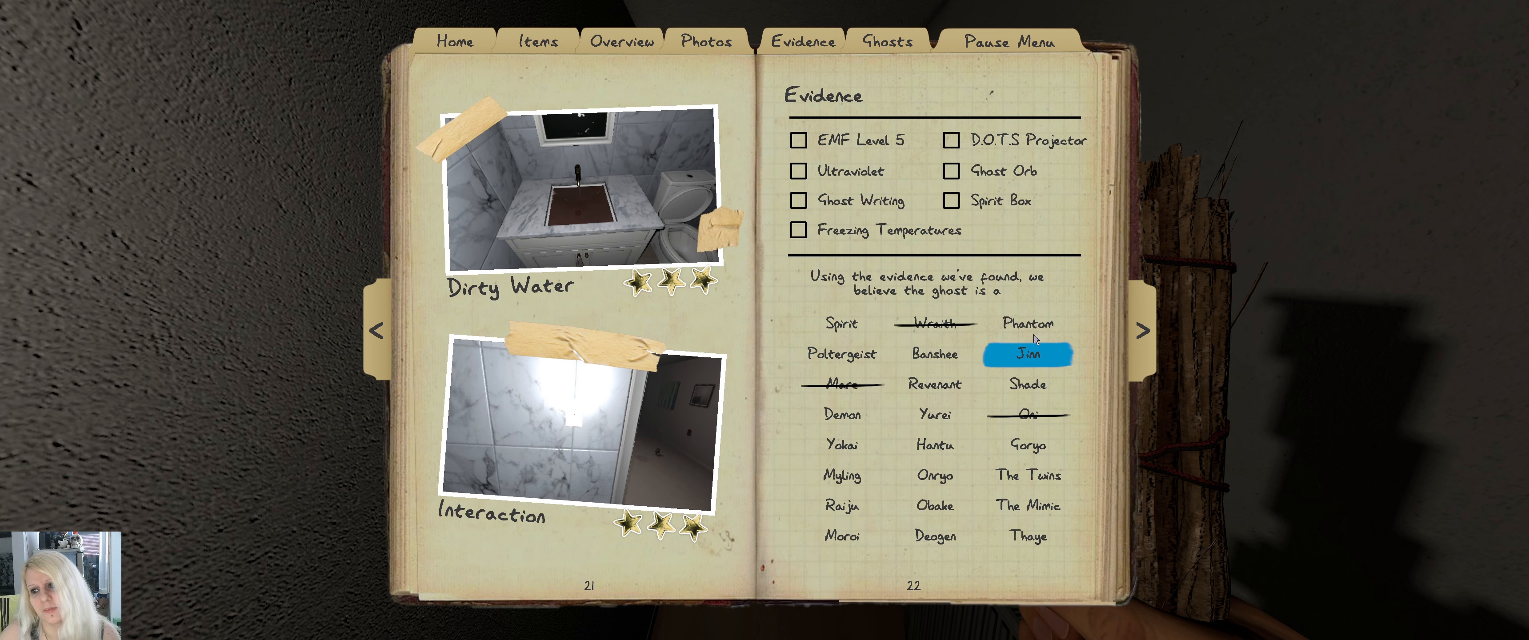
left_click(934, 384)
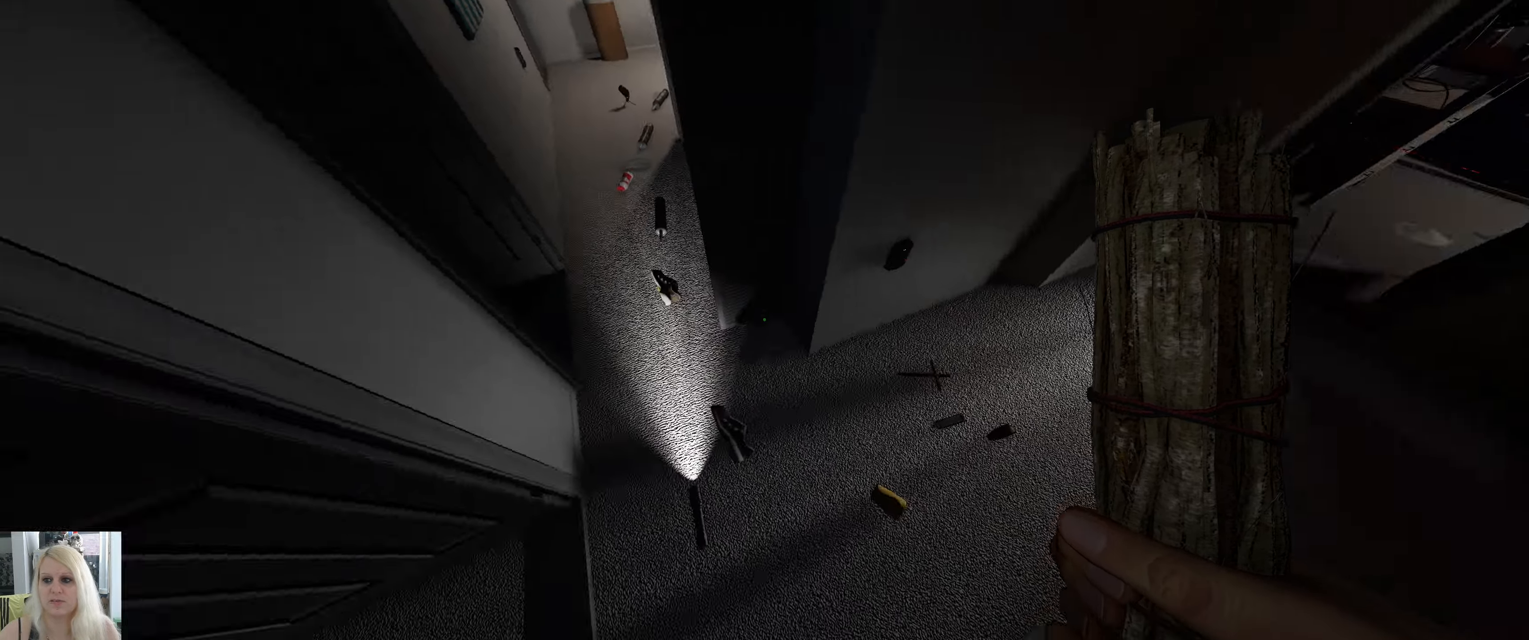
mouse_move(765, 320)
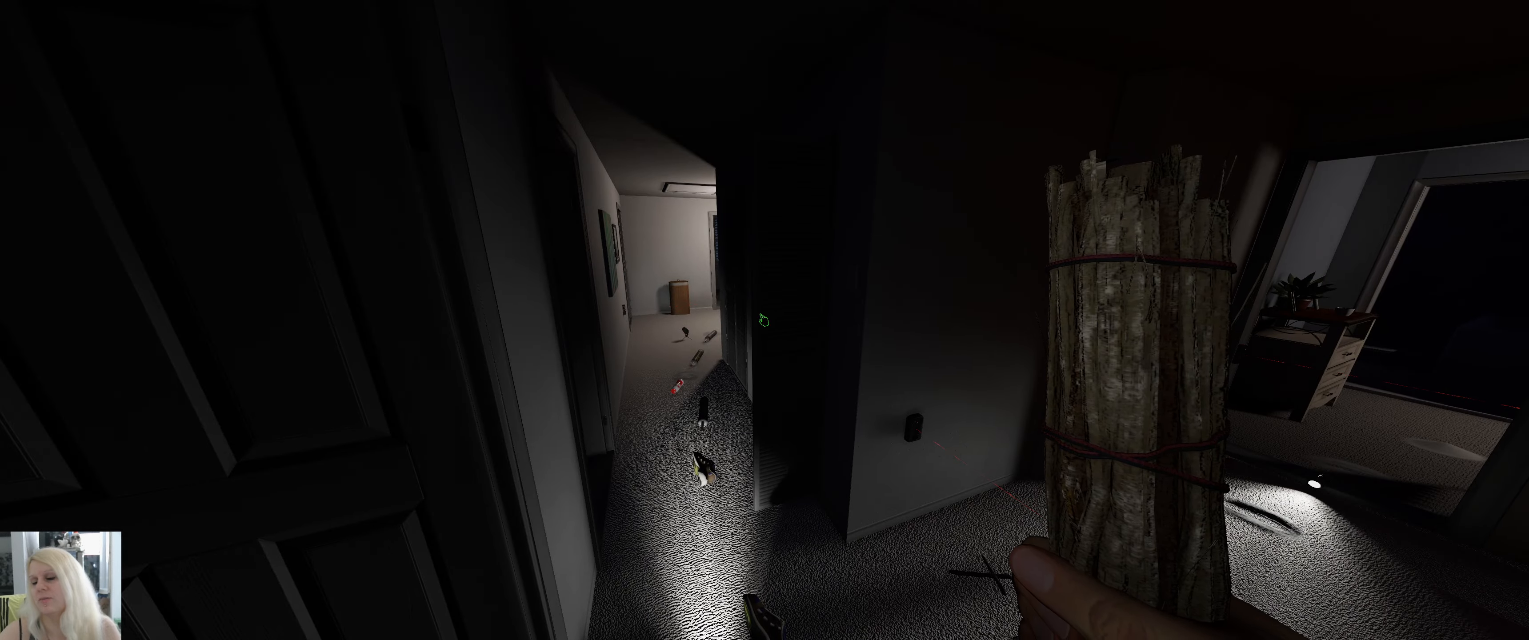
mouse_move(764, 320)
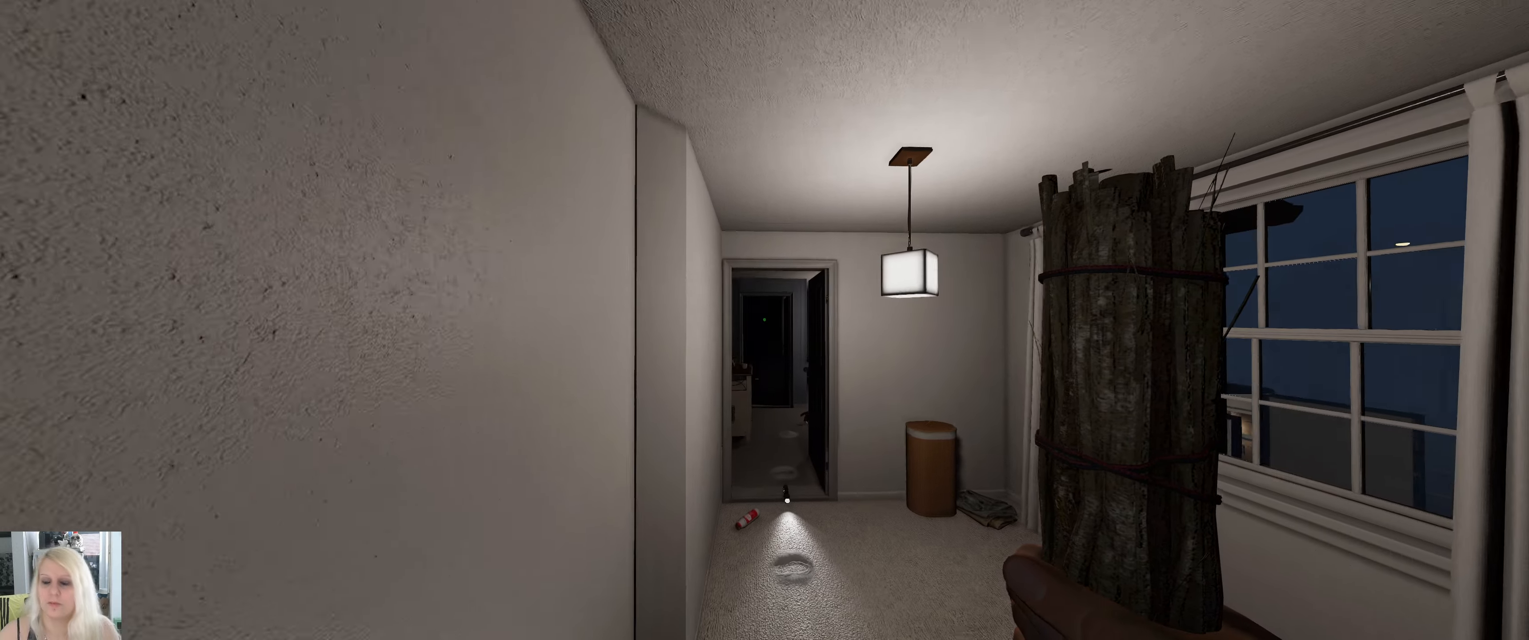
mouse_move(764, 320)
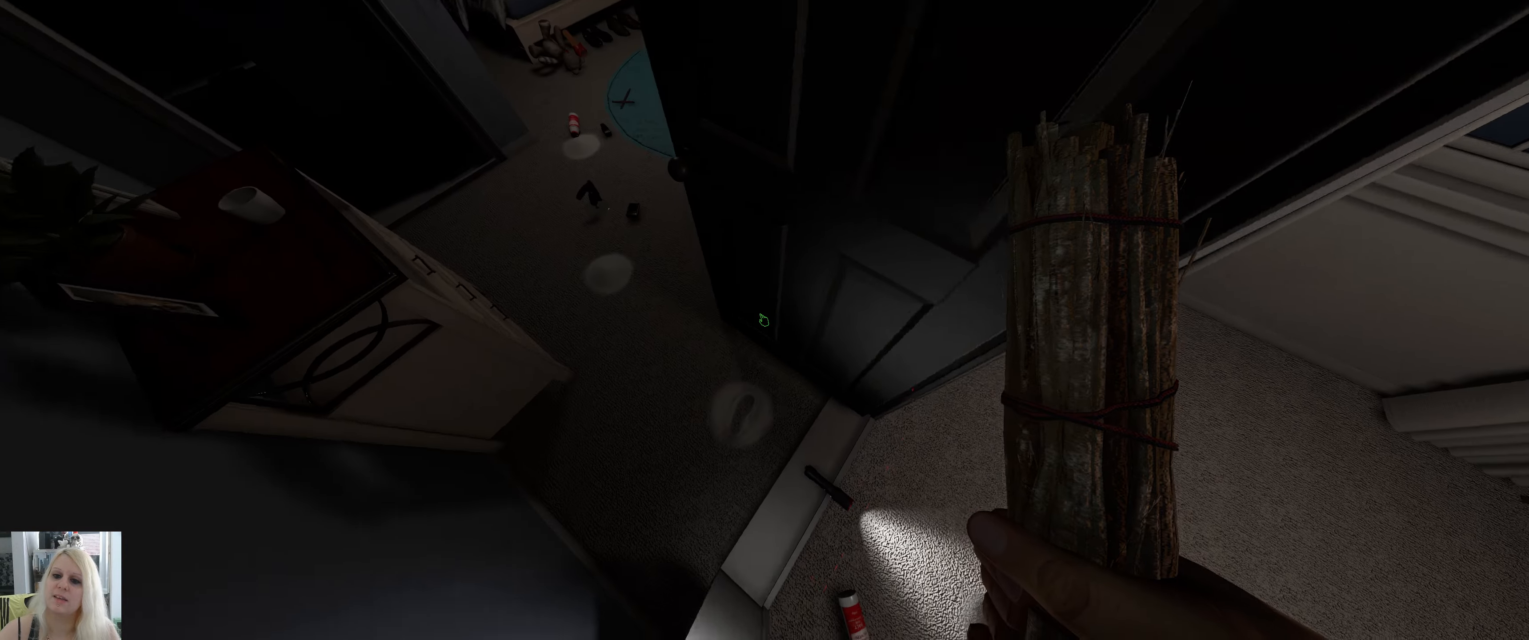
mouse_move(764, 320)
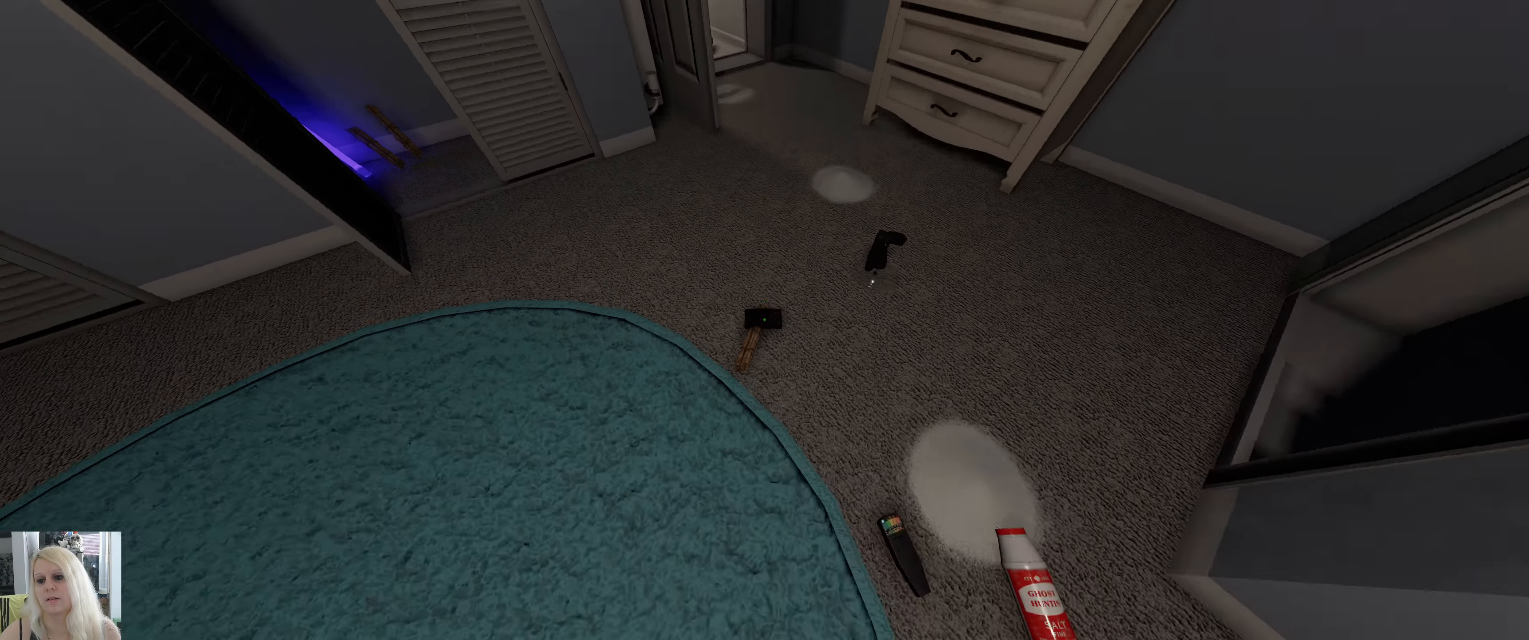
mouse_move(765, 320)
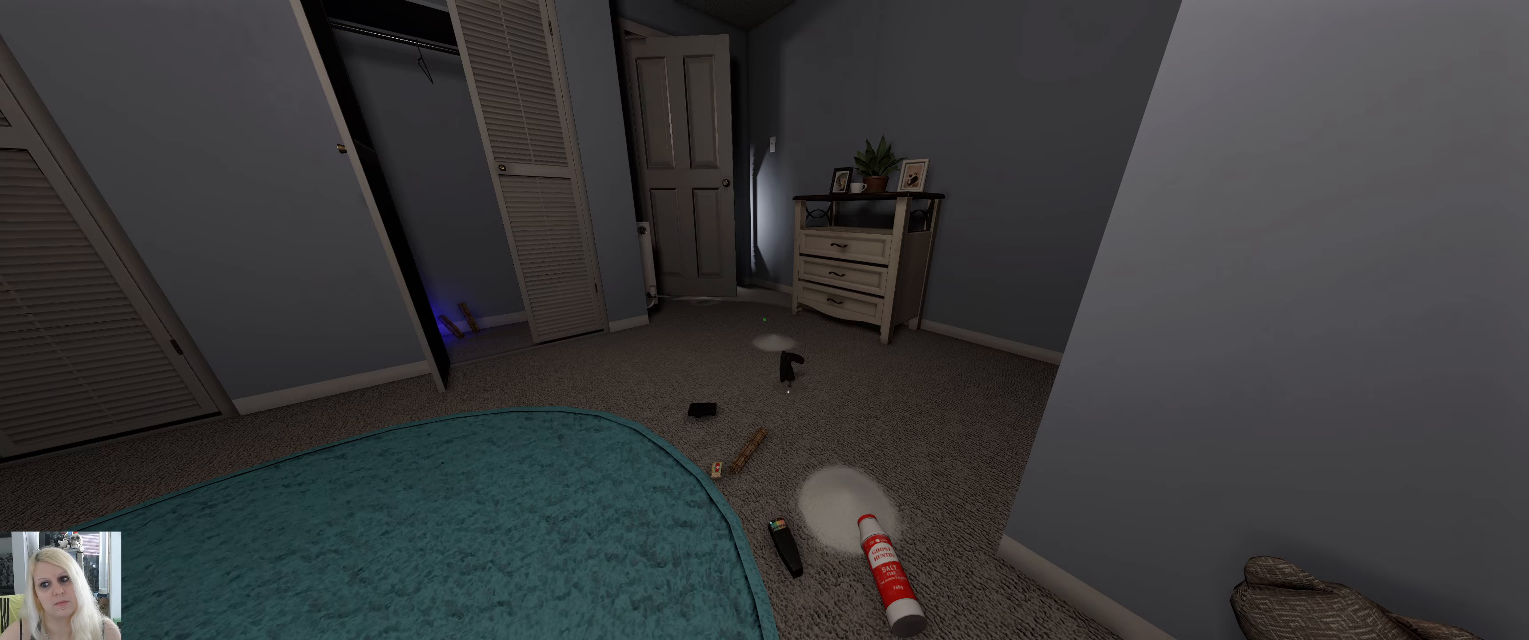
mouse_move(764, 320)
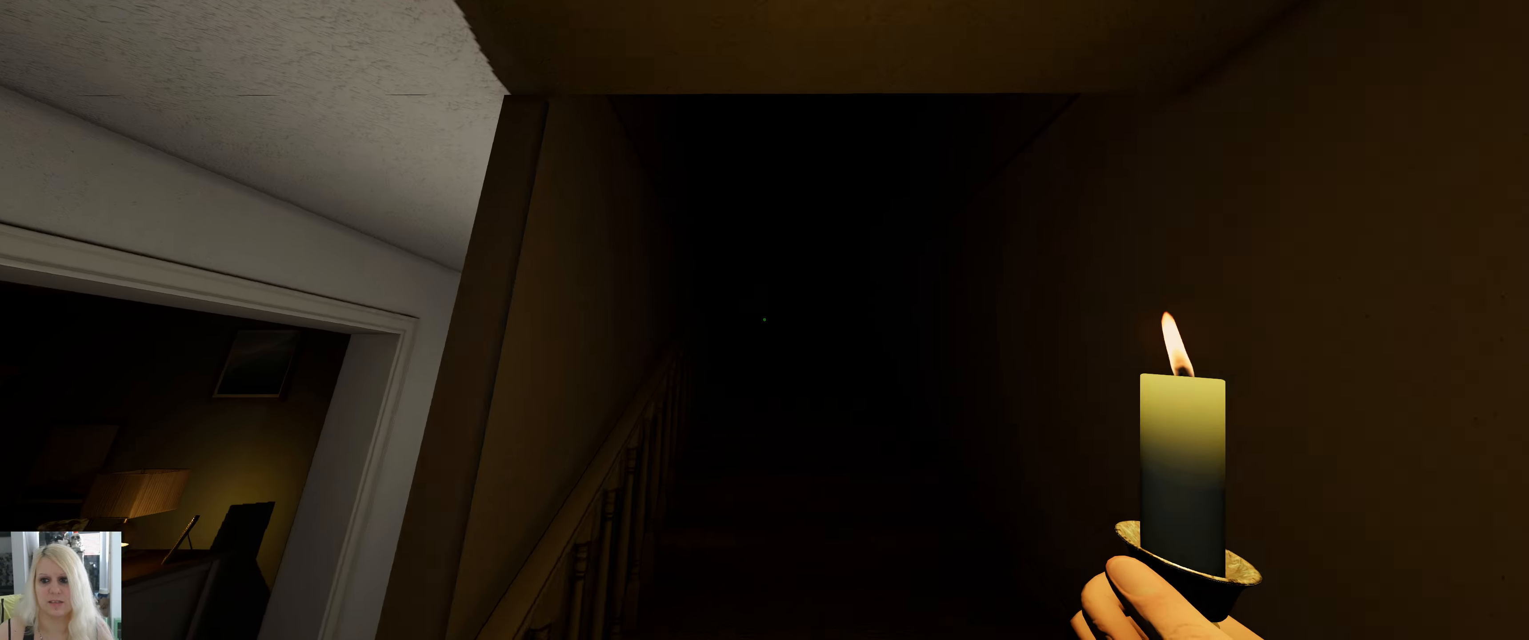
mouse_move(765, 320)
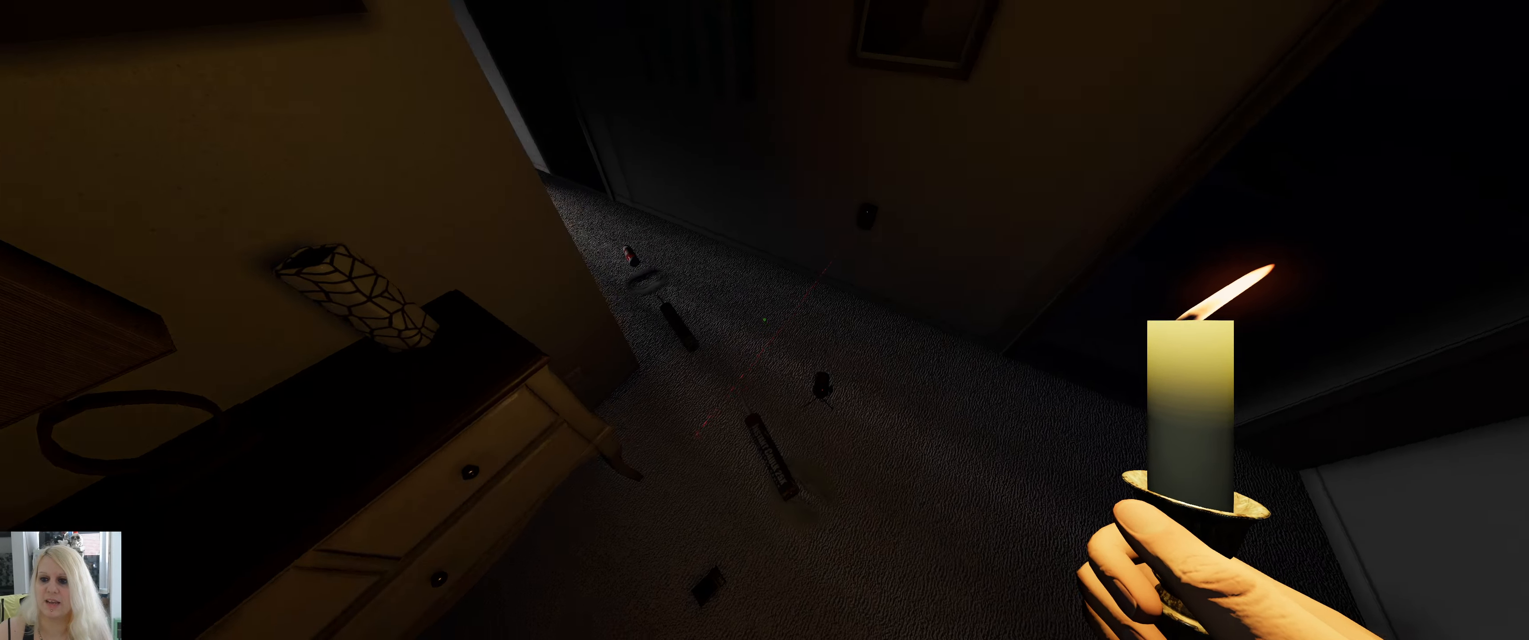
mouse_move(765, 320)
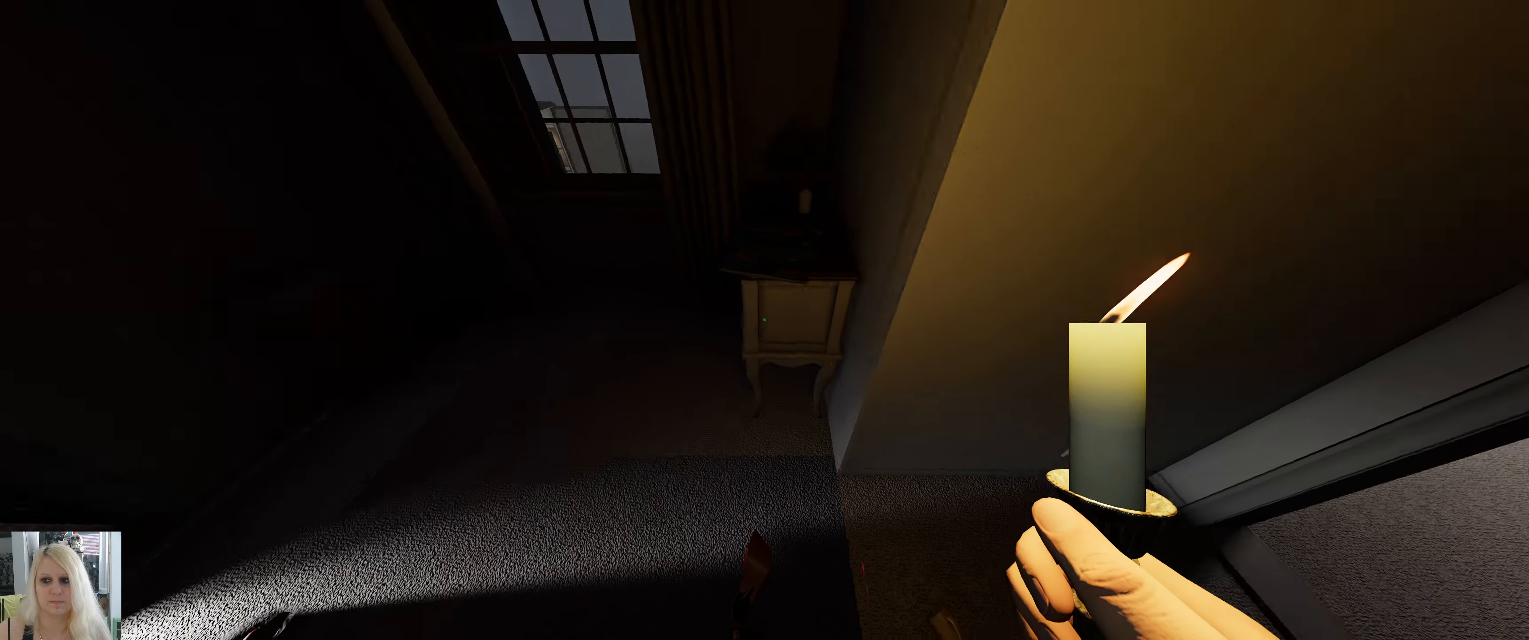
mouse_move(764, 320)
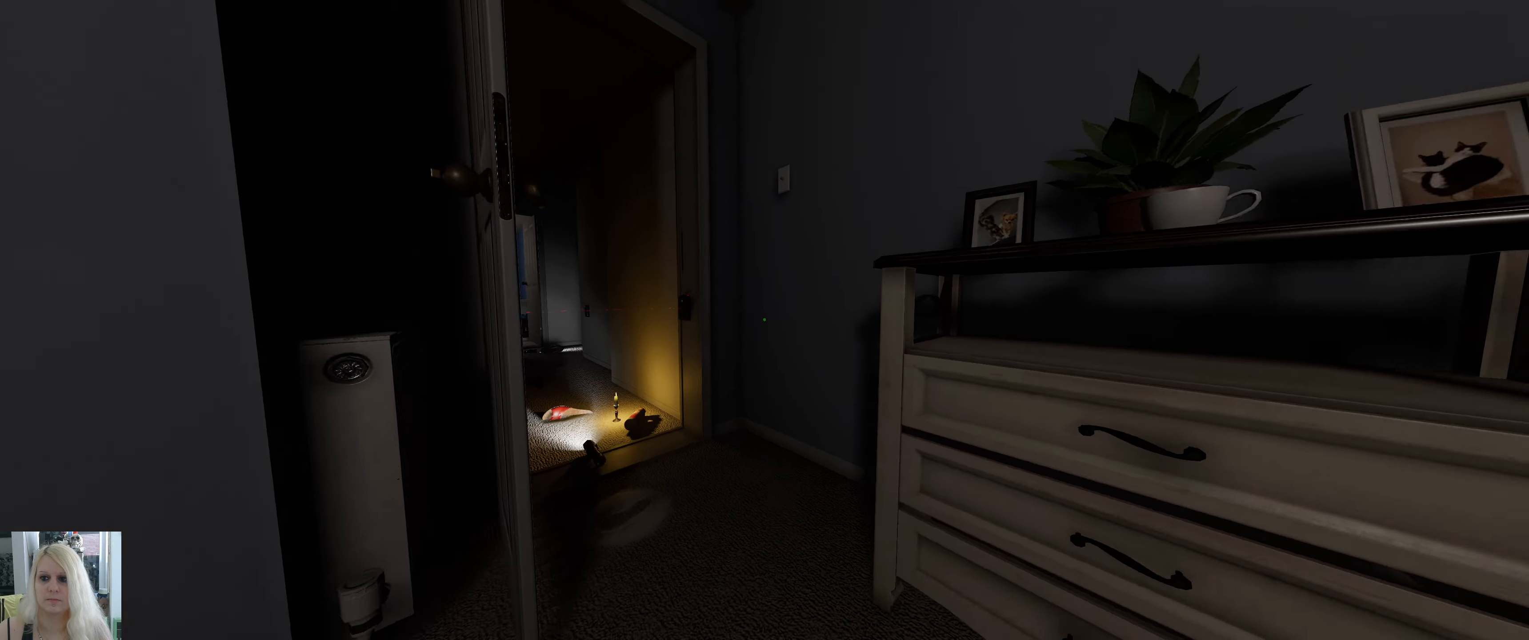
mouse_move(764, 320)
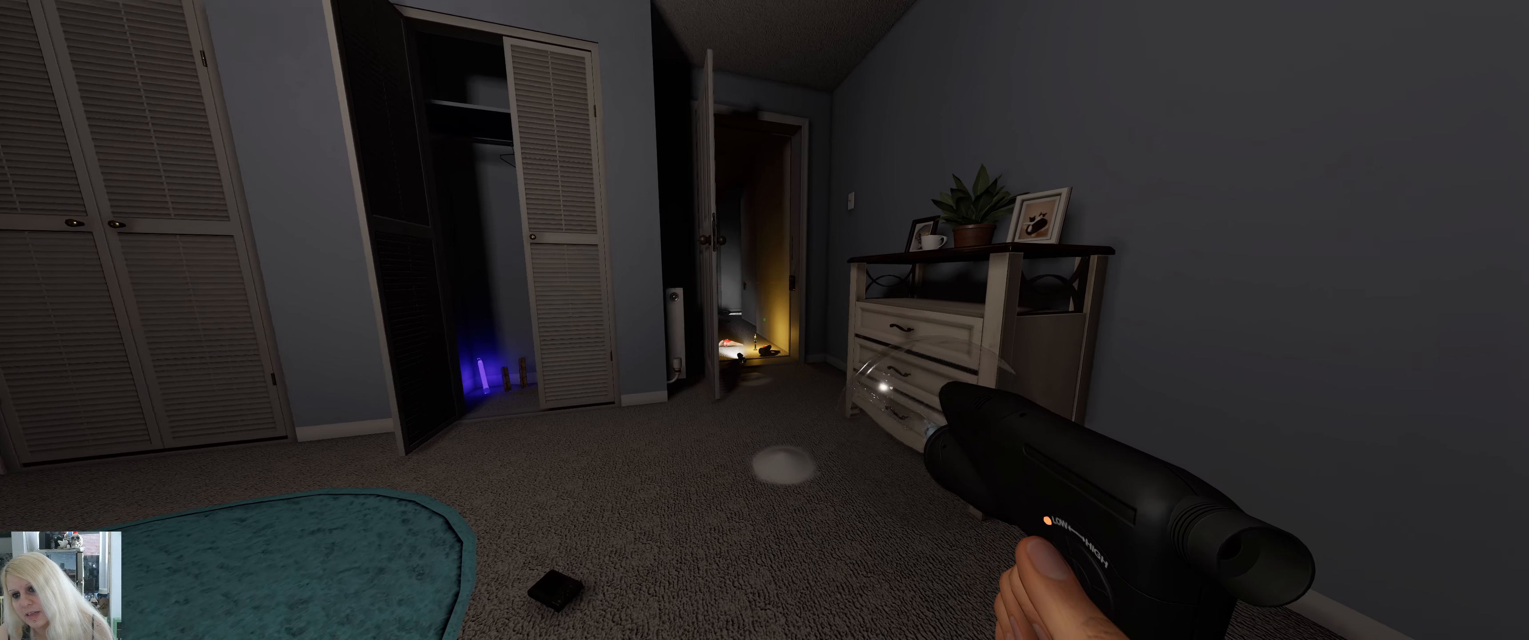
mouse_move(764, 320)
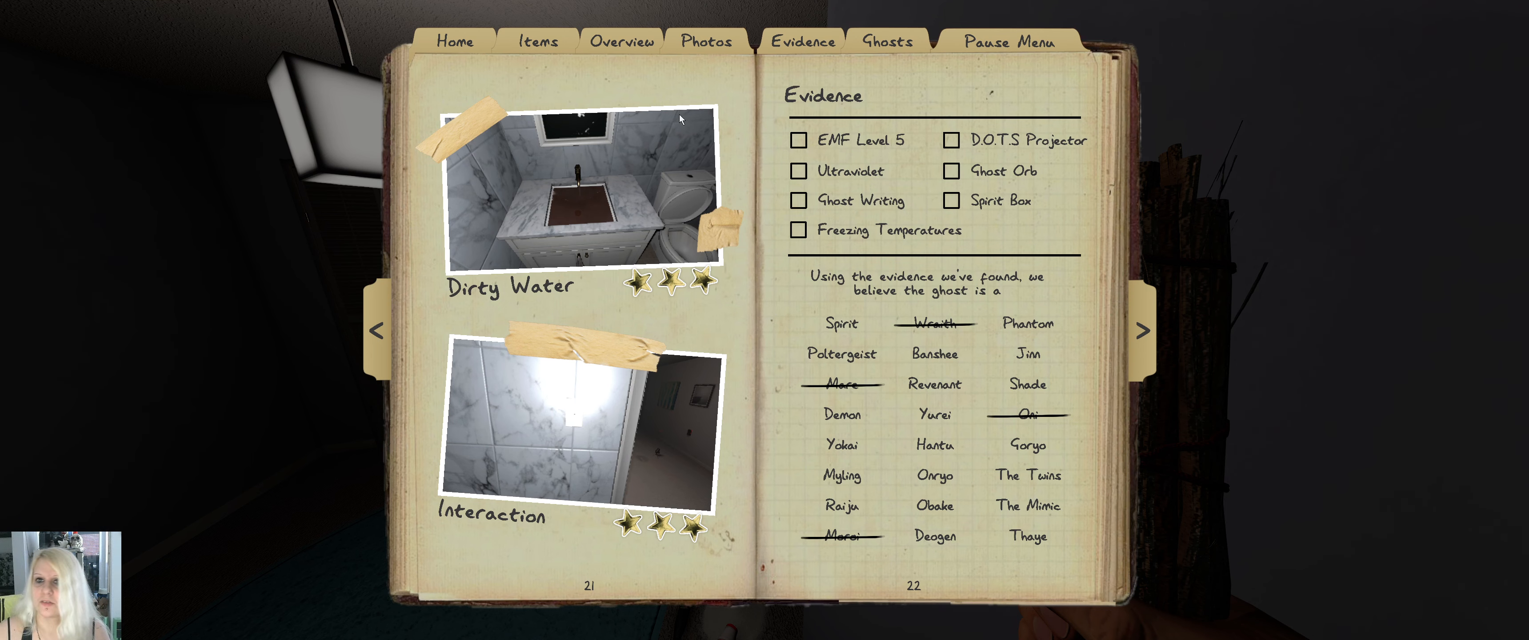
Step: Check the Evidence page's ruled-out ghosts and close the journal
left_click(933, 383)
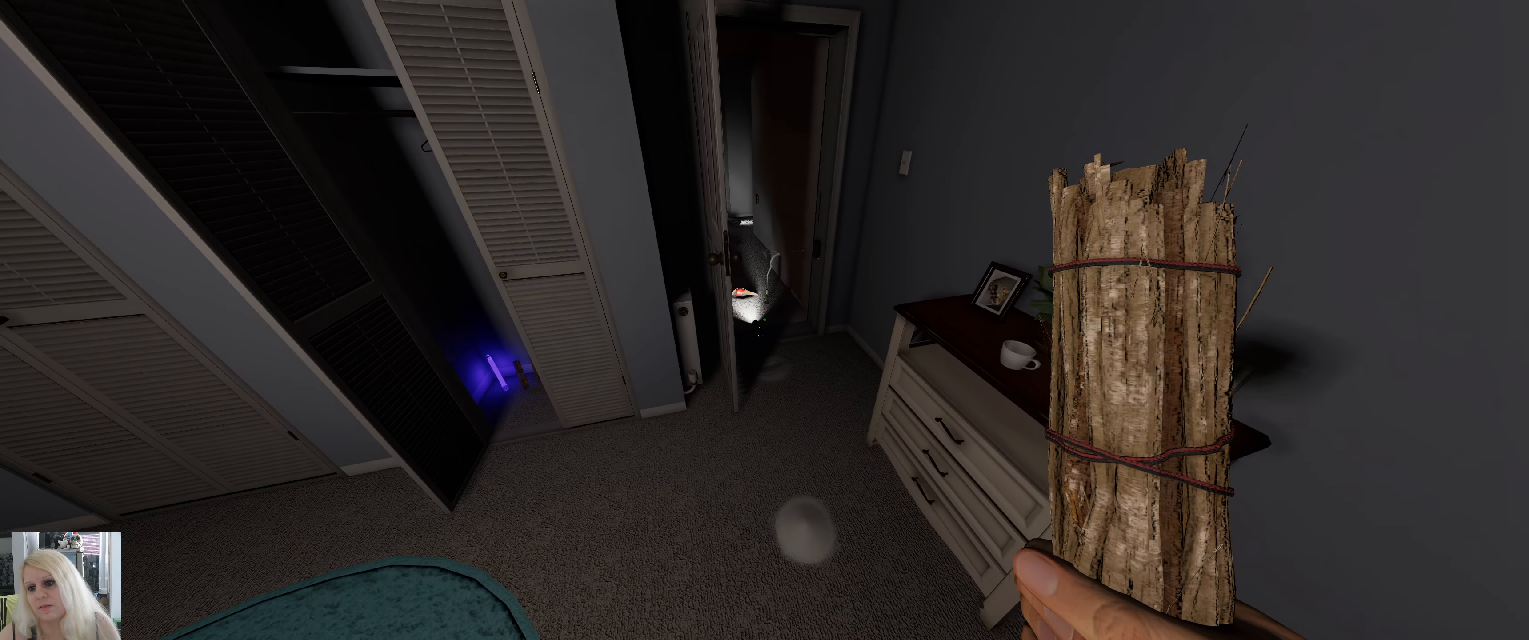
mouse_move(764, 320)
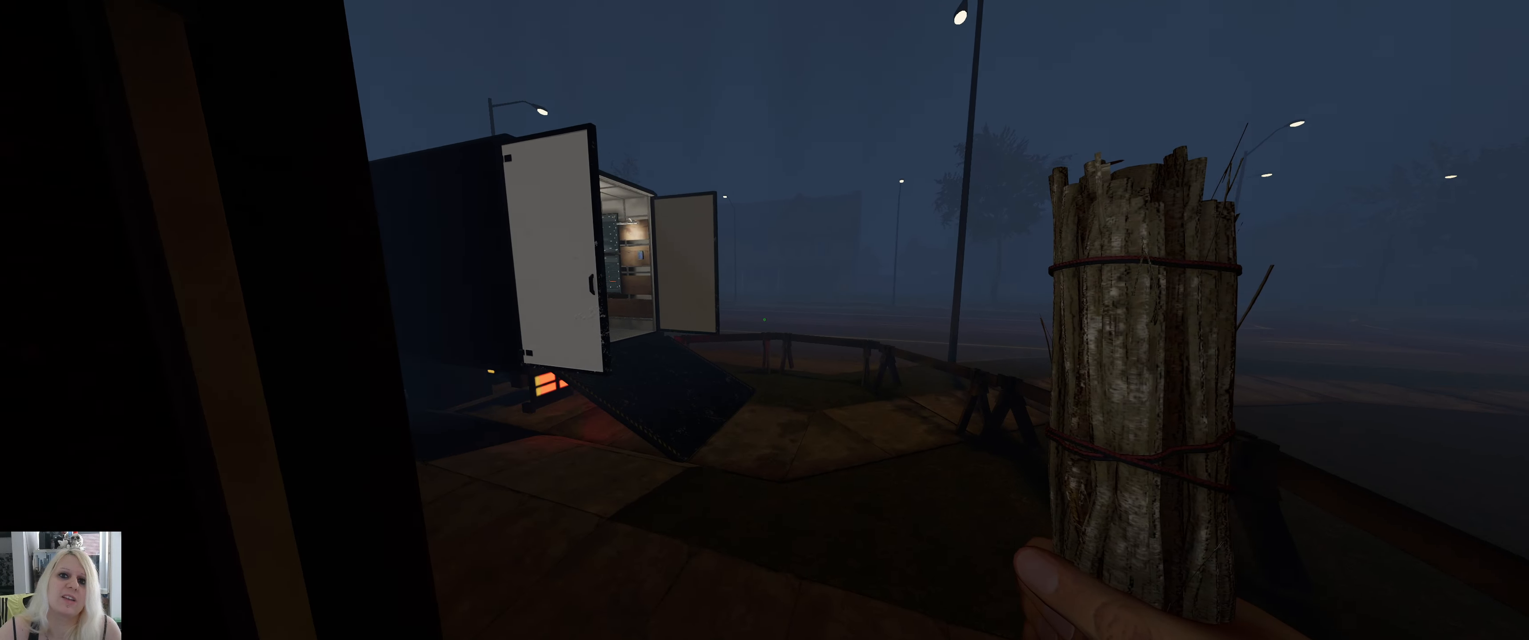
mouse_move(764, 320)
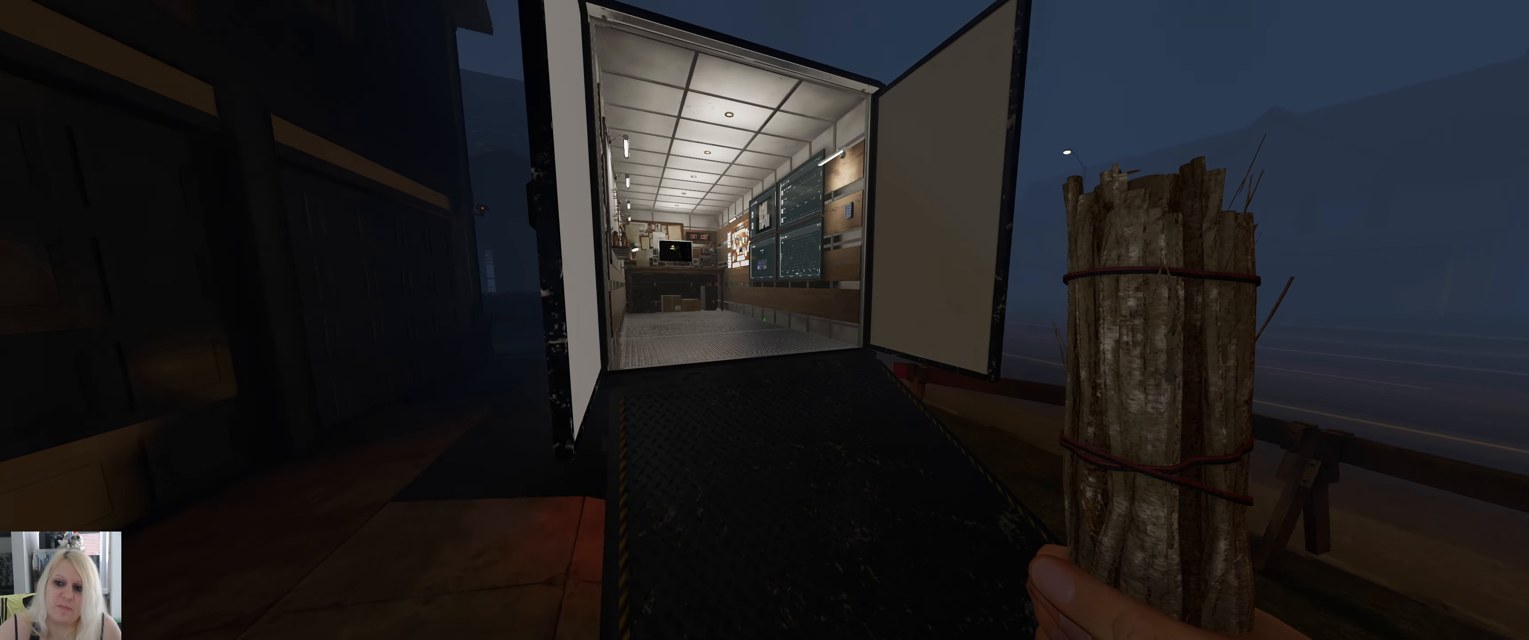
Step: Walk up the ramp into the truck toward the task clipboards
key("w")
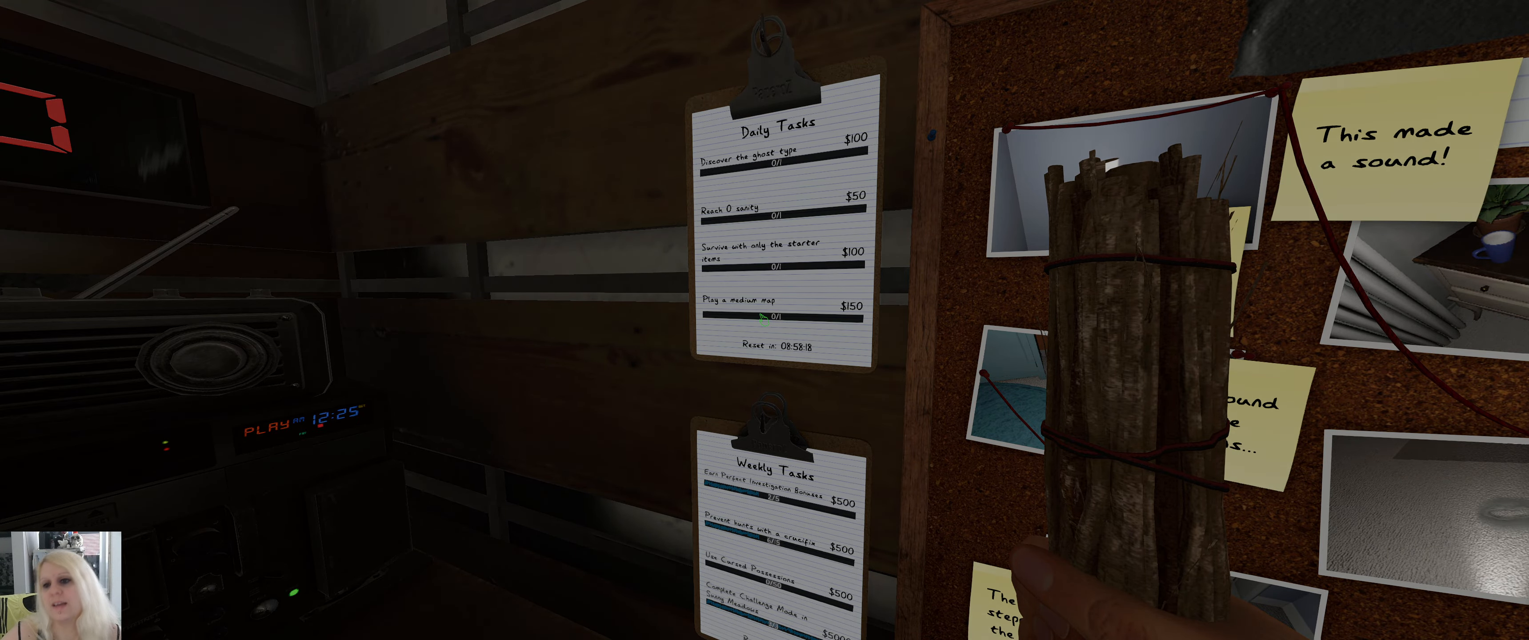
mouse_move(764, 320)
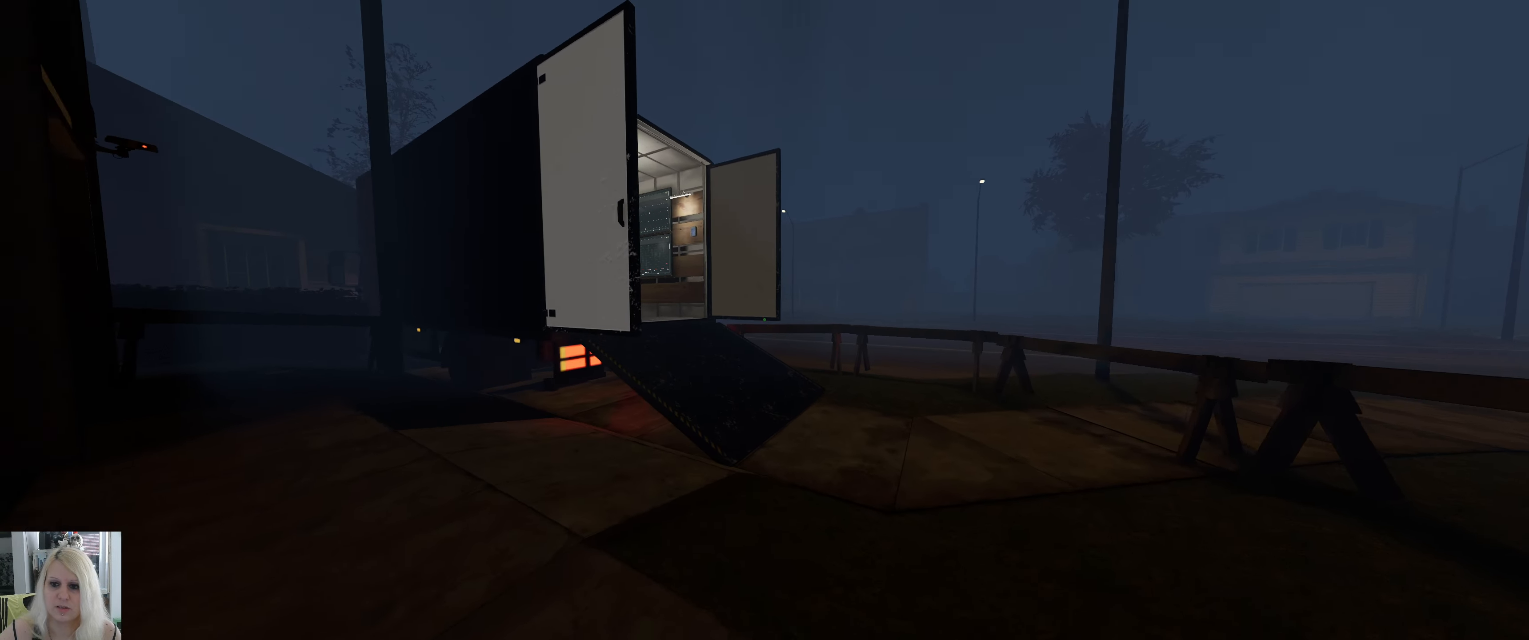
mouse_move(765, 320)
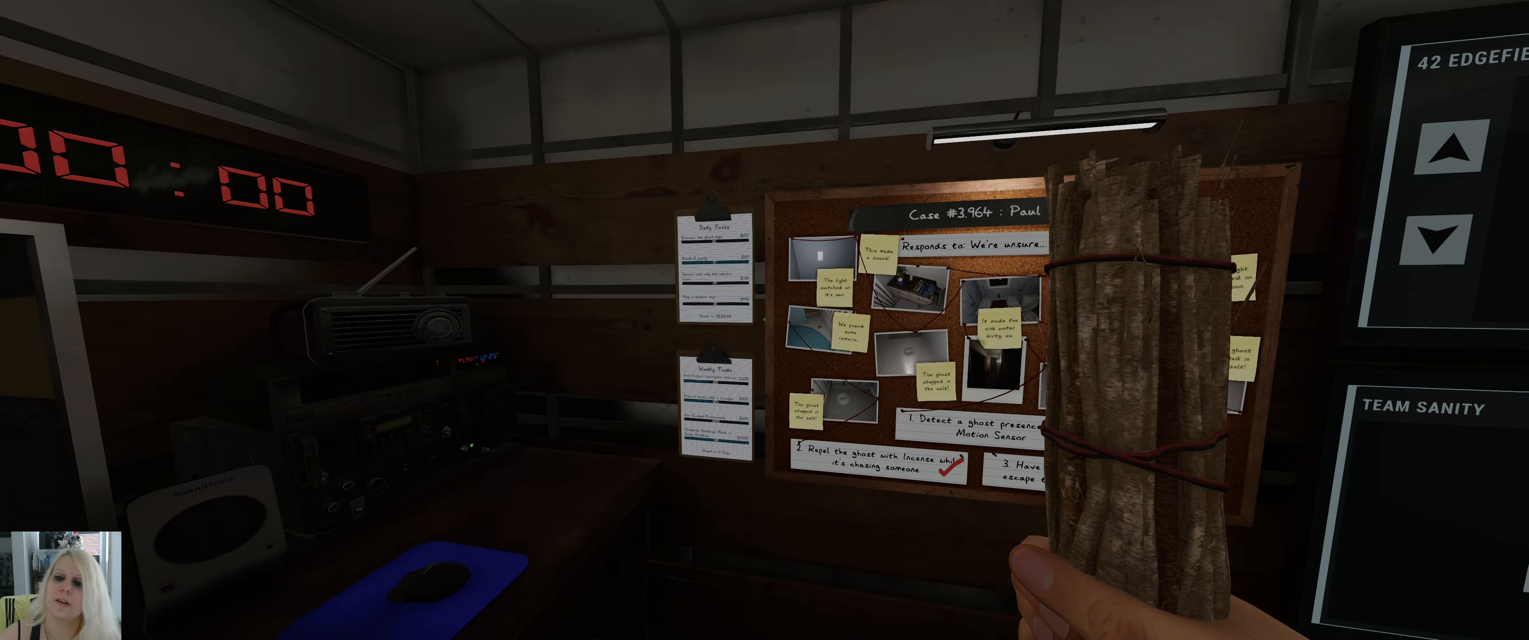
mouse_move(764, 320)
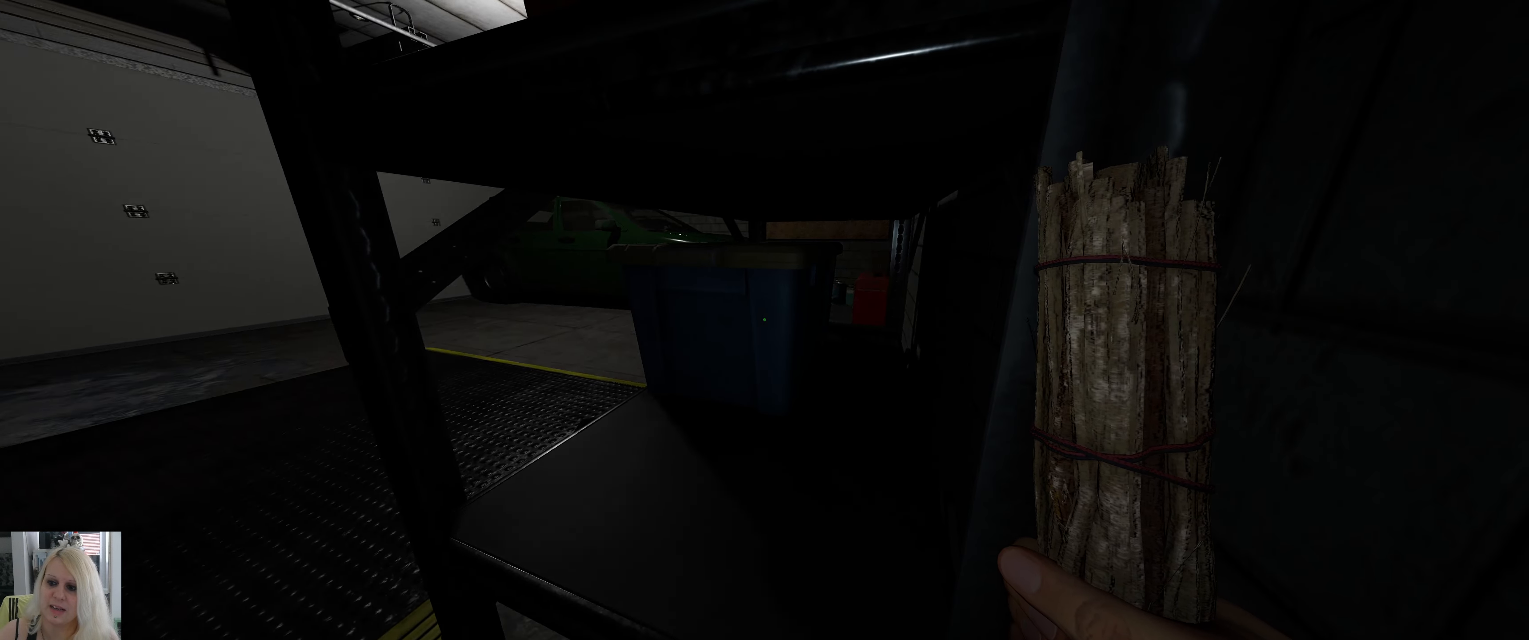
mouse_move(765, 320)
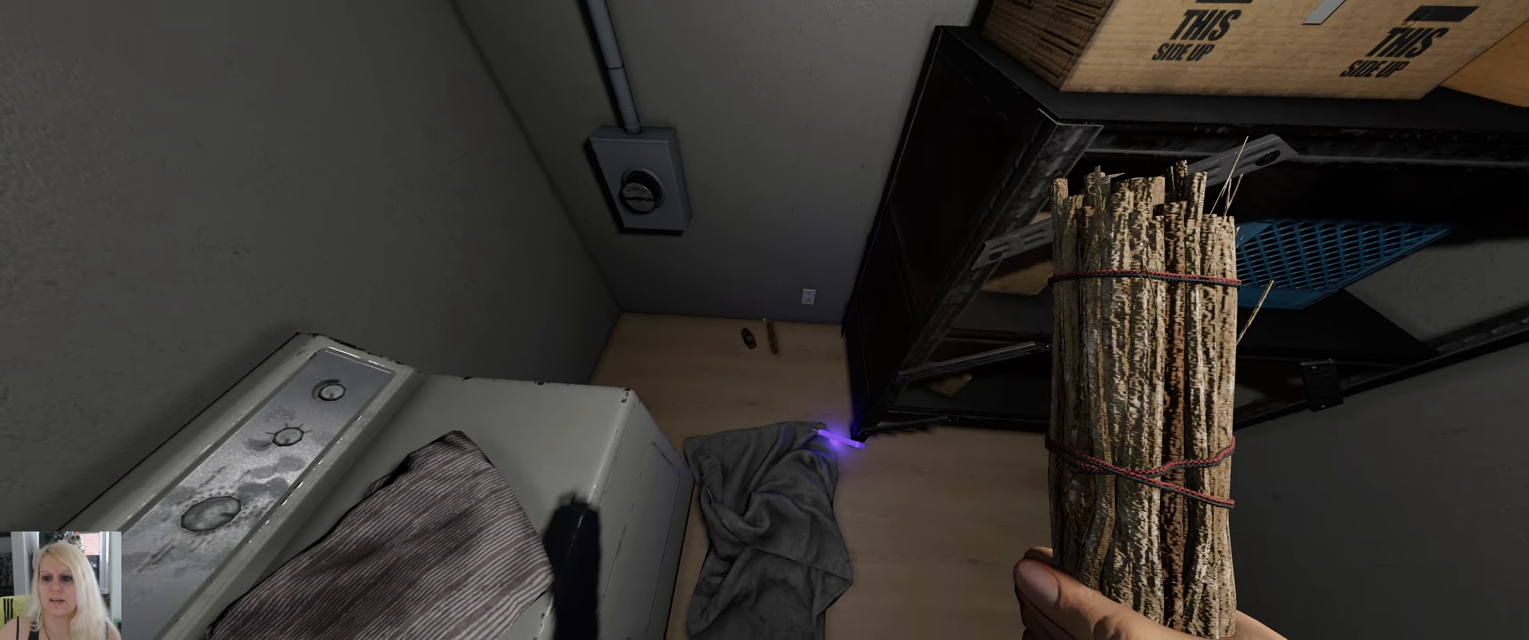
mouse_move(764, 320)
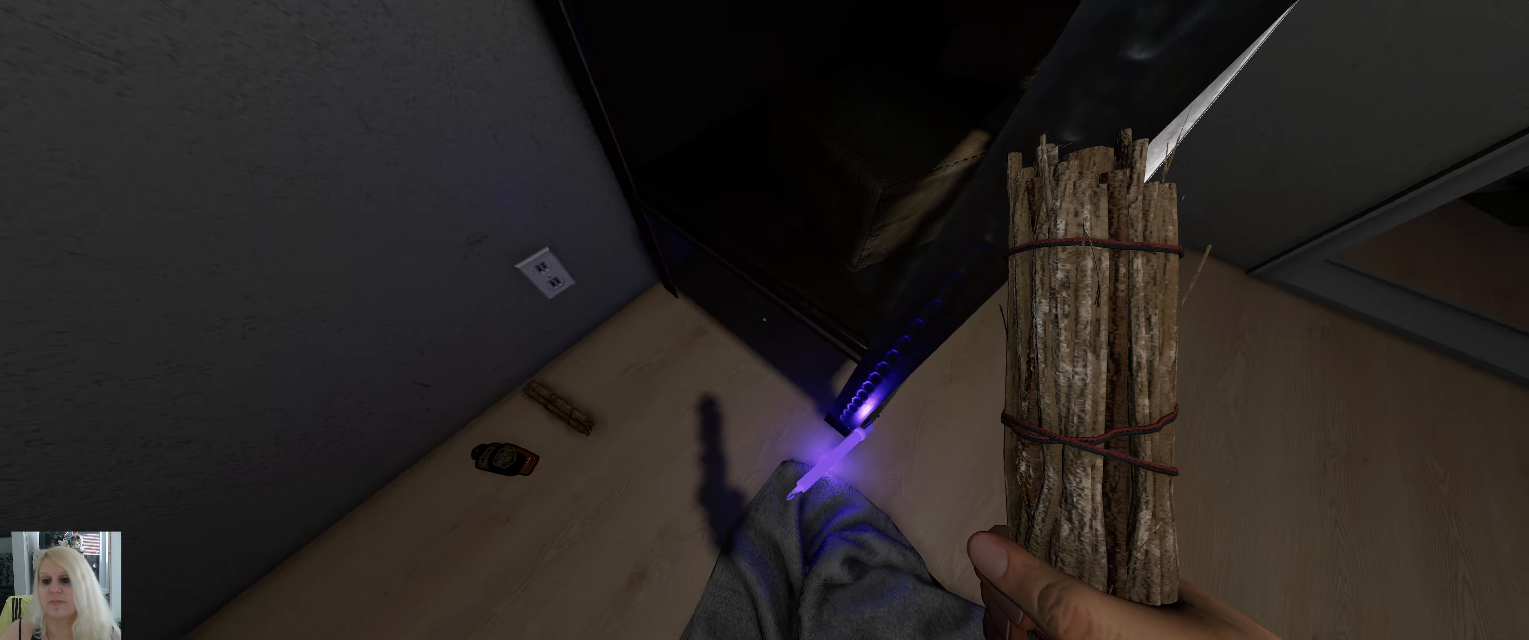
mouse_move(765, 320)
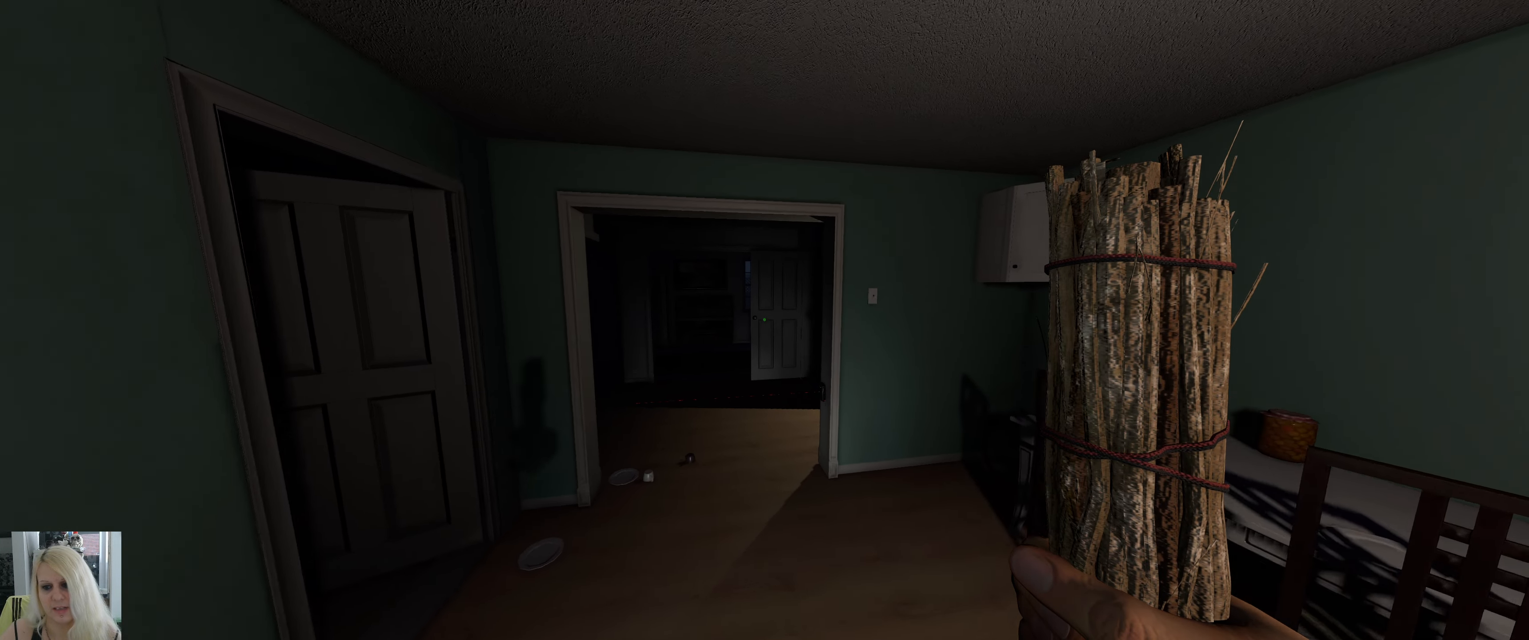
mouse_move(765, 320)
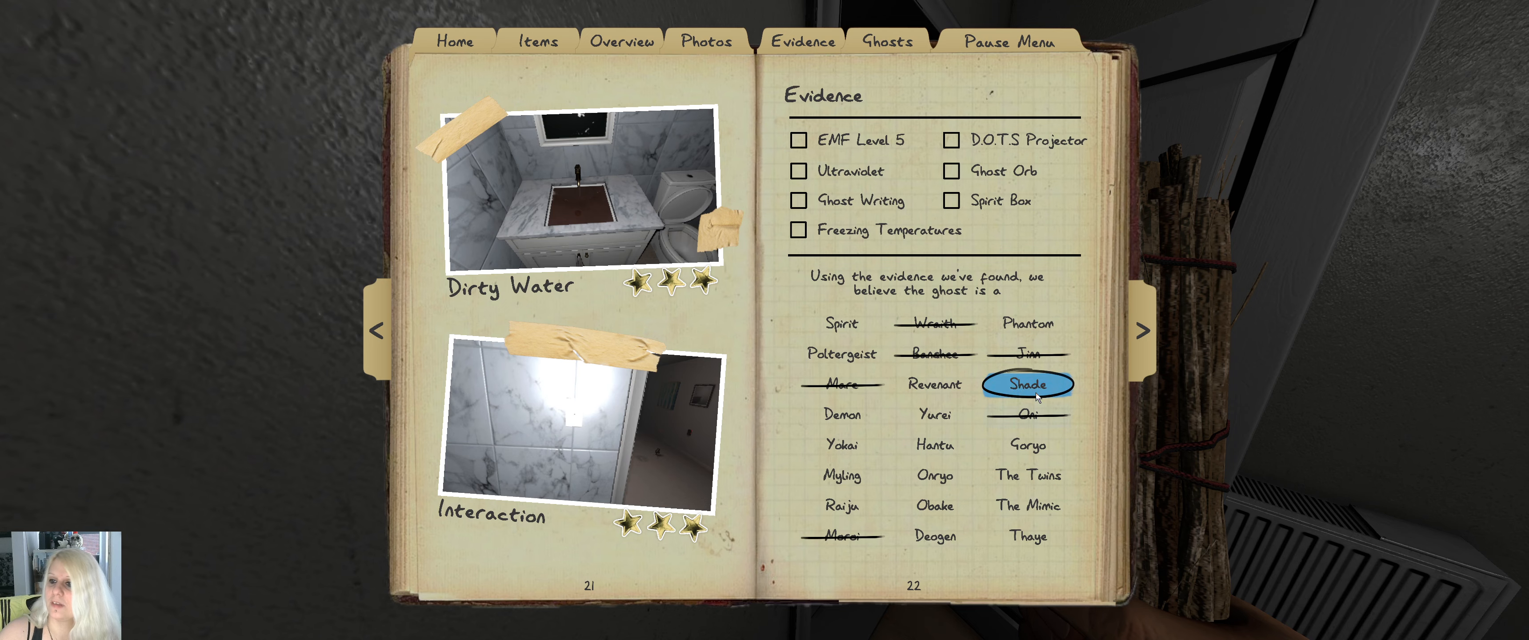
Step: Cross Shade, Revenant, Yokai, Myling, The Twins and Phantom off the ghost list
left_click(933, 353)
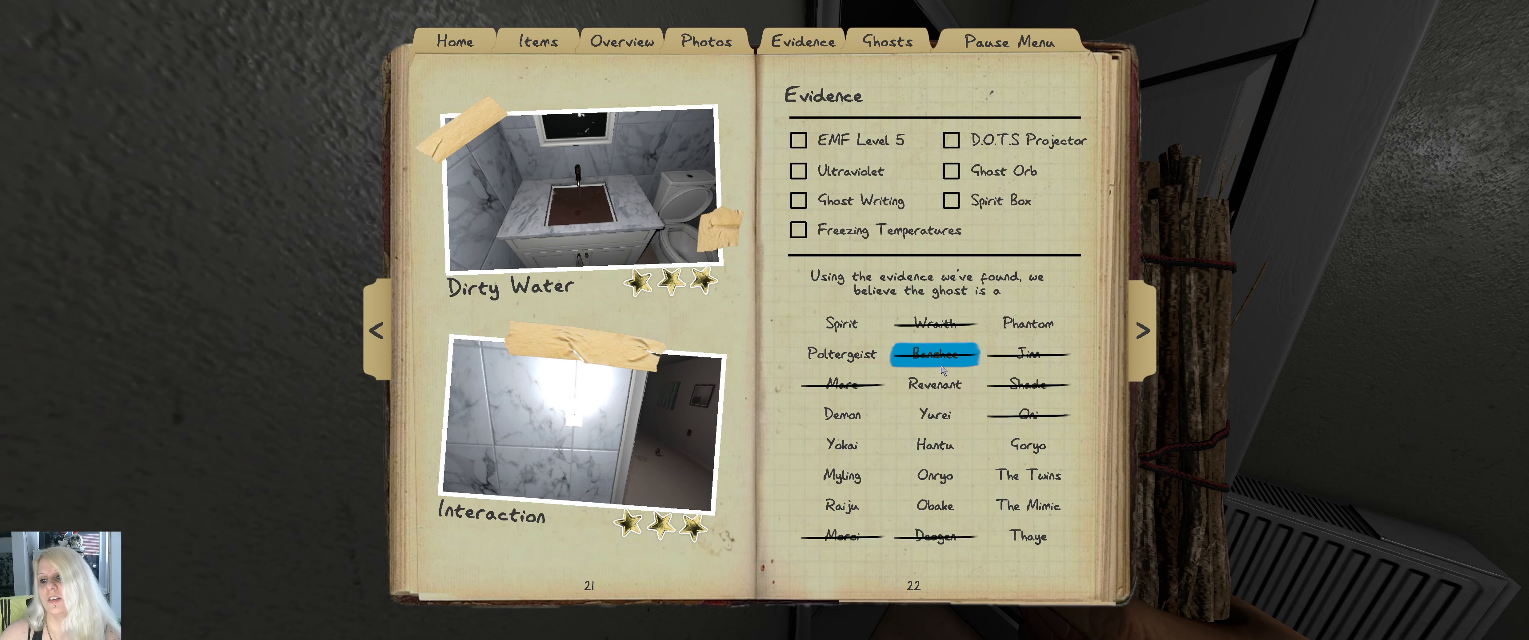
left_click(842, 414)
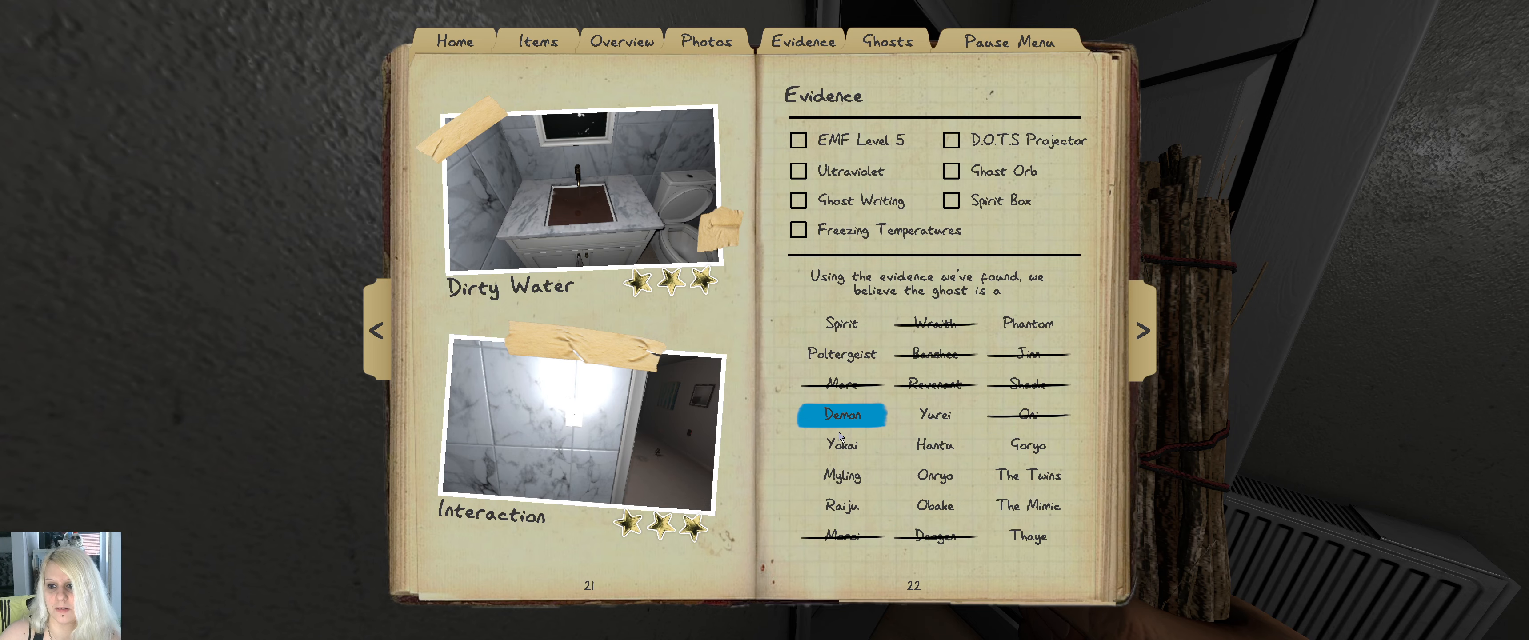
left_click(841, 475)
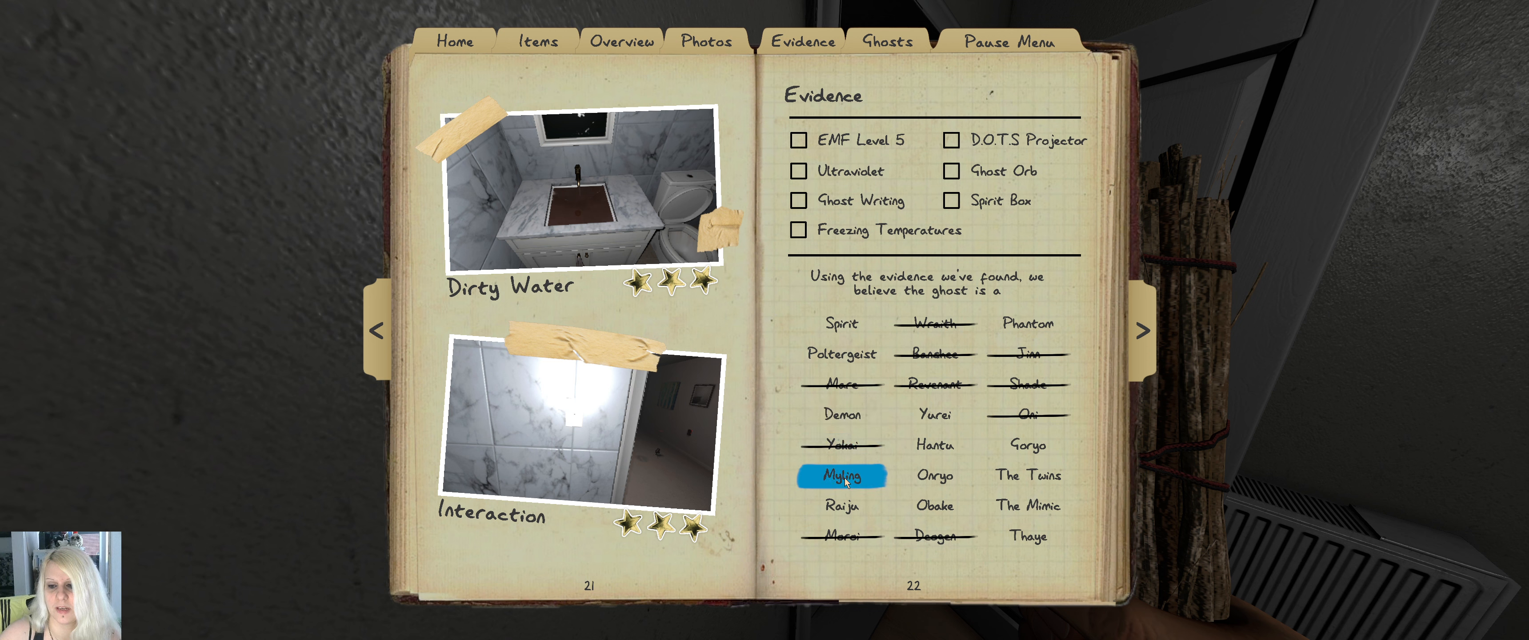
left_click(1028, 536)
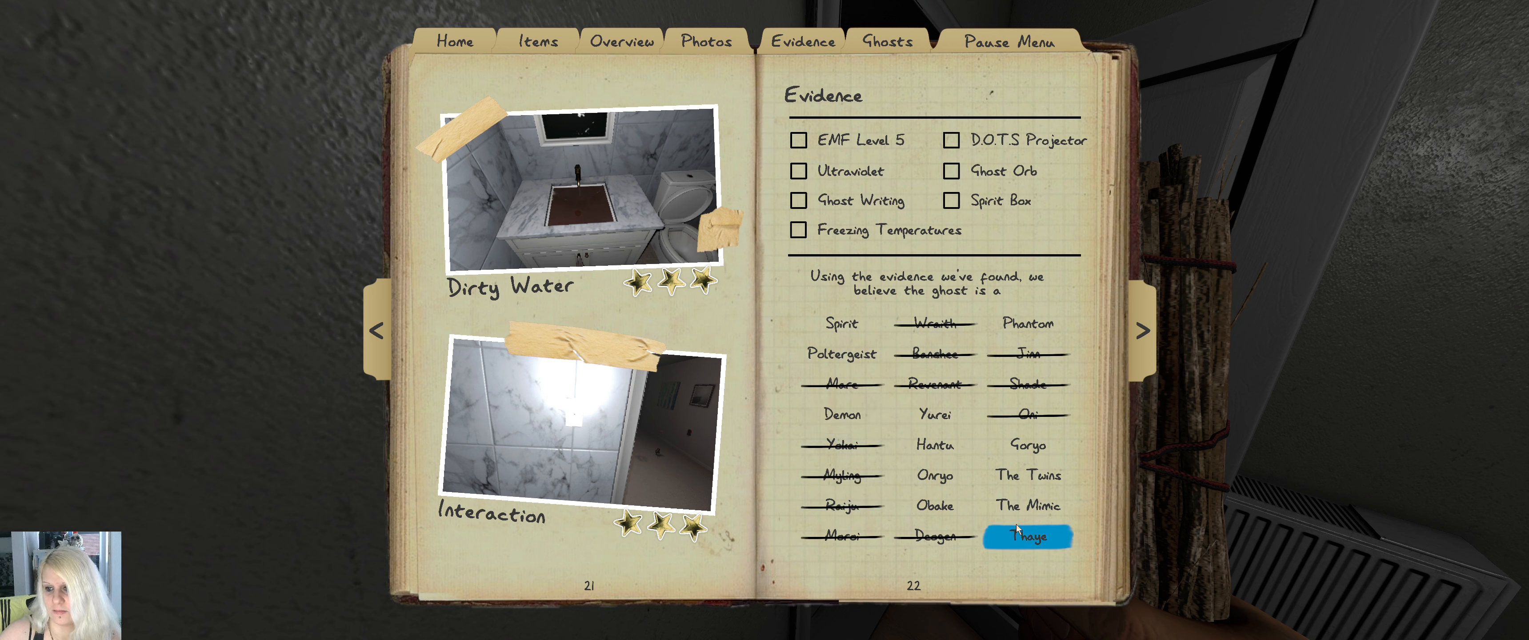
left_click(1026, 323)
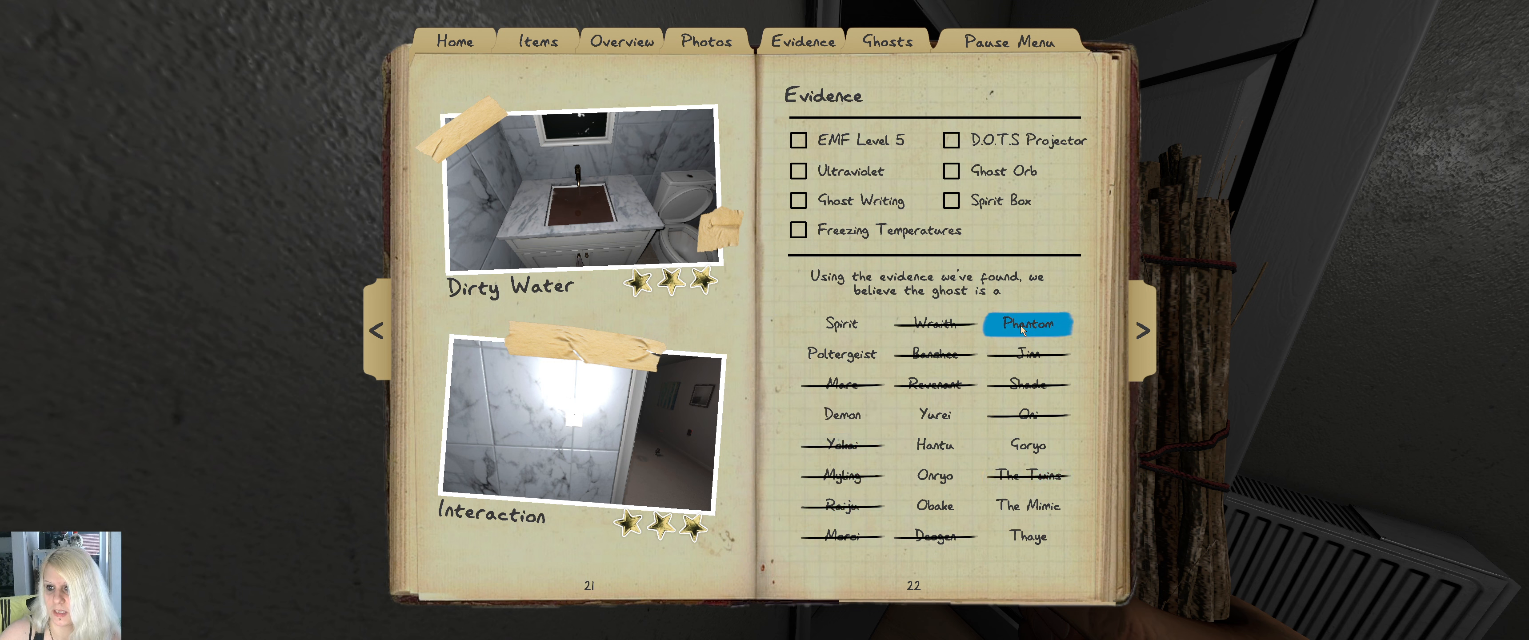
left_click(934, 506)
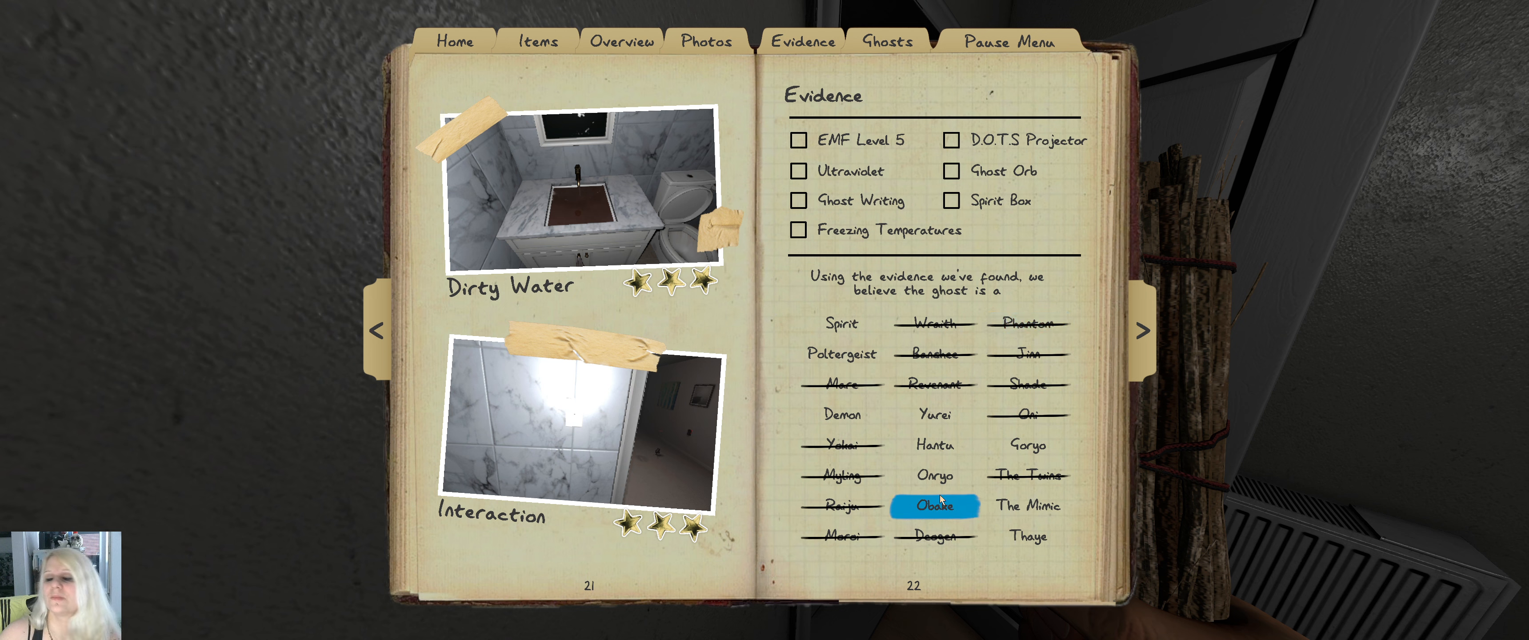
Step: Rule out Hantu and Thaye as well, leaving the journal closed
left_click(1026, 537)
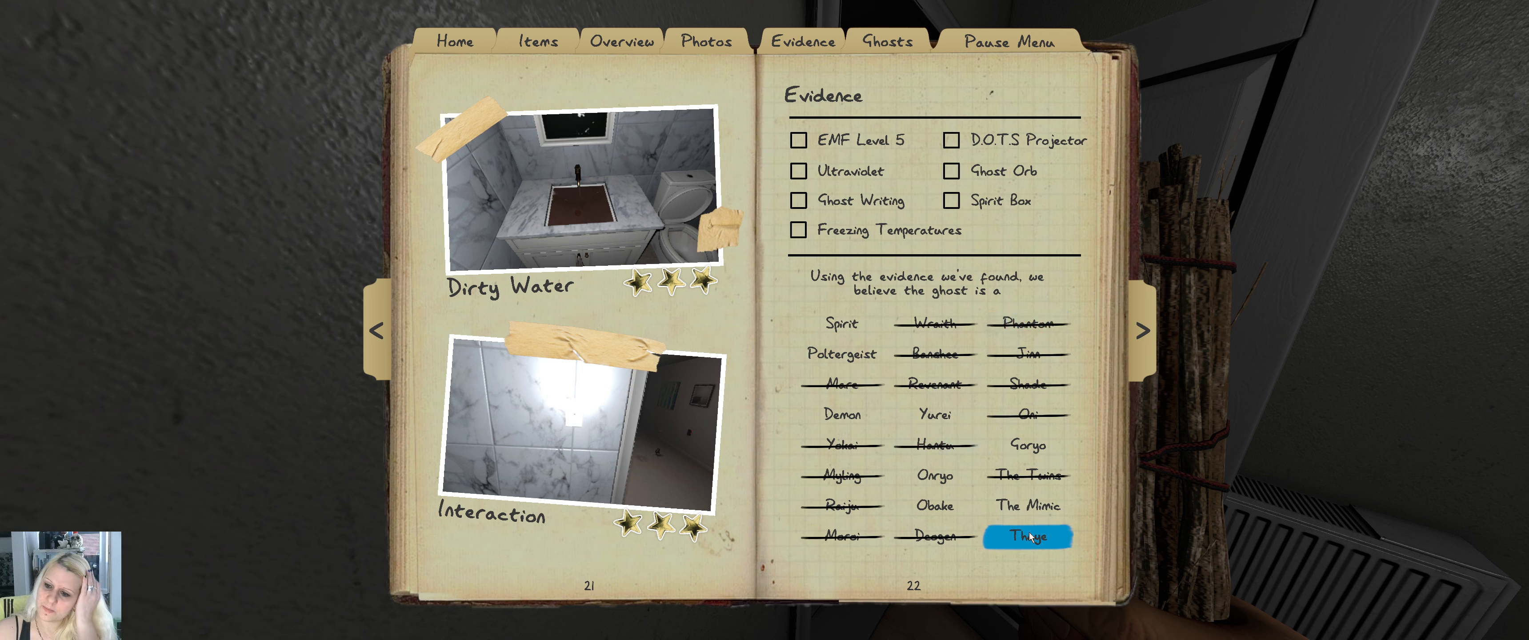
left_click(1027, 504)
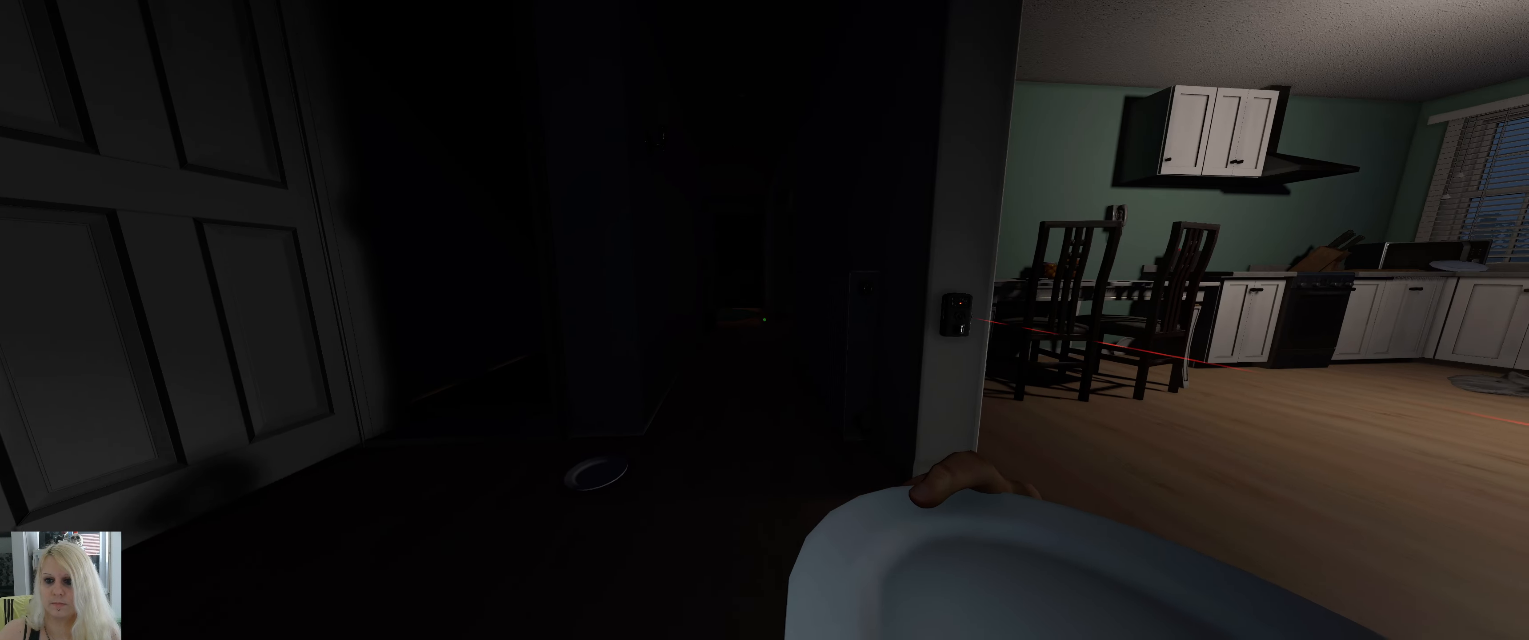
mouse_move(764, 320)
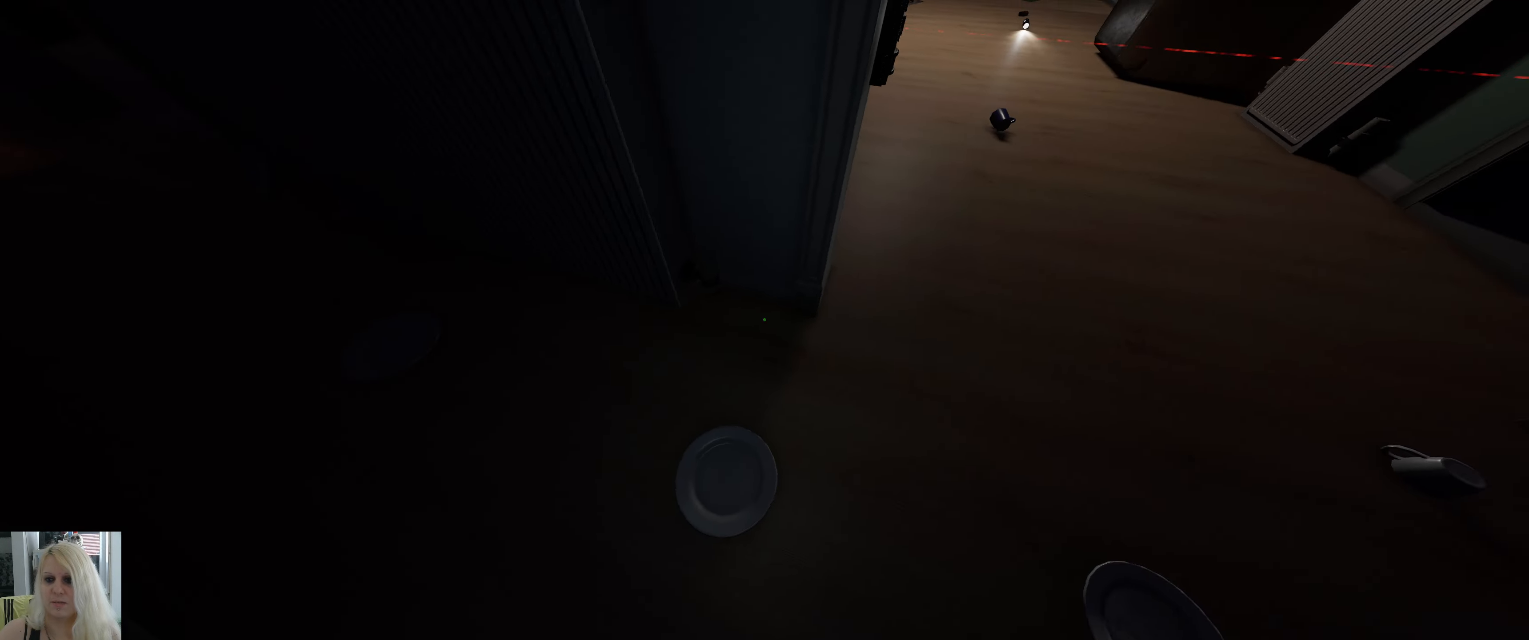
mouse_move(764, 320)
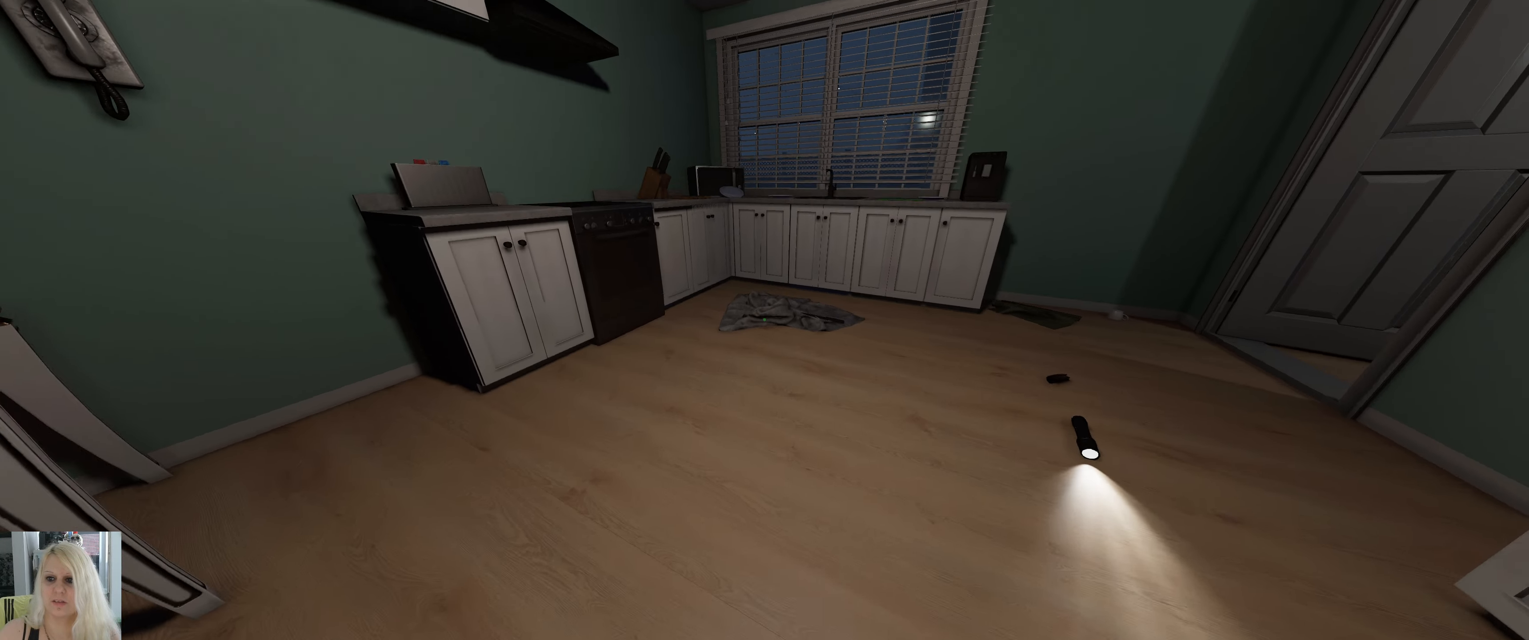
mouse_move(765, 320)
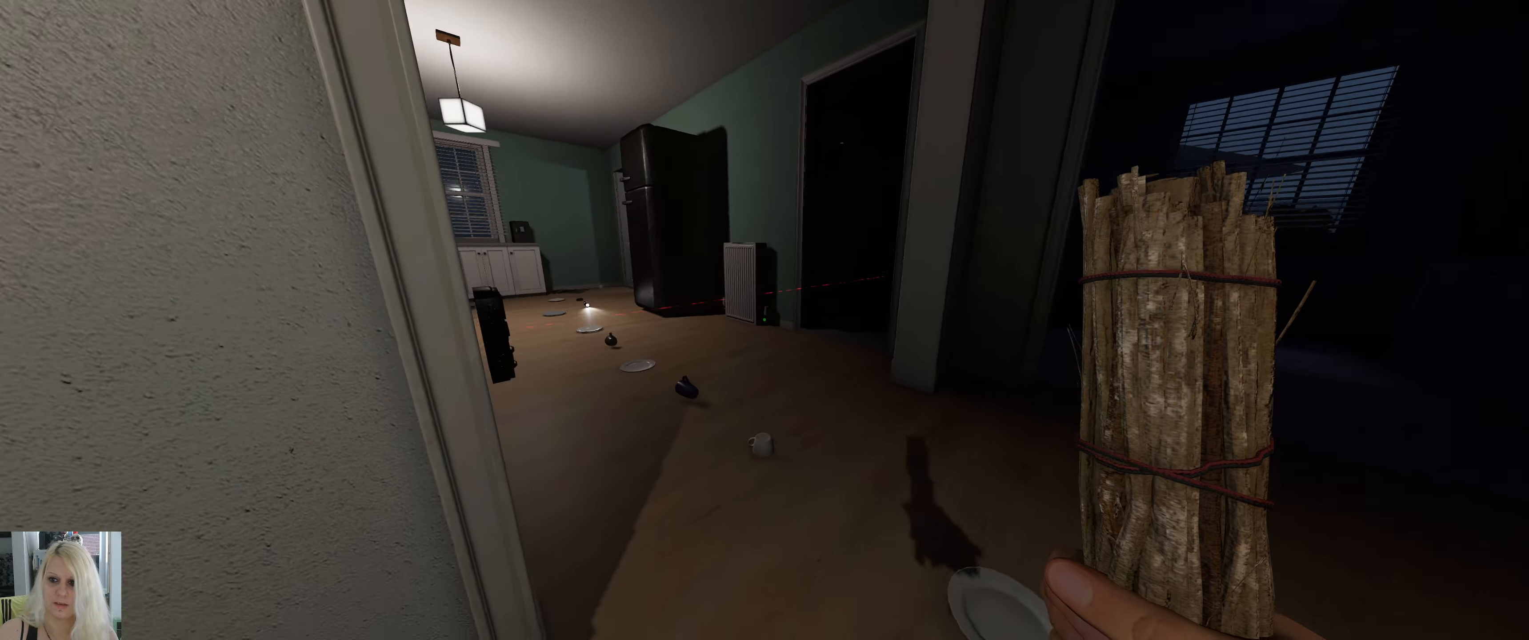
mouse_move(765, 320)
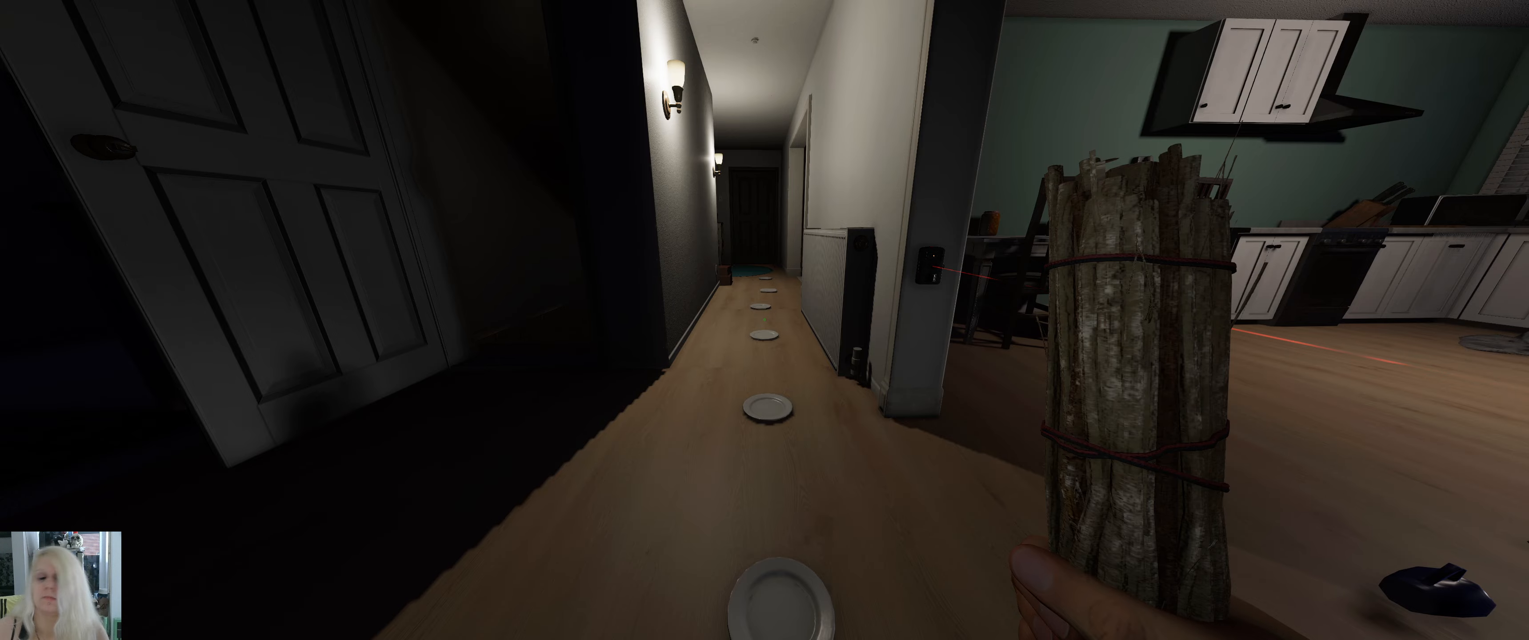
mouse_move(764, 320)
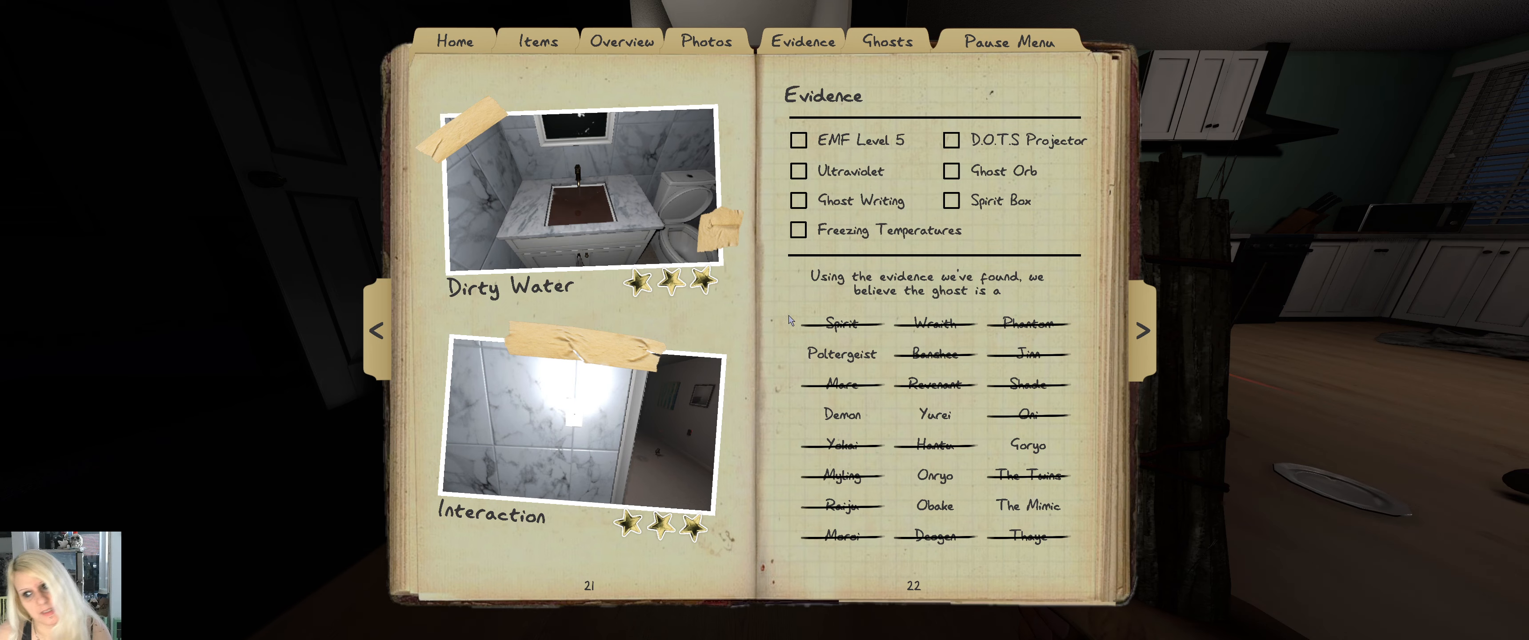
Step: Strike Demon and Onryo from the journal's possible ghosts
left_click(841, 352)
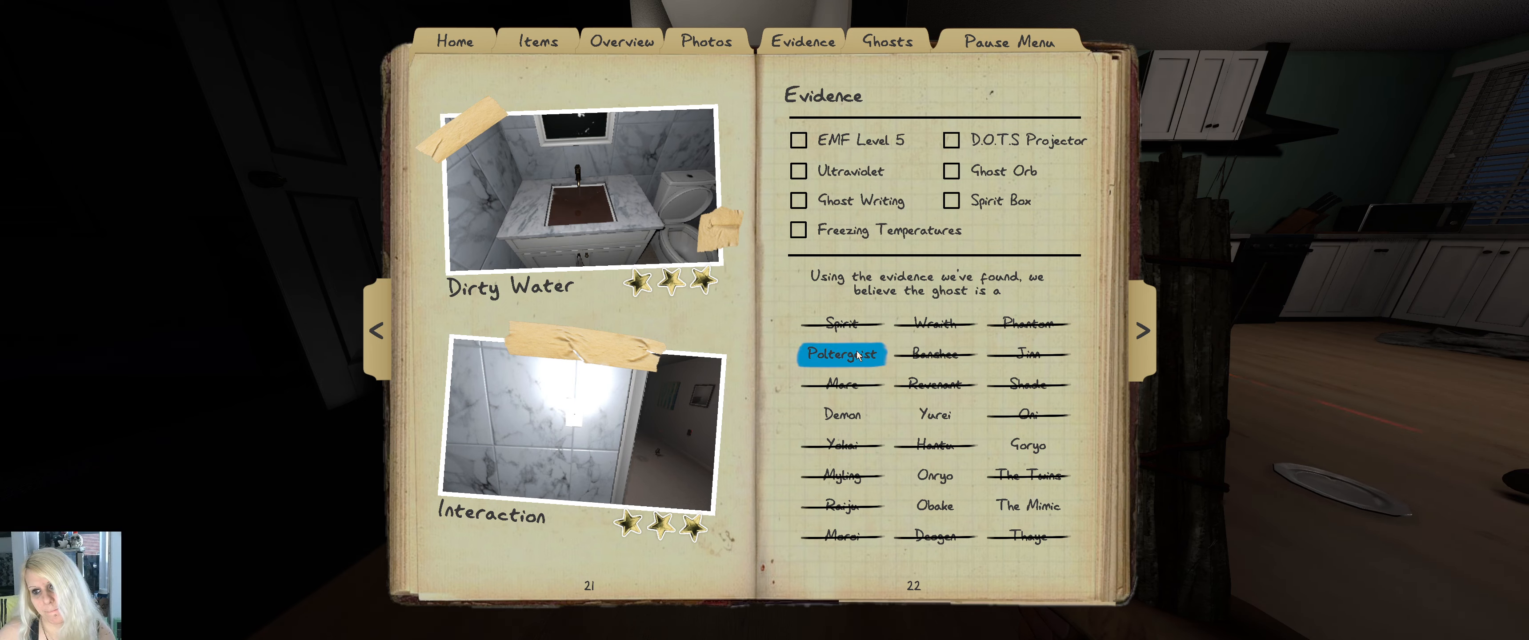
left_click(842, 414)
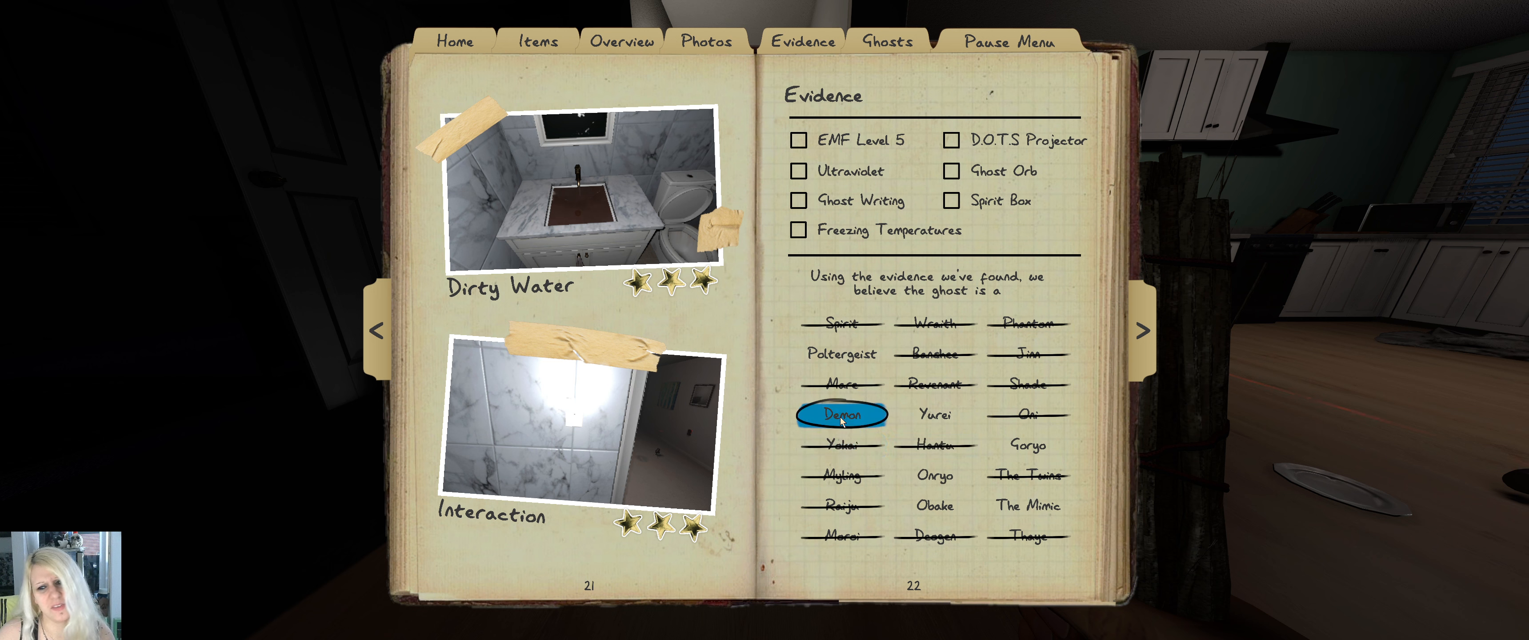
left_click(933, 506)
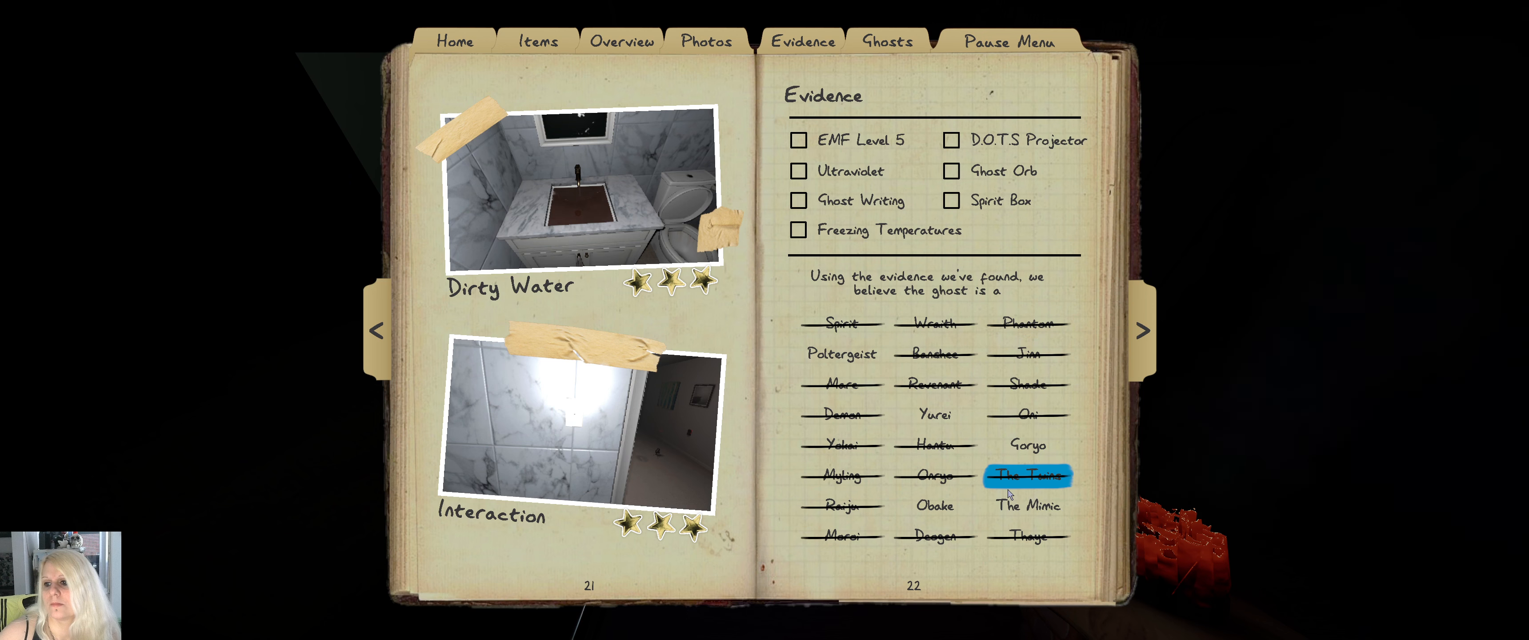
left_click(1027, 444)
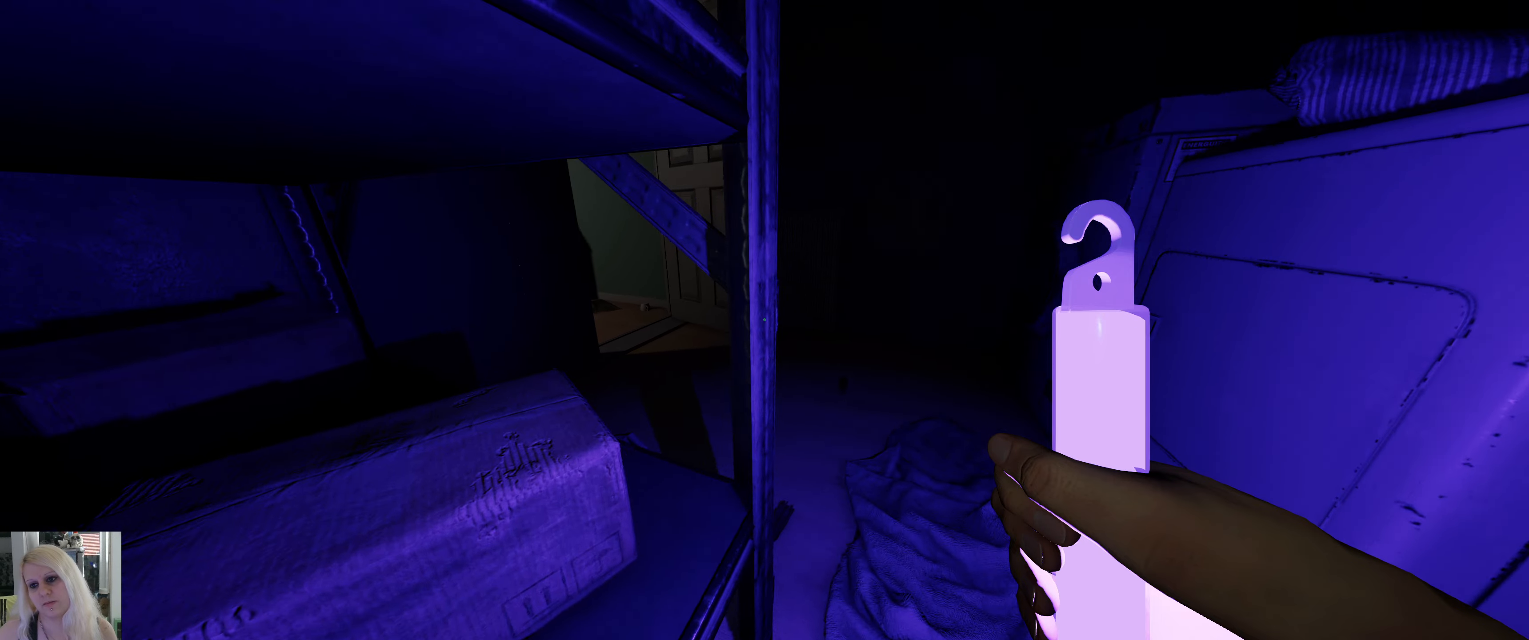
mouse_move(765, 320)
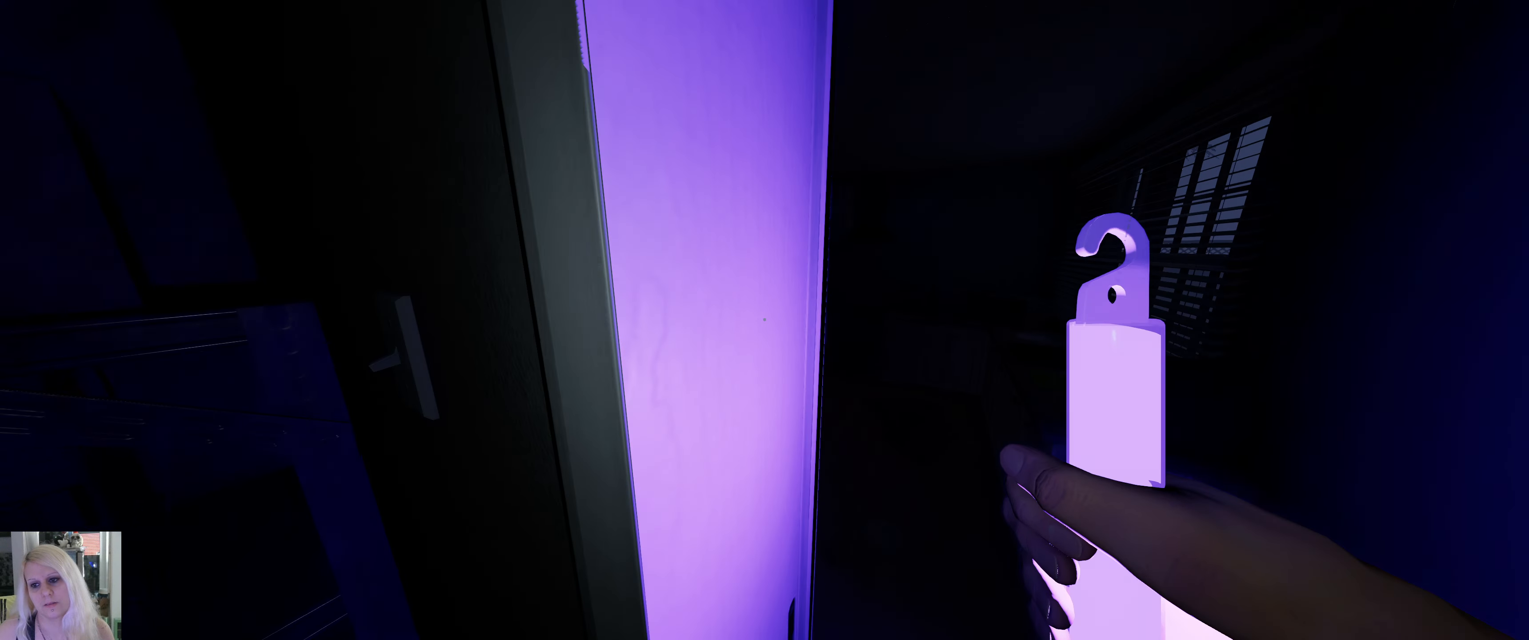
mouse_move(765, 320)
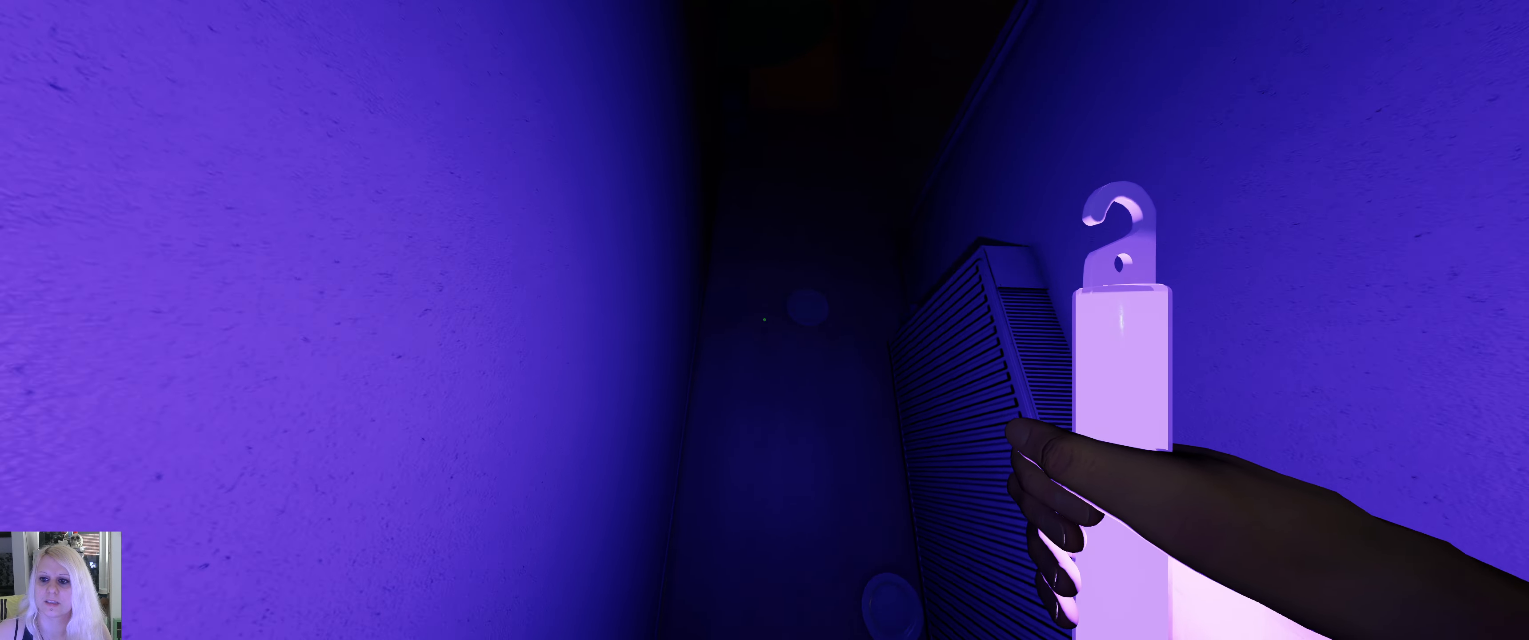
mouse_move(765, 320)
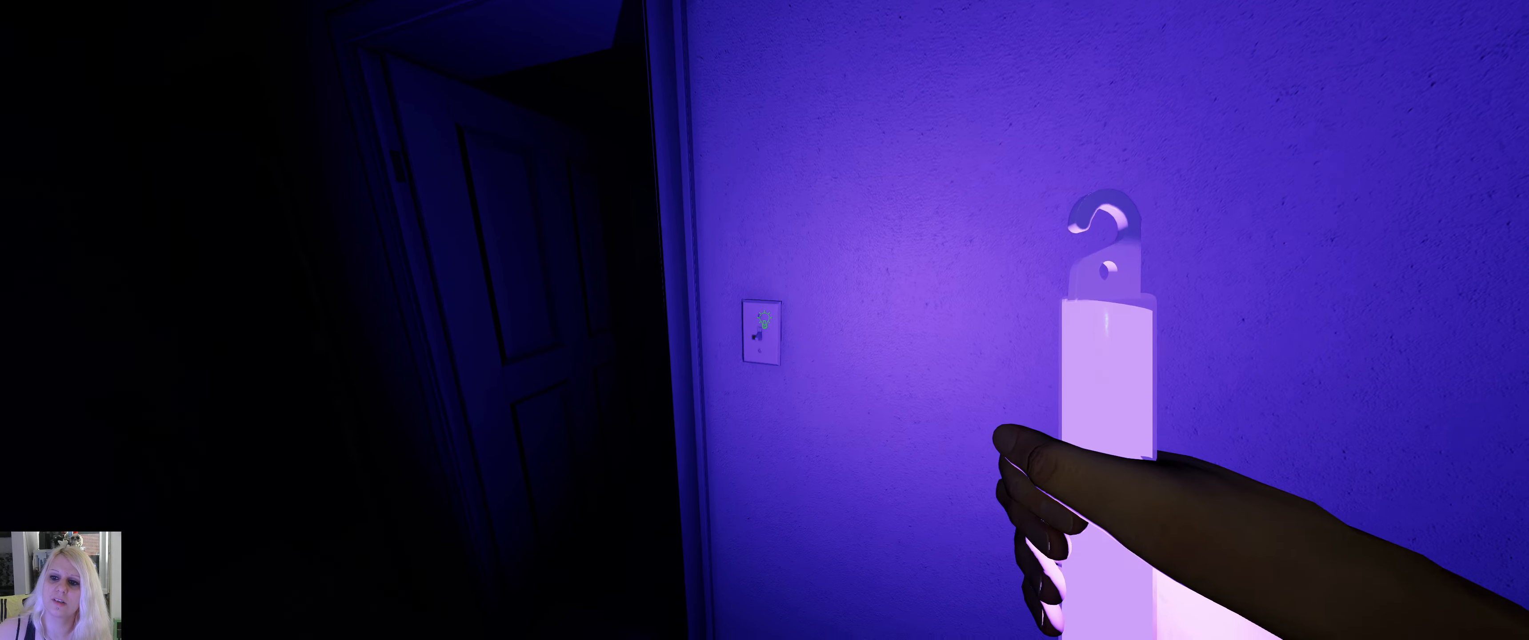
mouse_move(765, 320)
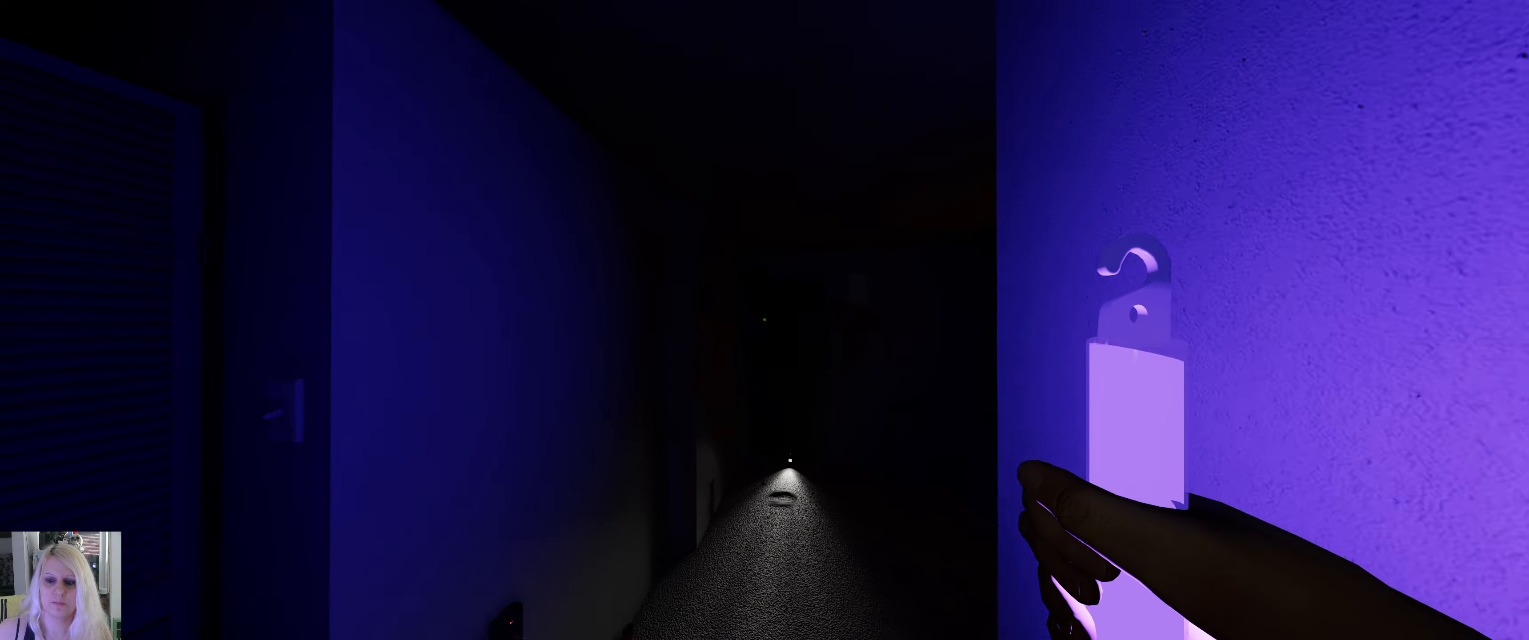
mouse_move(765, 320)
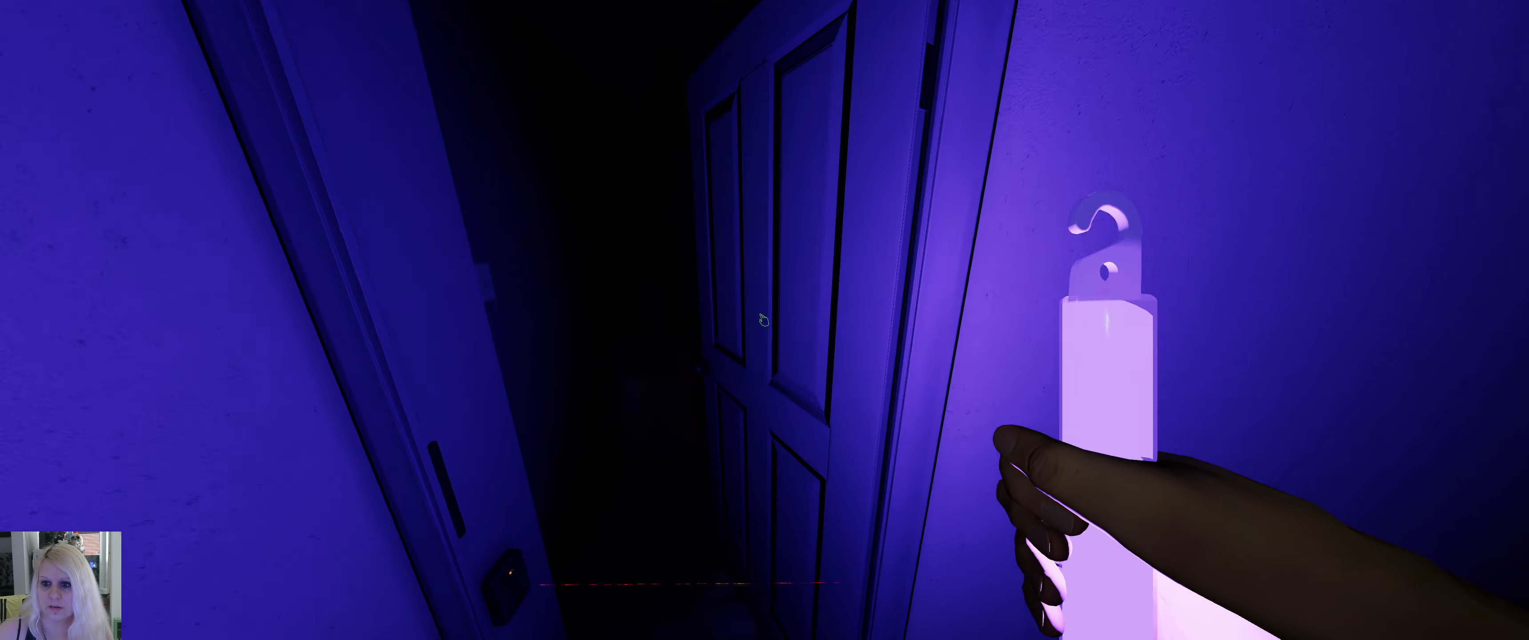
mouse_move(764, 321)
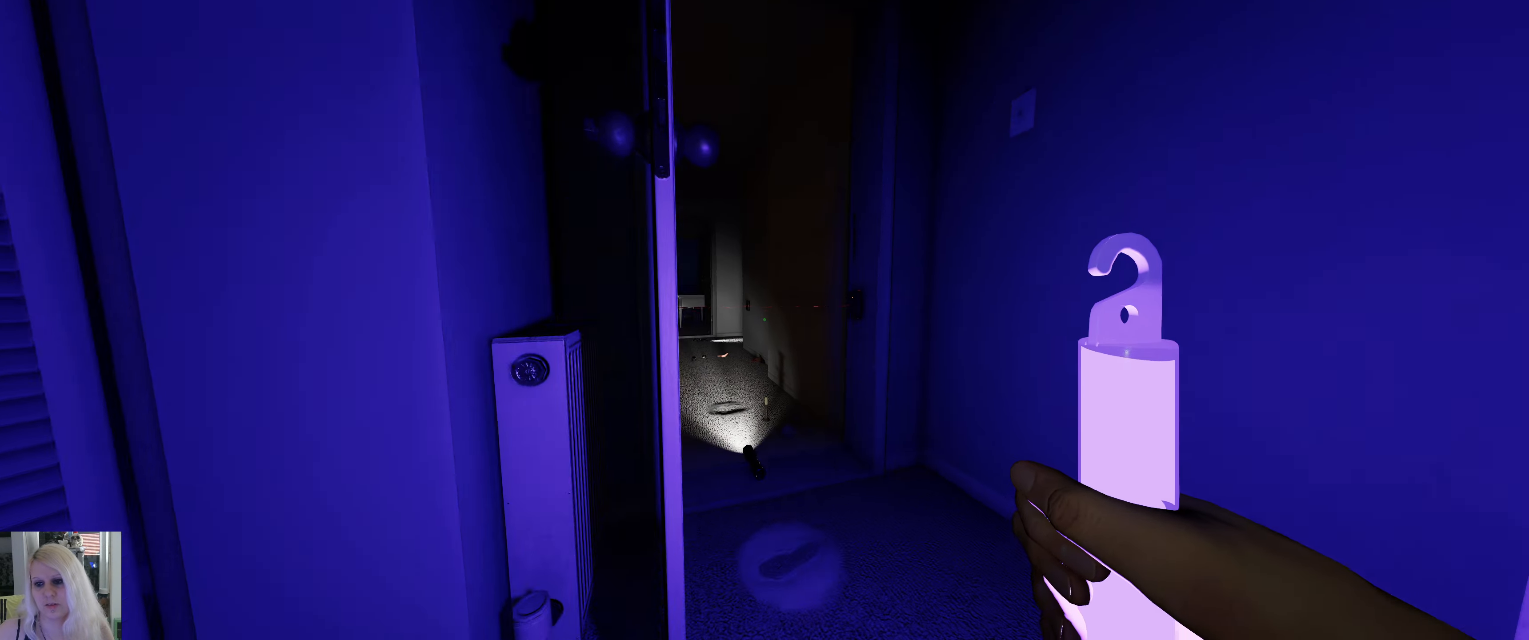
mouse_move(765, 320)
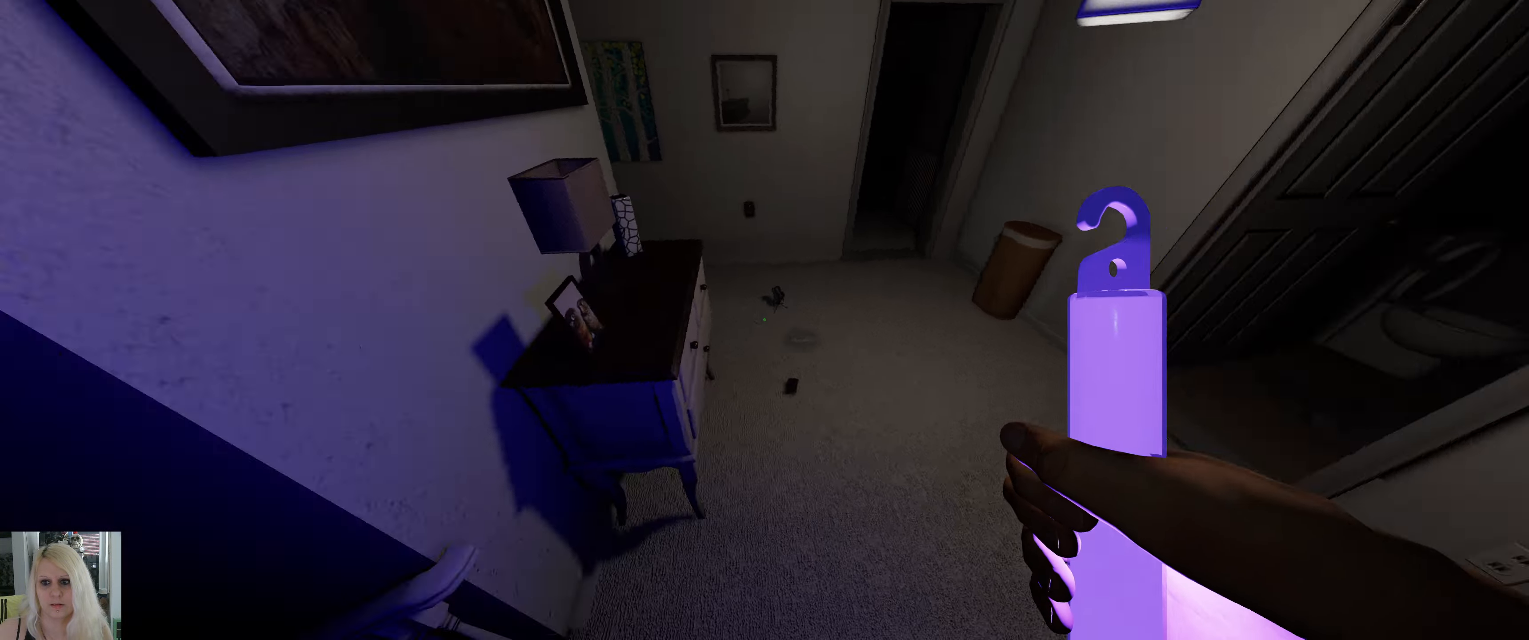
mouse_move(765, 320)
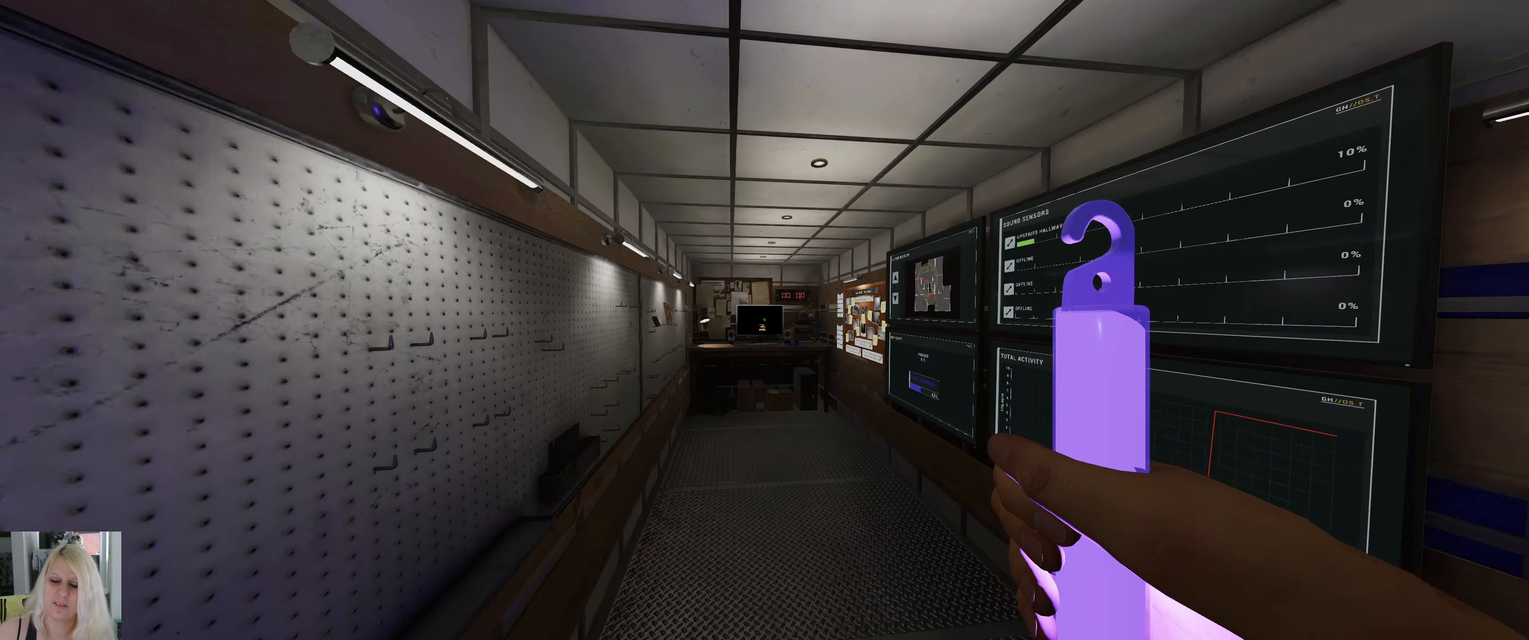
mouse_move(764, 320)
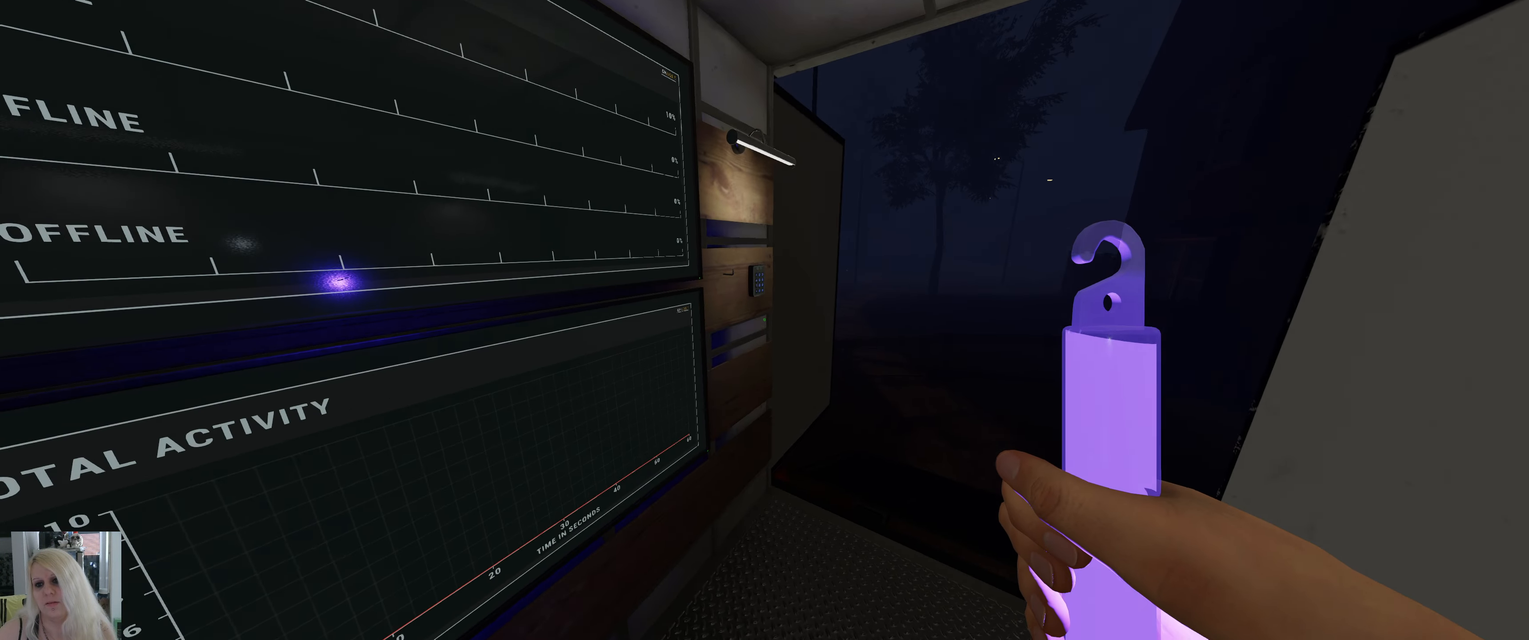
mouse_move(764, 320)
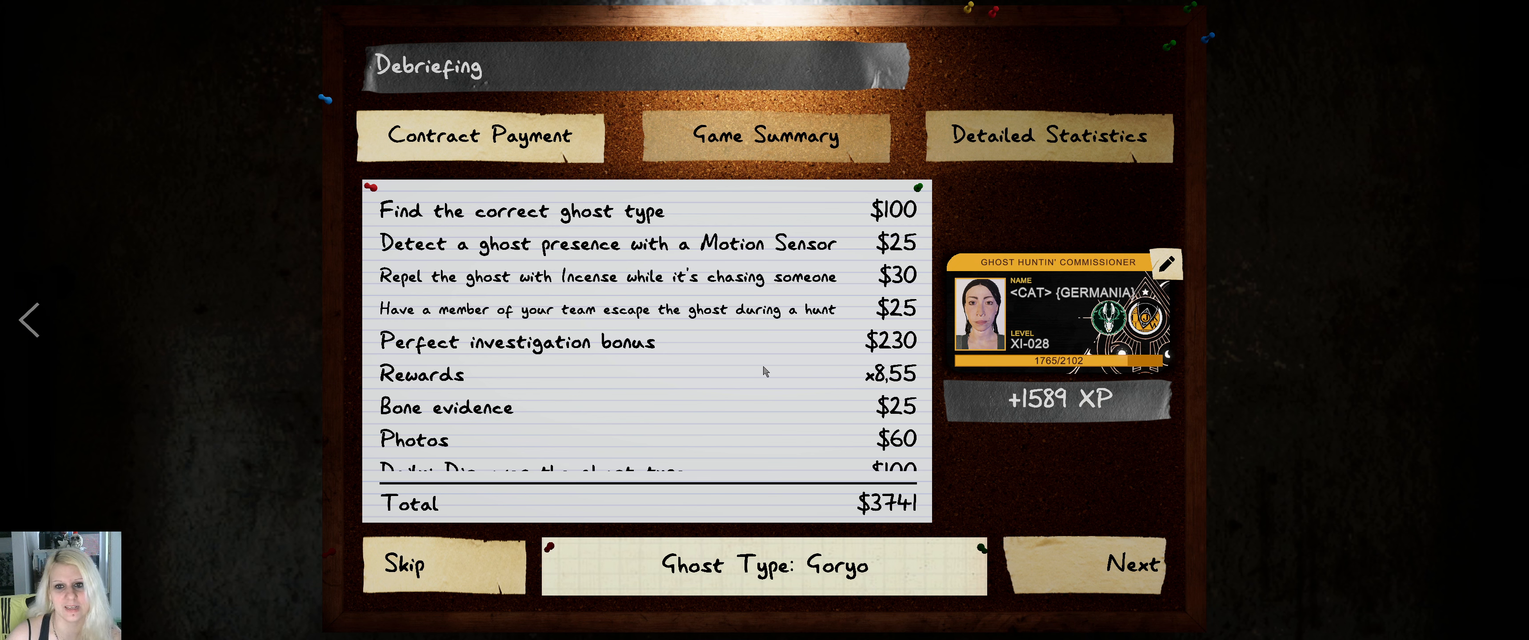
Step: Accept the D.O.T.S. Projector and $300 unlocks, skip the XP tally at level 29, and leave the debriefing
scroll("down", 3)
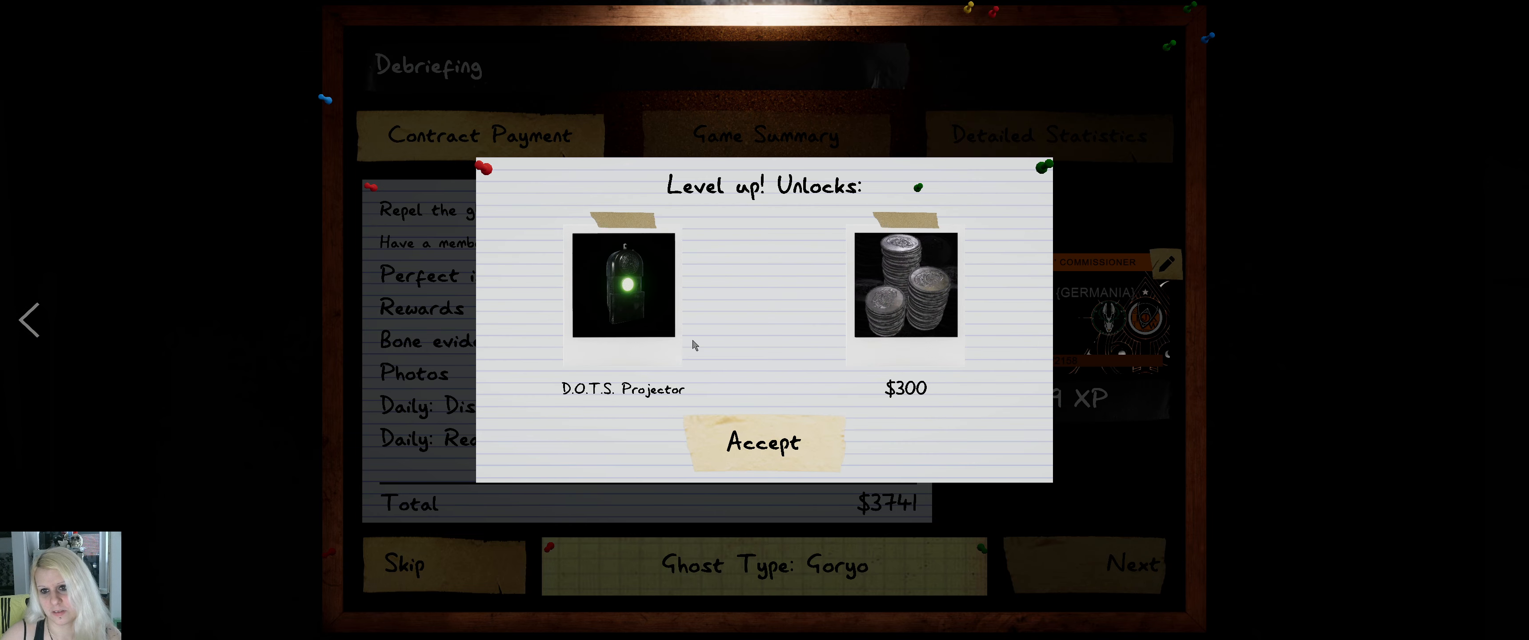
left_click(764, 442)
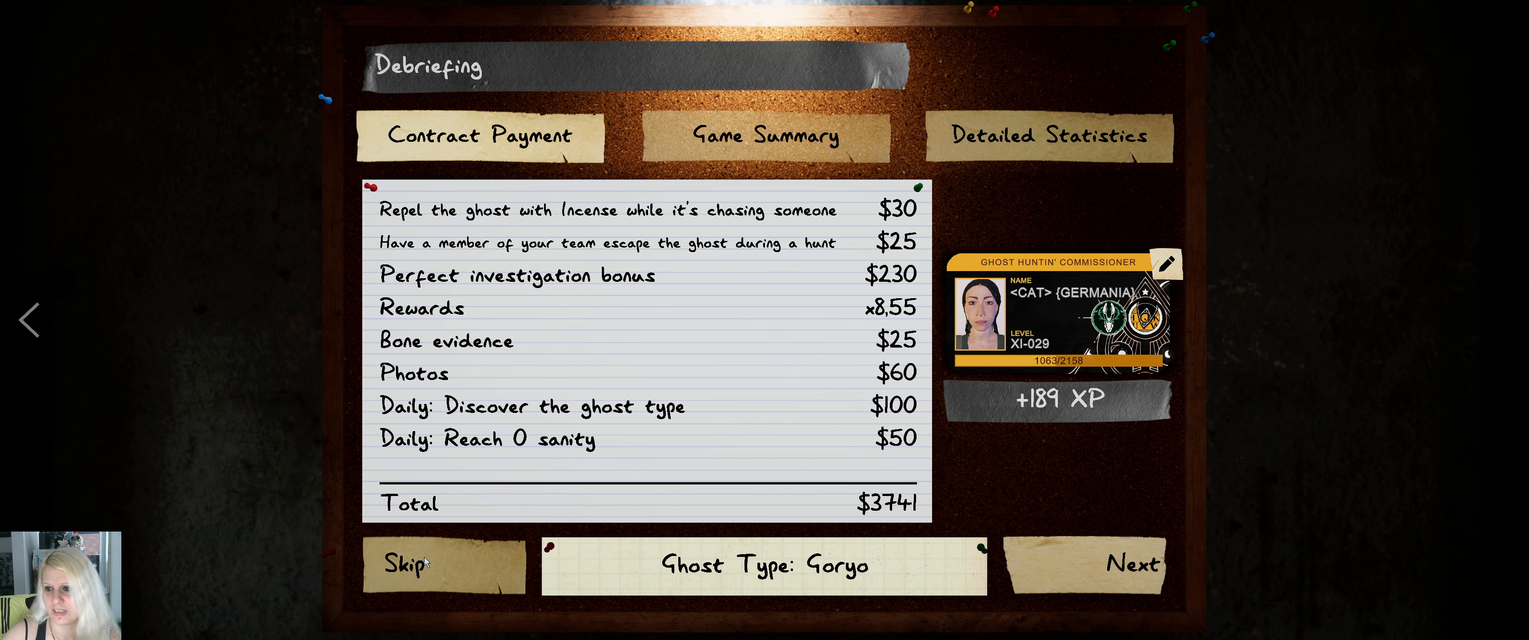
left_click(404, 564)
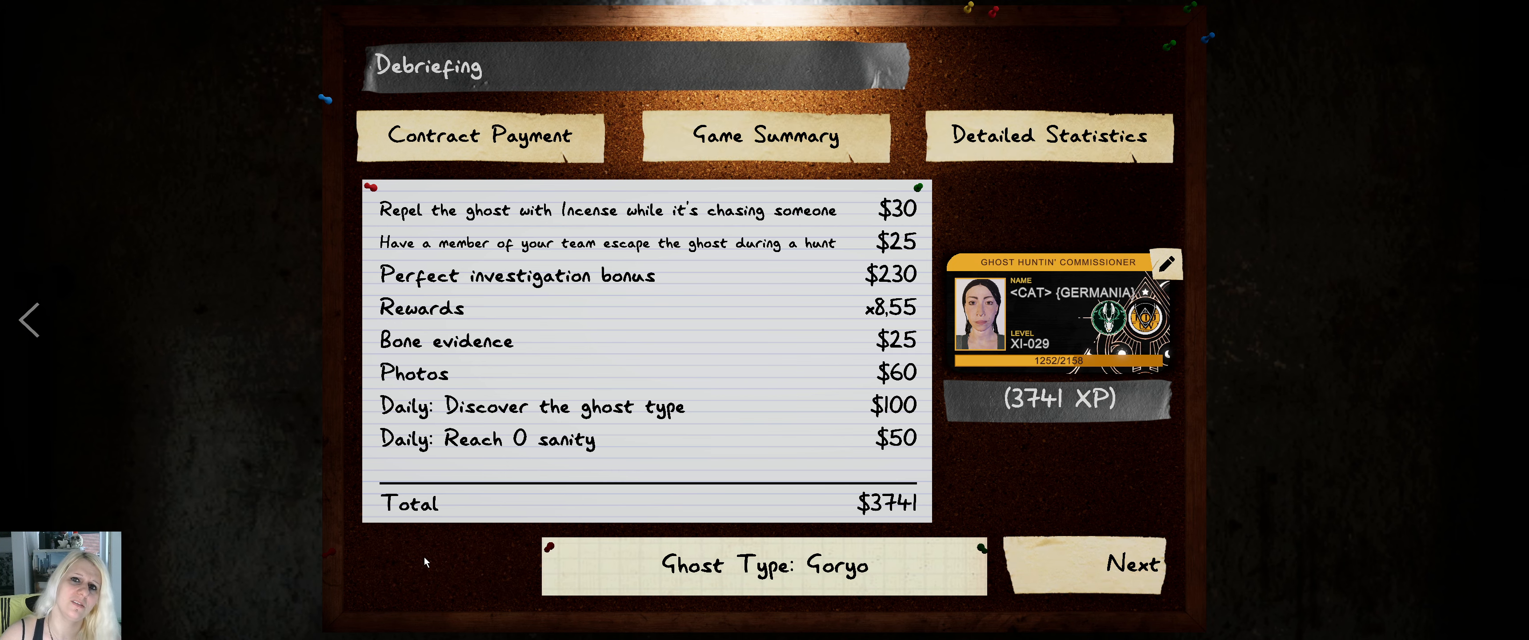
left_click(1130, 564)
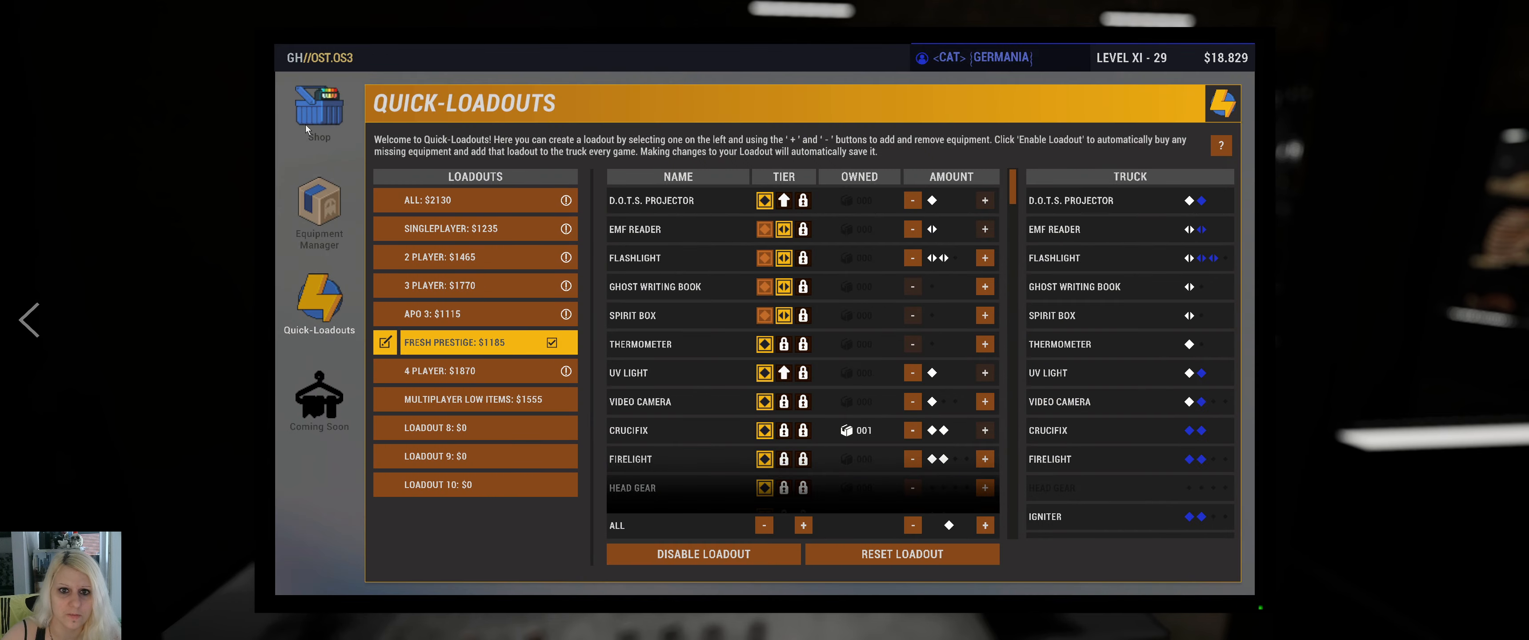
Step: Buy the tier 2 D.O.T.S. Projector upgrade in the shop for $3,000
left_click(319, 106)
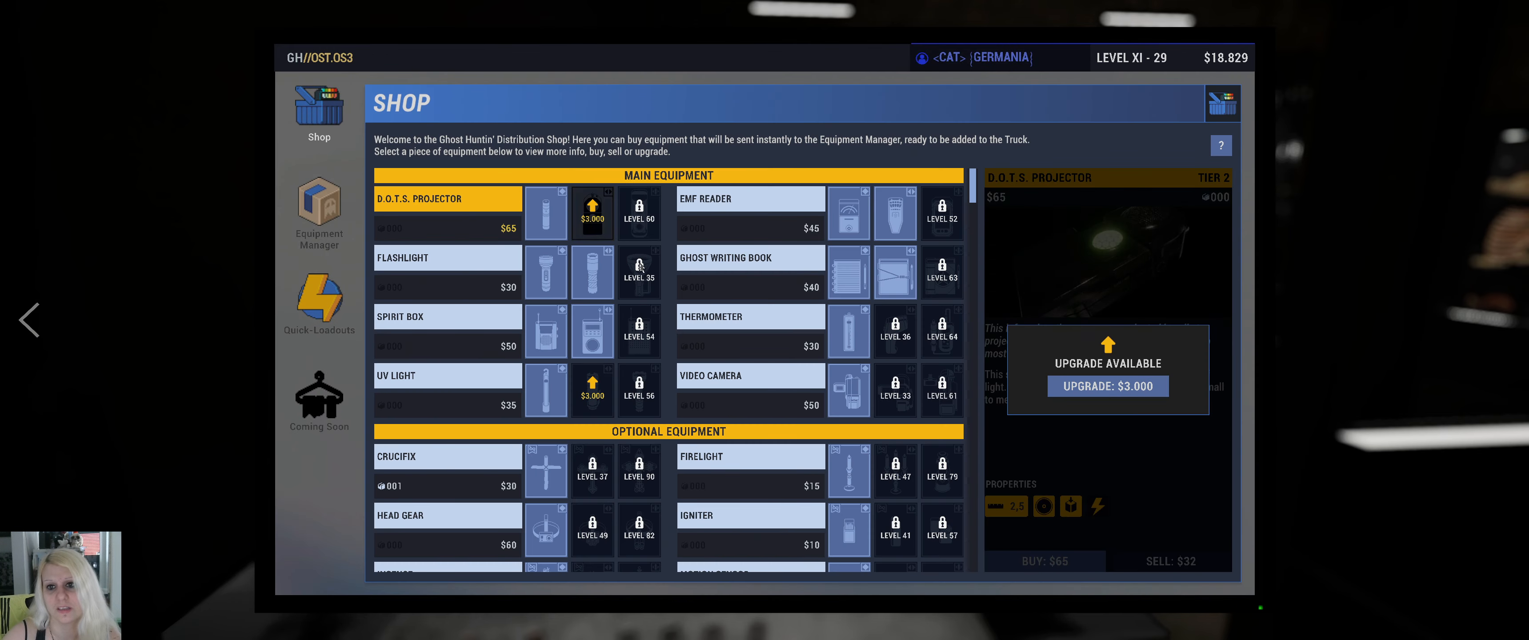
left_click(1108, 386)
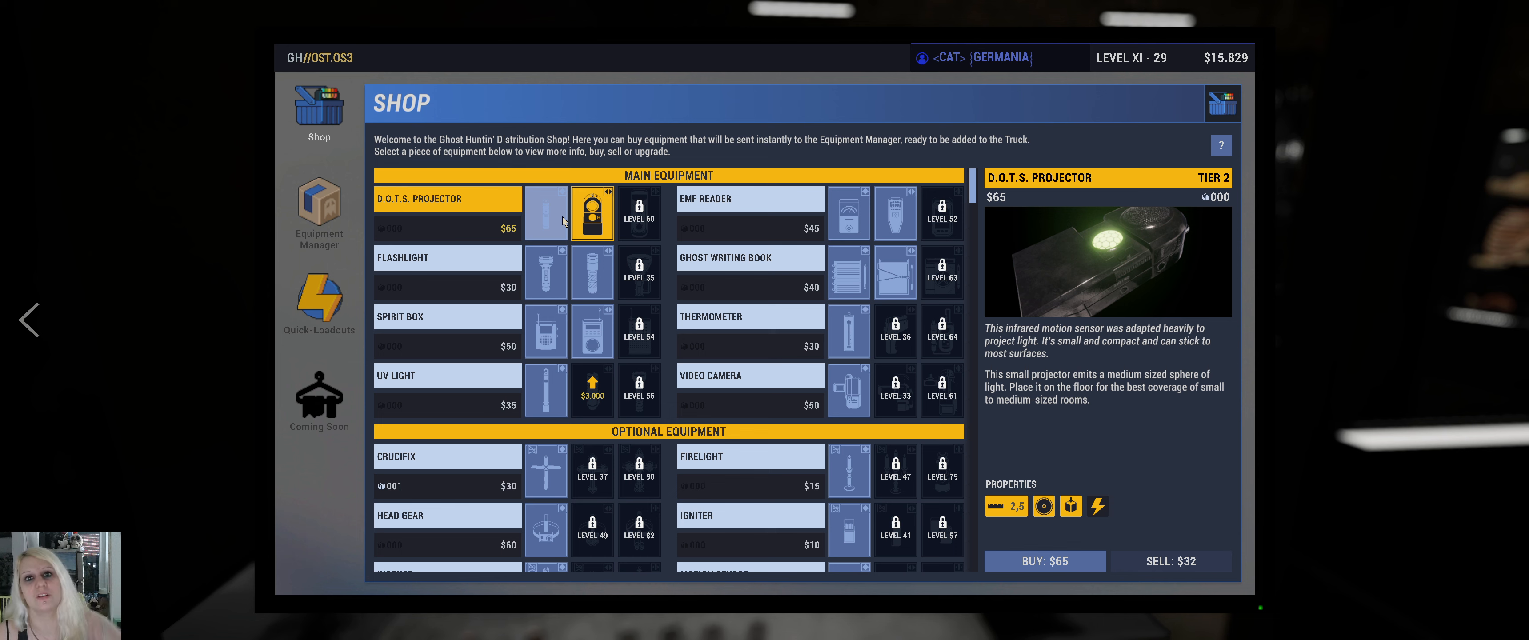
mouse_move(641, 218)
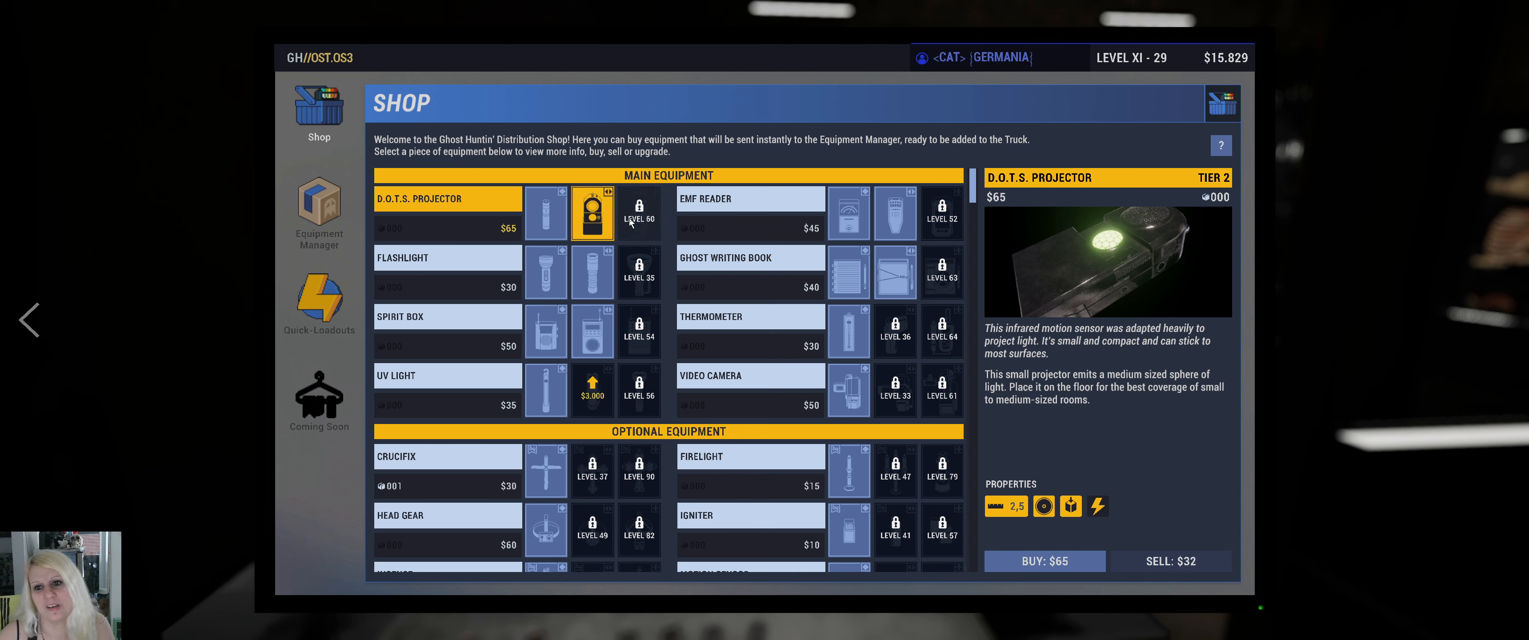
mouse_move(581, 393)
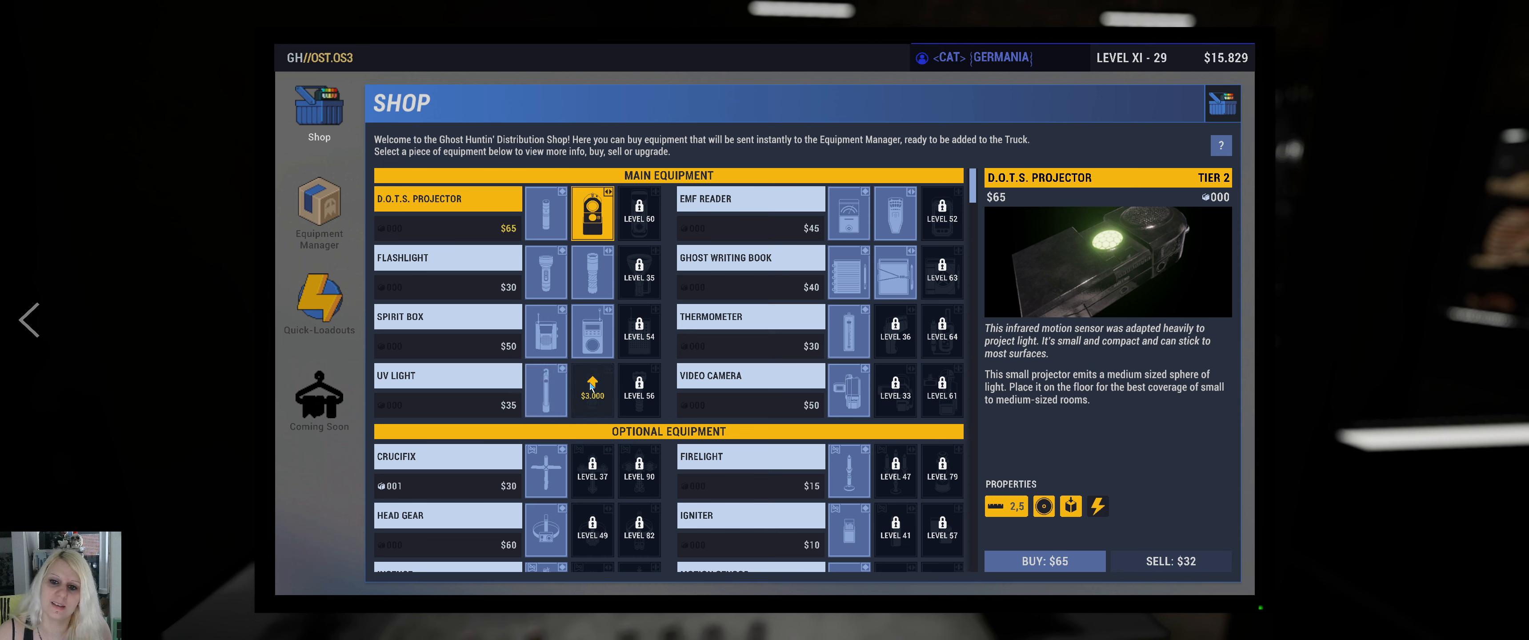
mouse_move(848, 337)
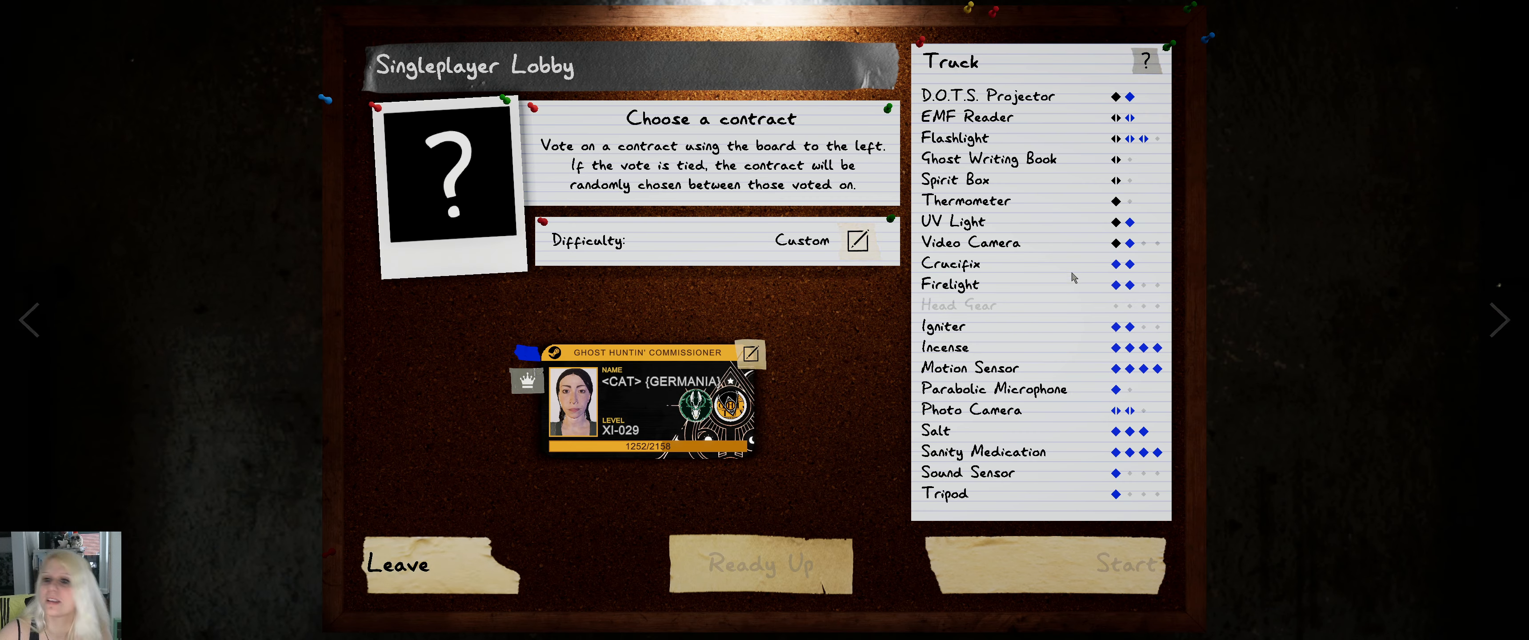
mouse_move(790, 346)
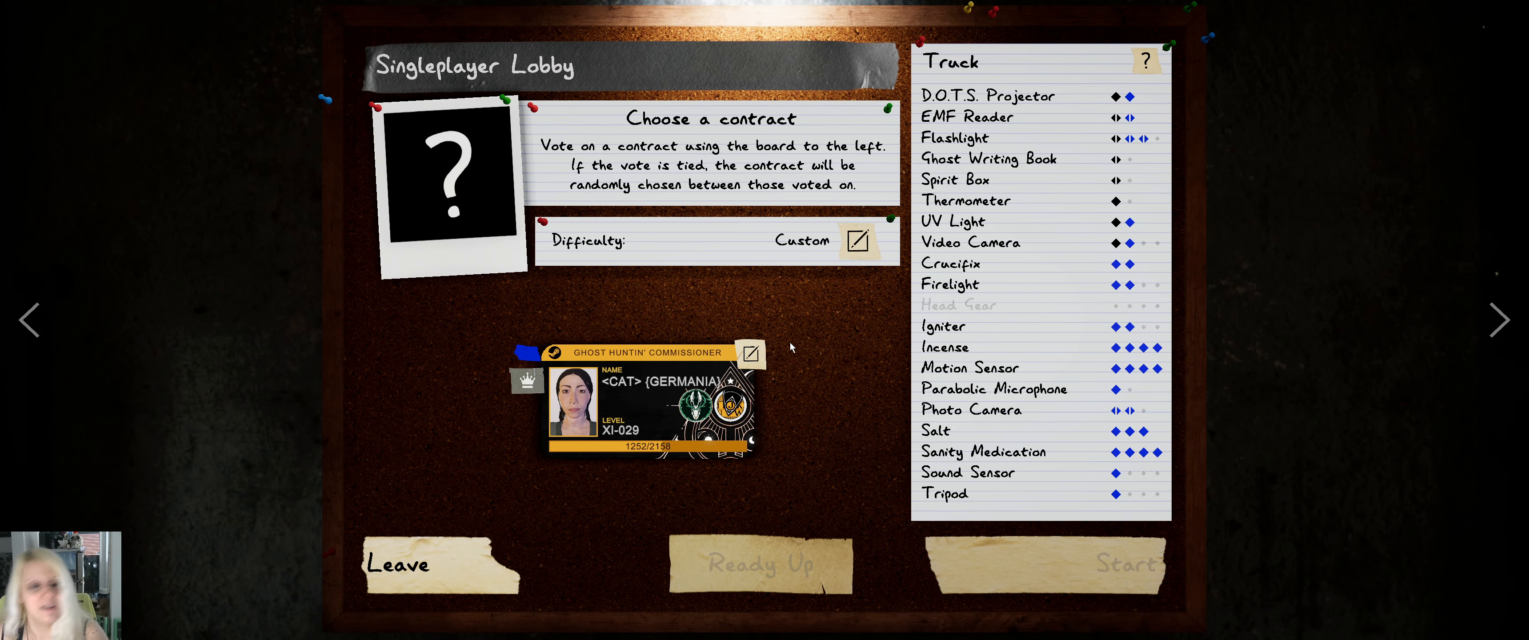